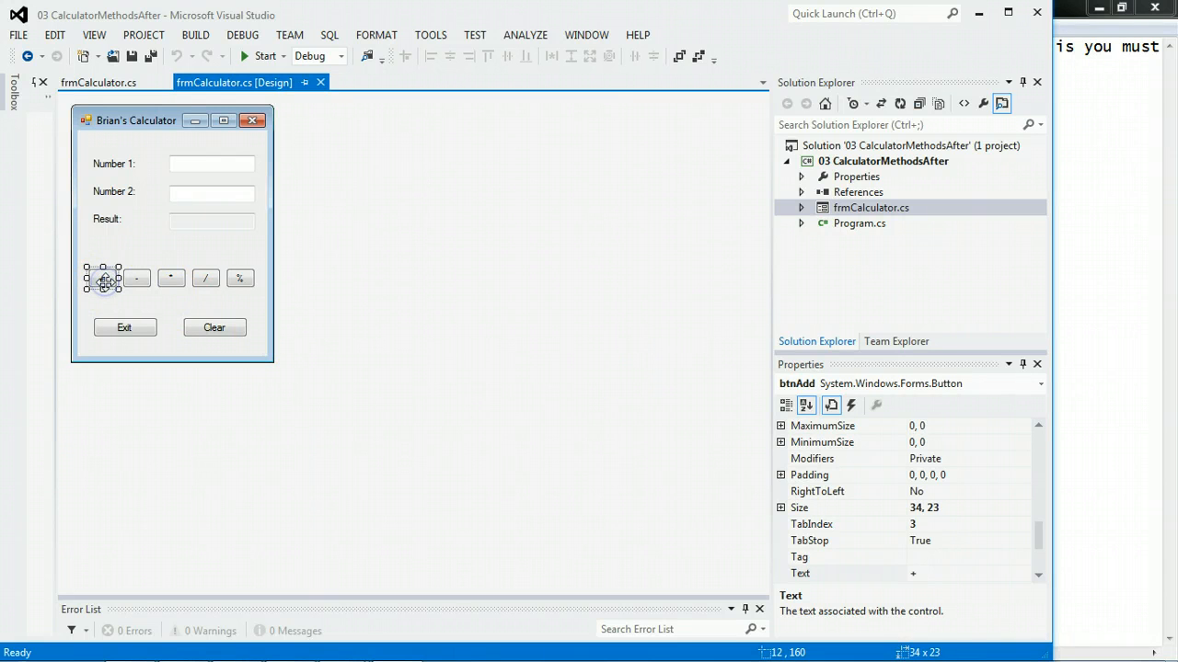
# Open the btnAdd_Click handler code from the calculator form's + button
pyautogui.click(99, 81)
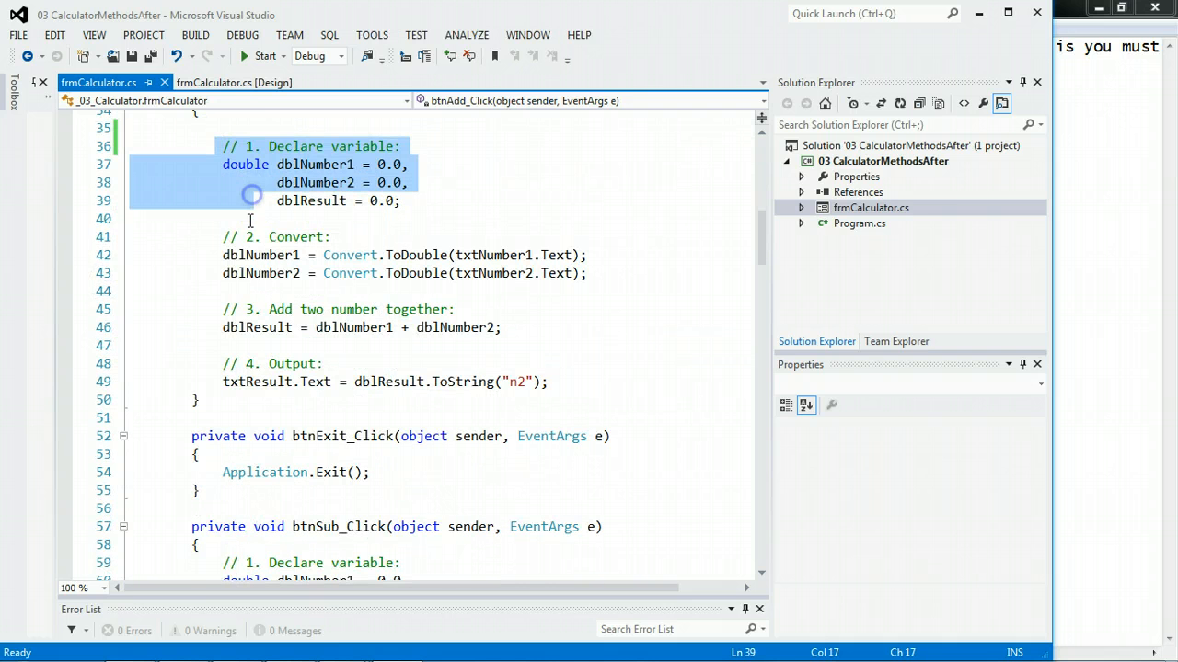
pyautogui.click(322, 309)
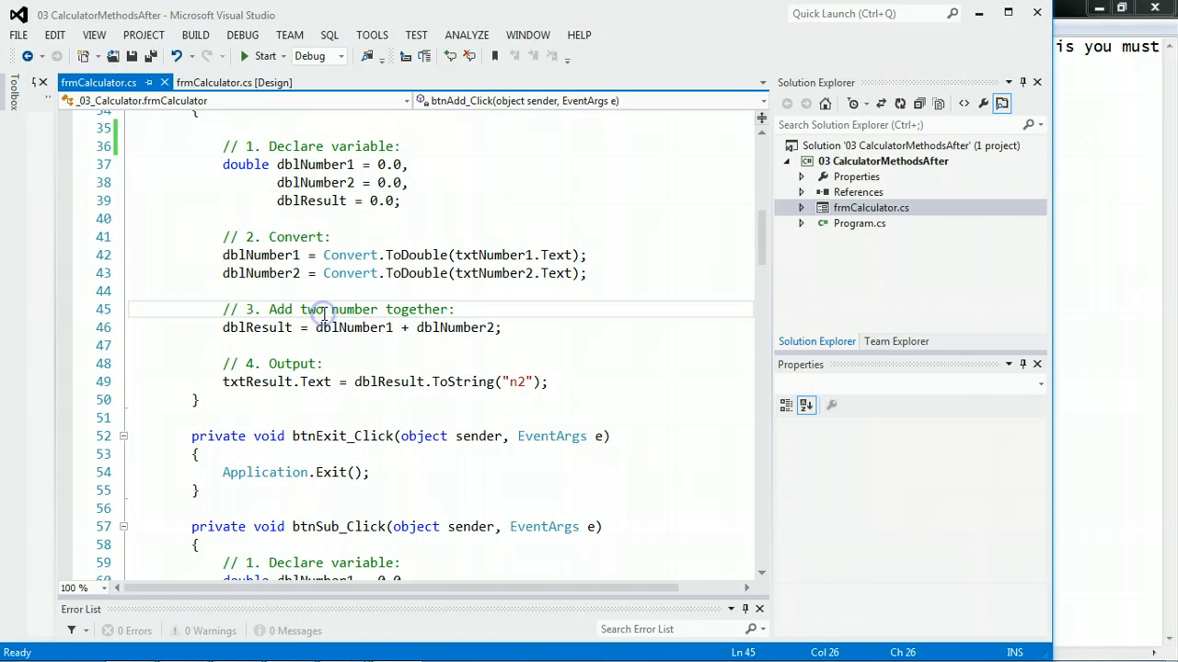
pyautogui.scroll(3)
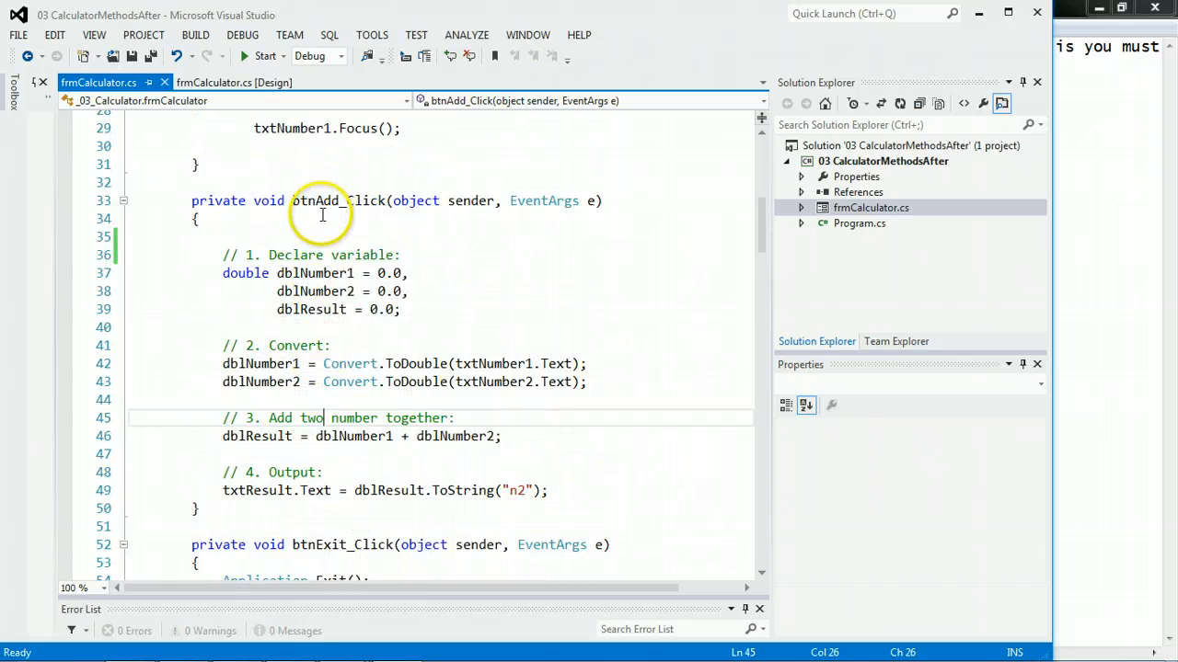
pyautogui.scroll(-3)
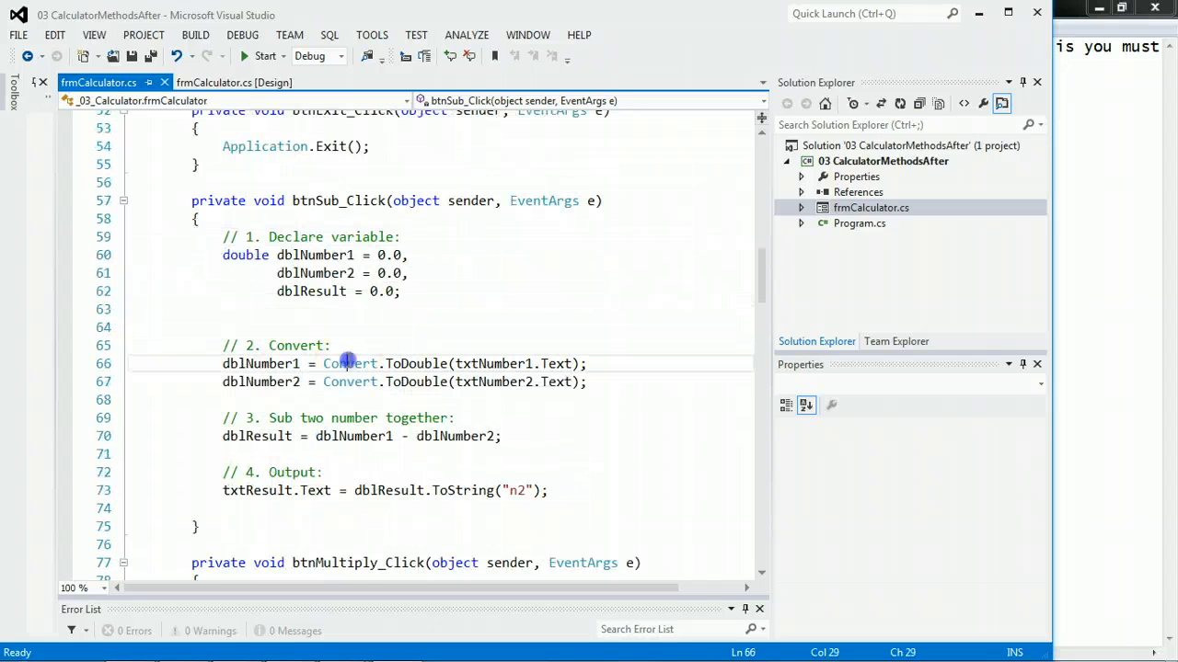
pyautogui.scroll(-3)
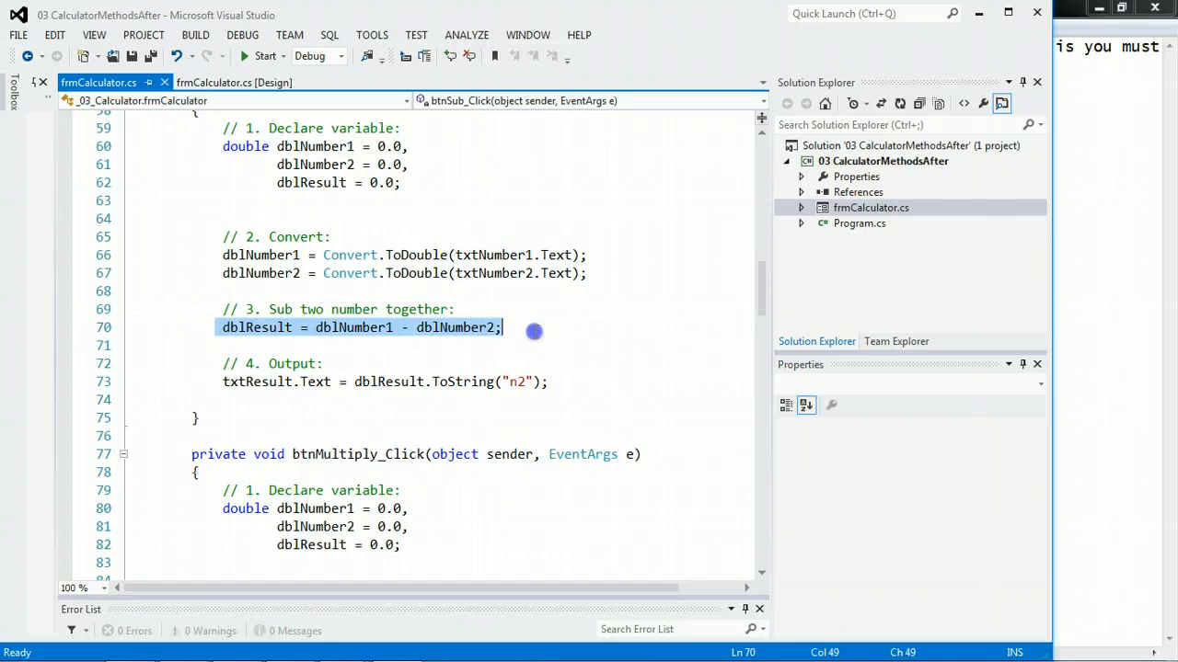
pyautogui.scroll(-3)
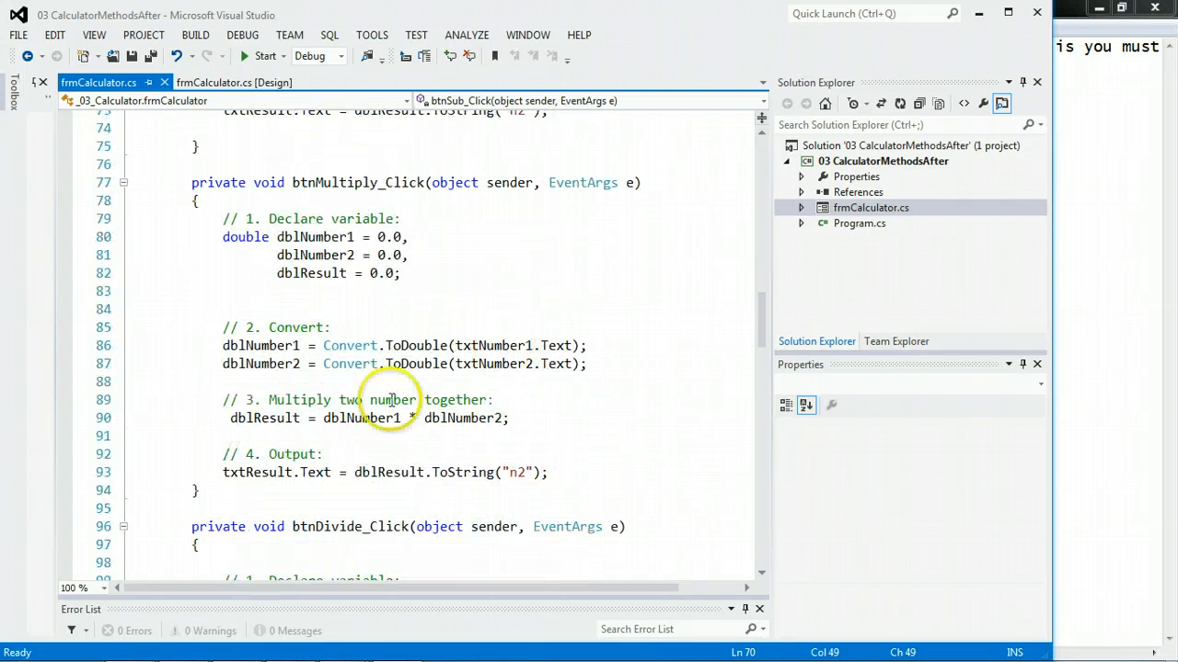
pyautogui.moveTo(416, 273)
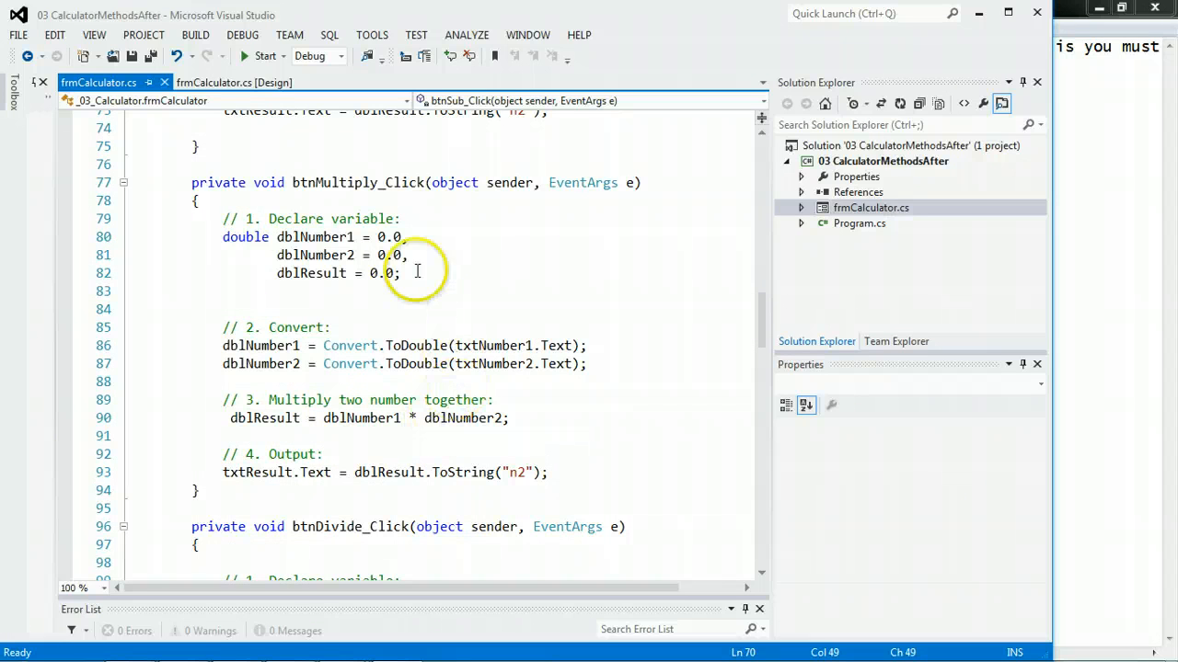
pyautogui.moveTo(629, 375)
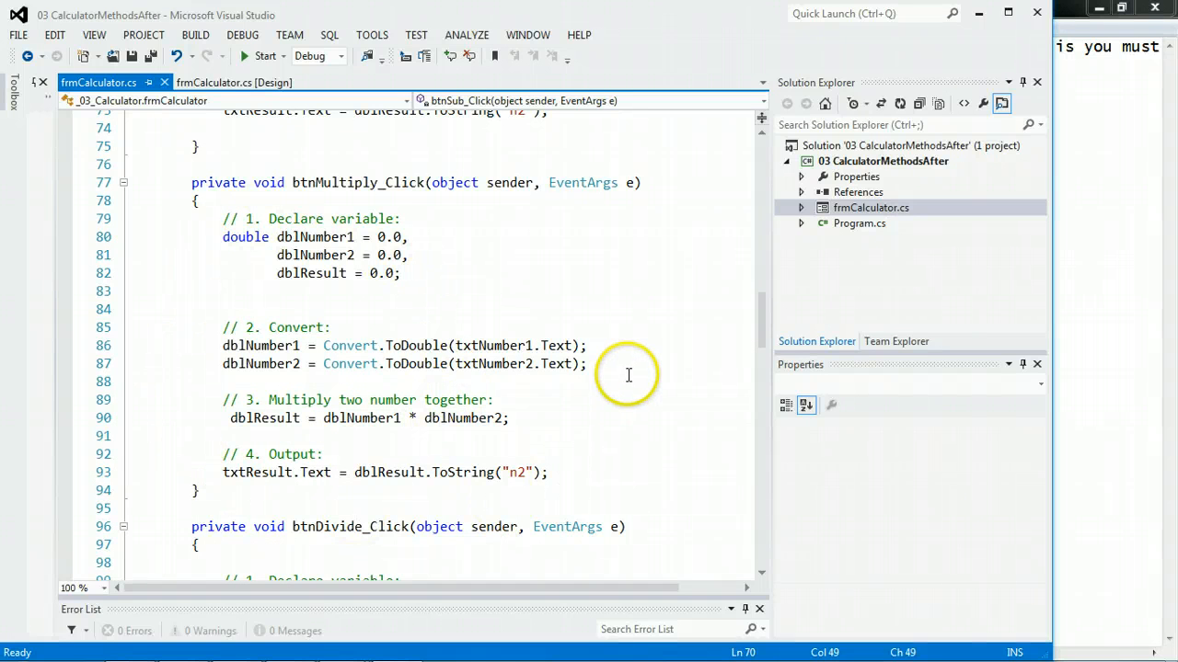
pyautogui.moveTo(637, 376)
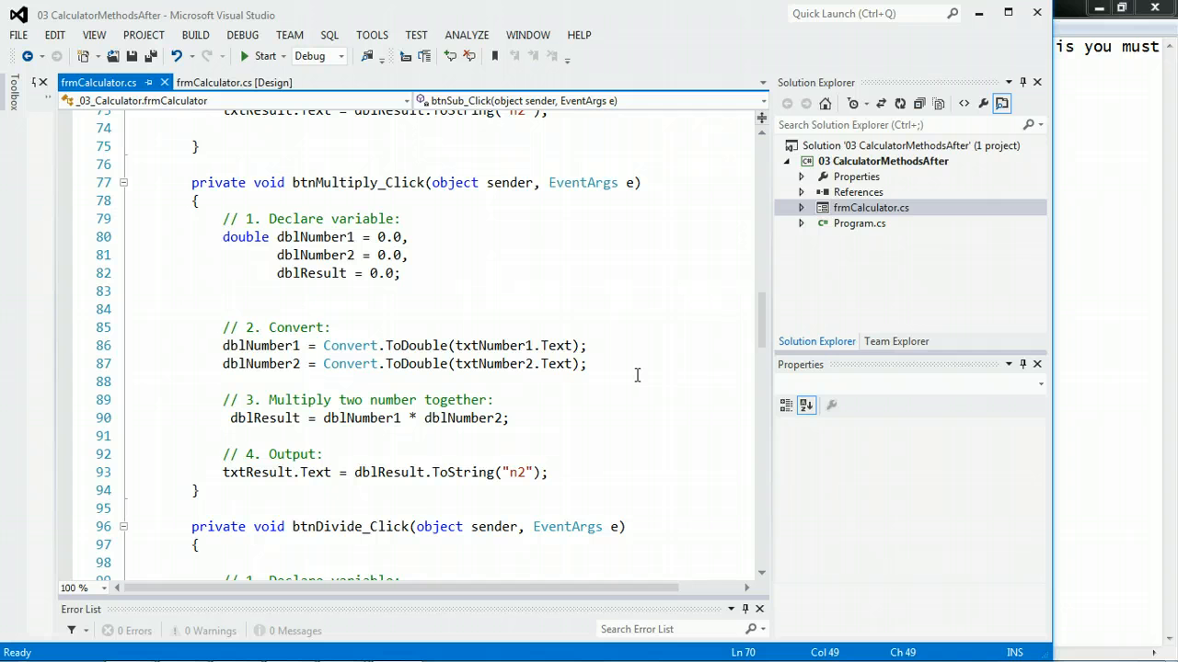
pyautogui.moveTo(591, 327)
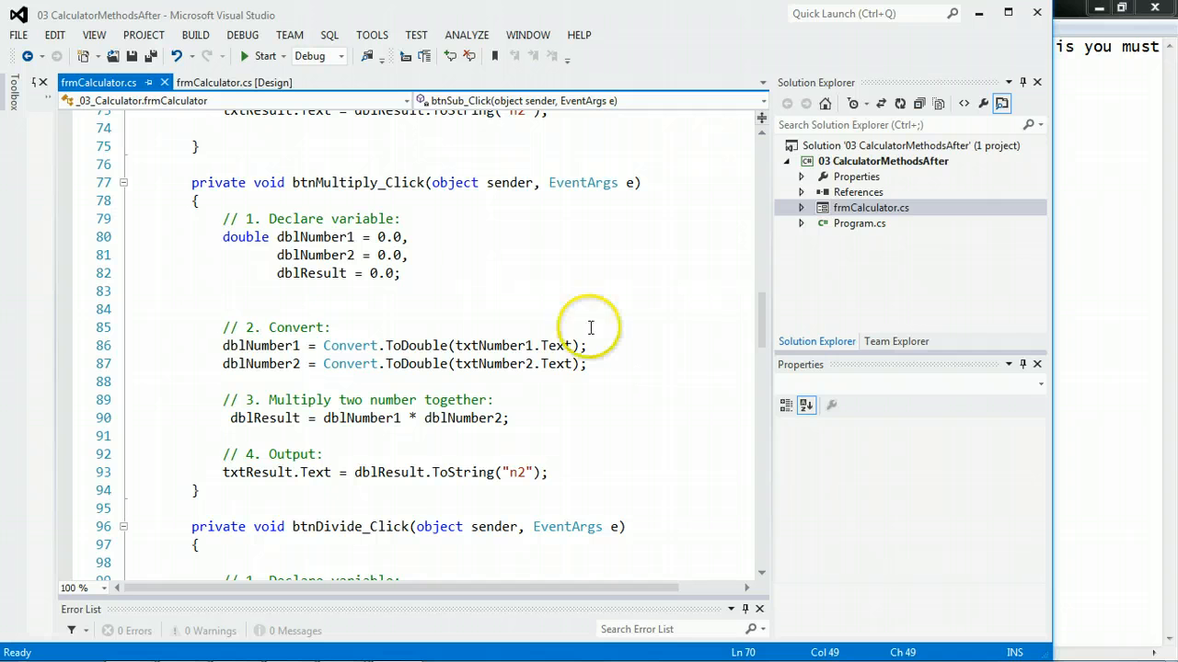
pyautogui.click(309, 182)
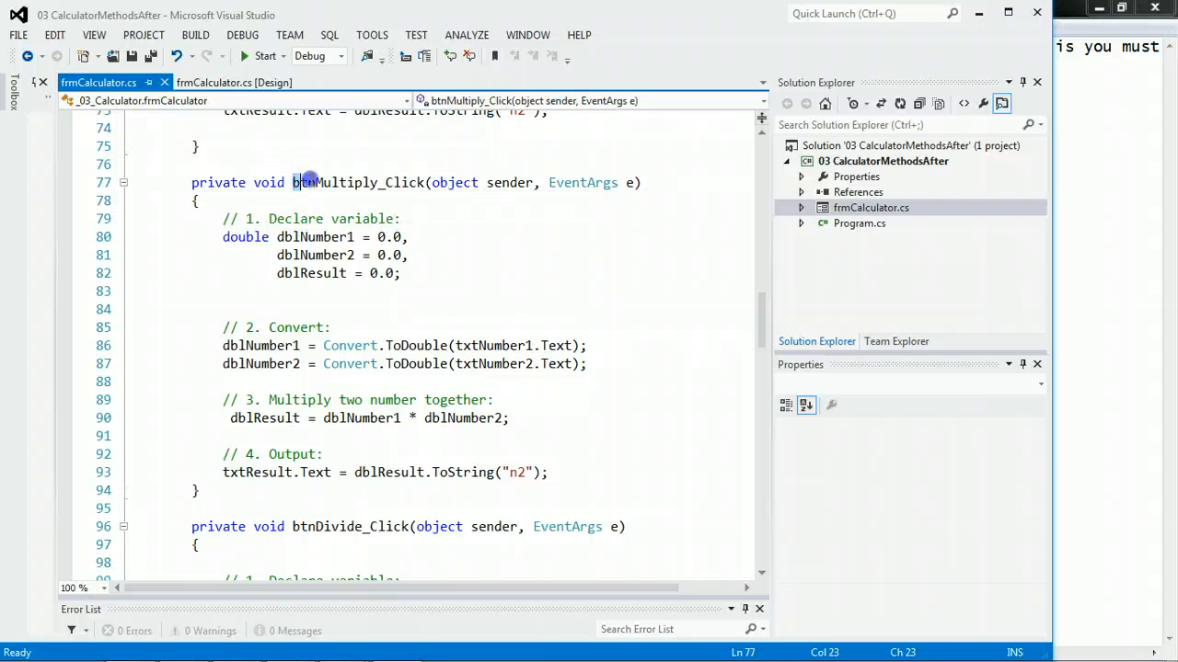
pyautogui.moveTo(293, 182); pyautogui.dragTo(223, 365)
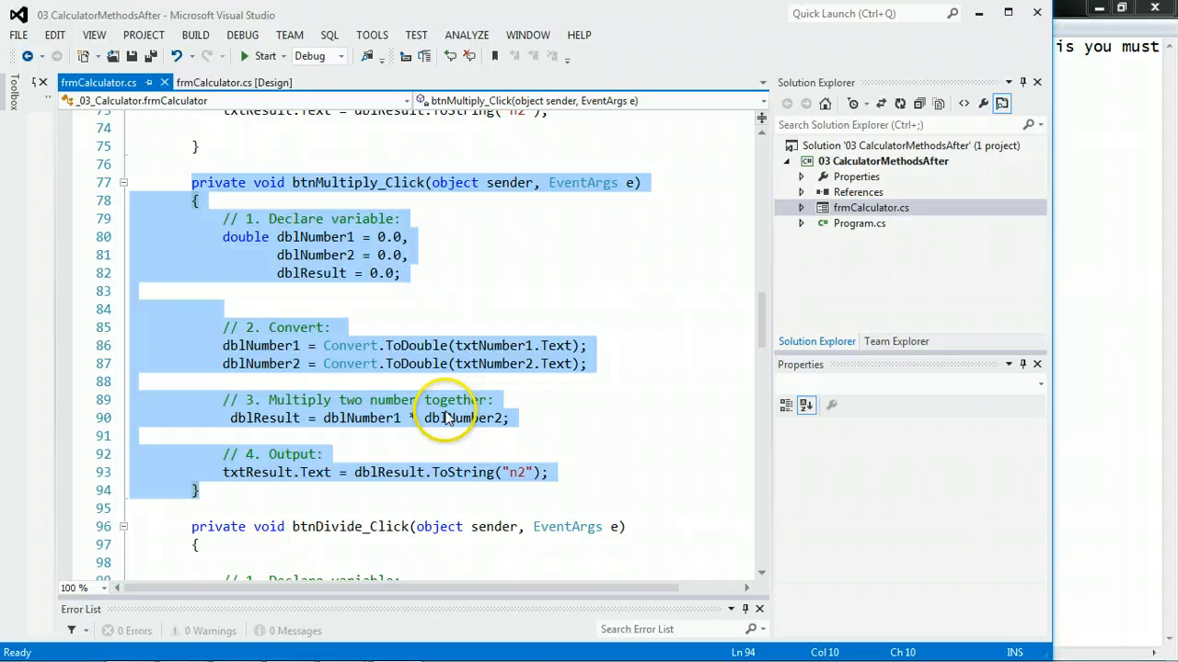
pyautogui.moveTo(445, 414)
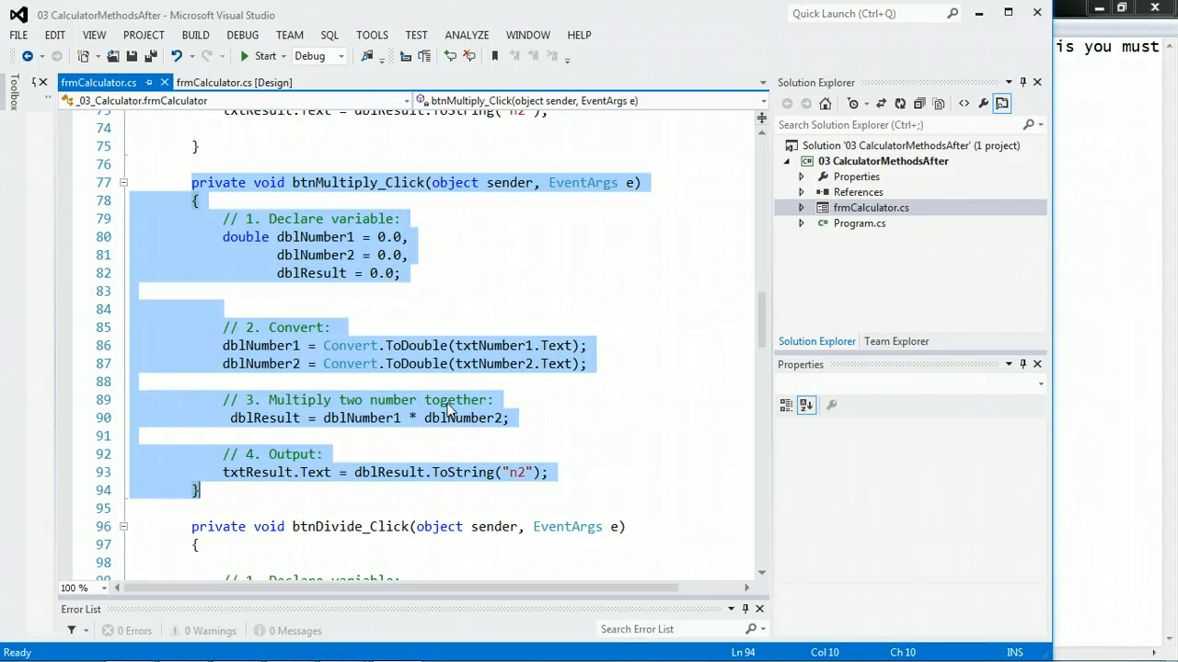
pyautogui.click(585, 346)
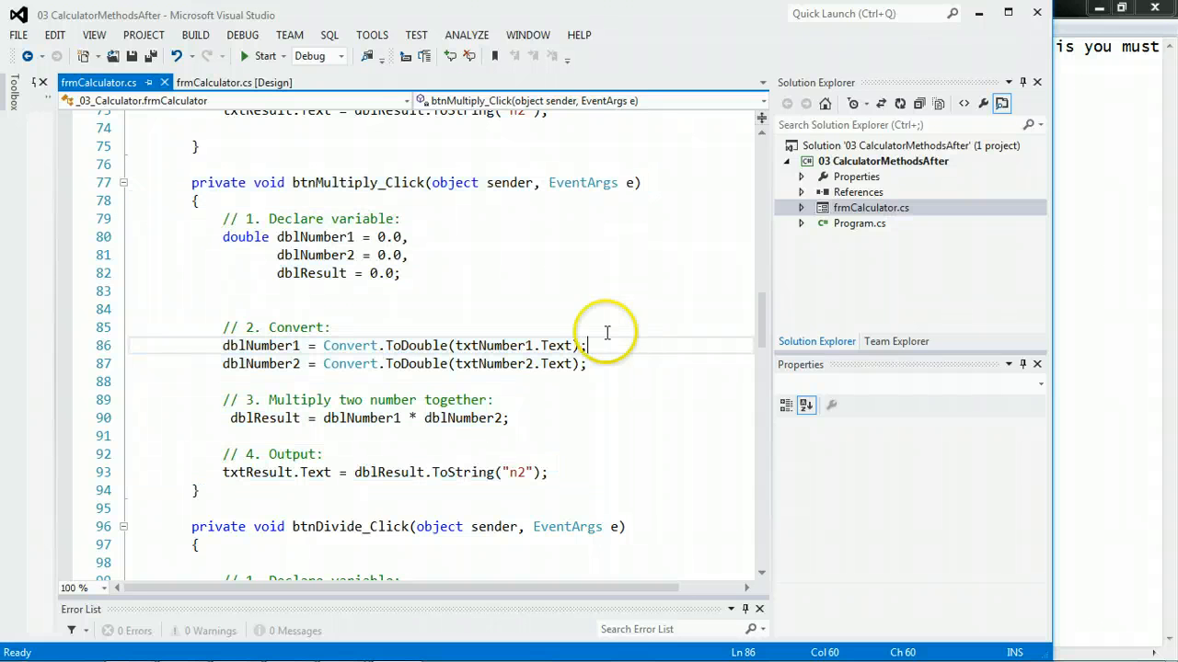
pyautogui.scroll(-3)
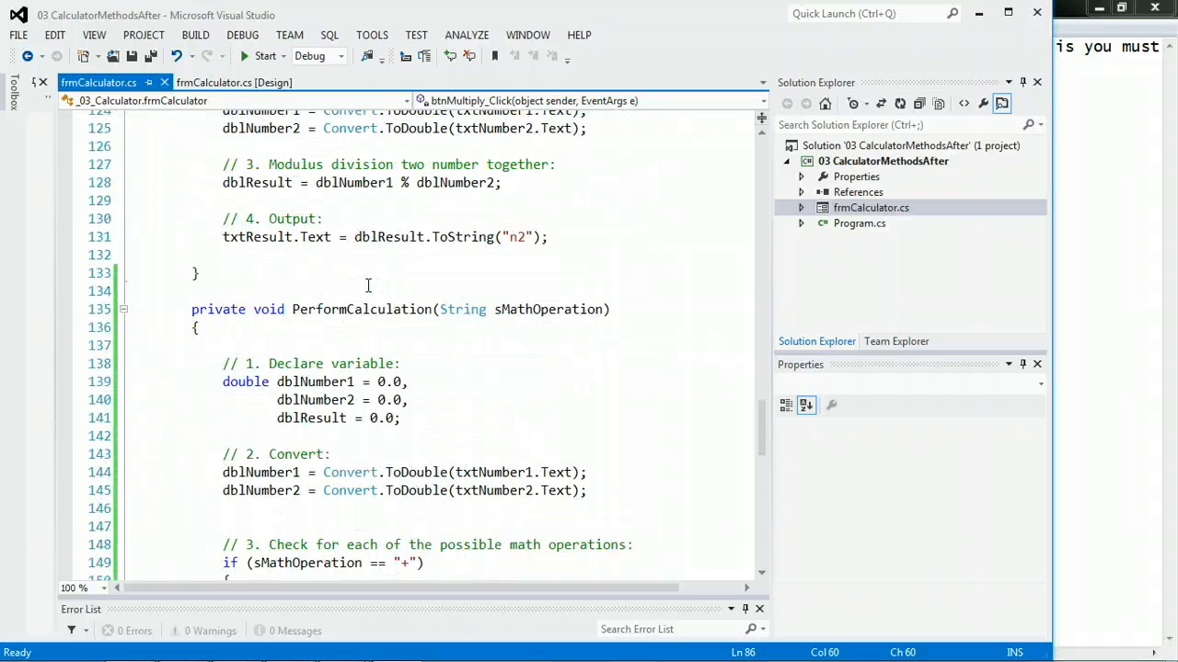
pyautogui.scroll(-3)
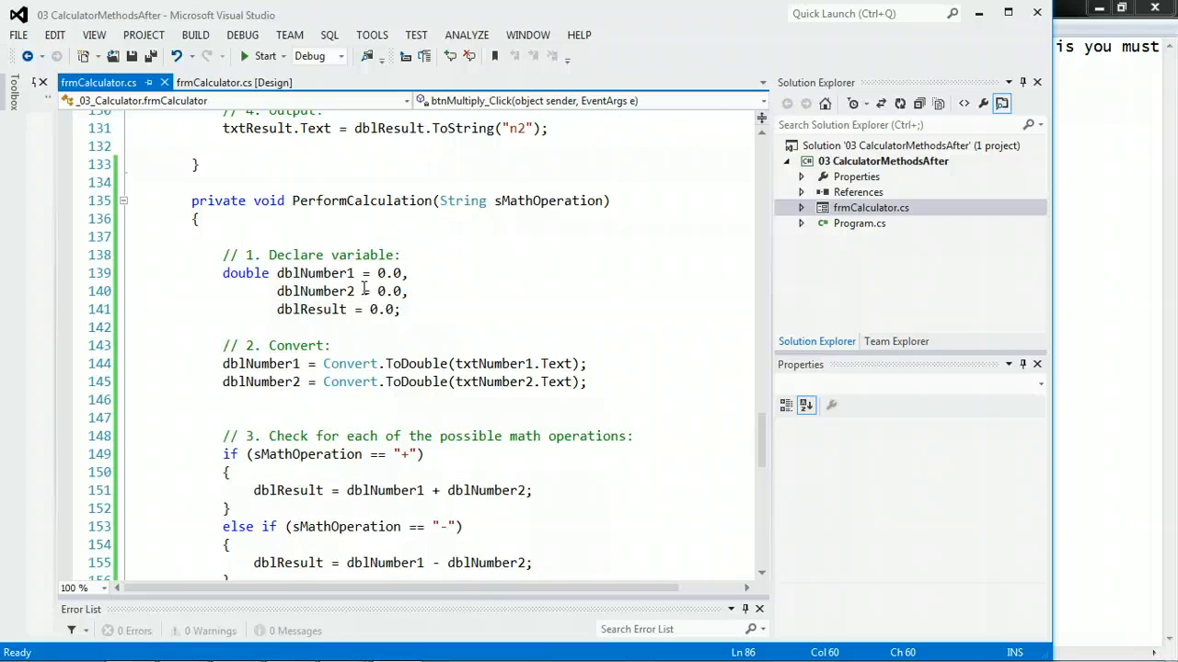
pyautogui.scroll(-3)
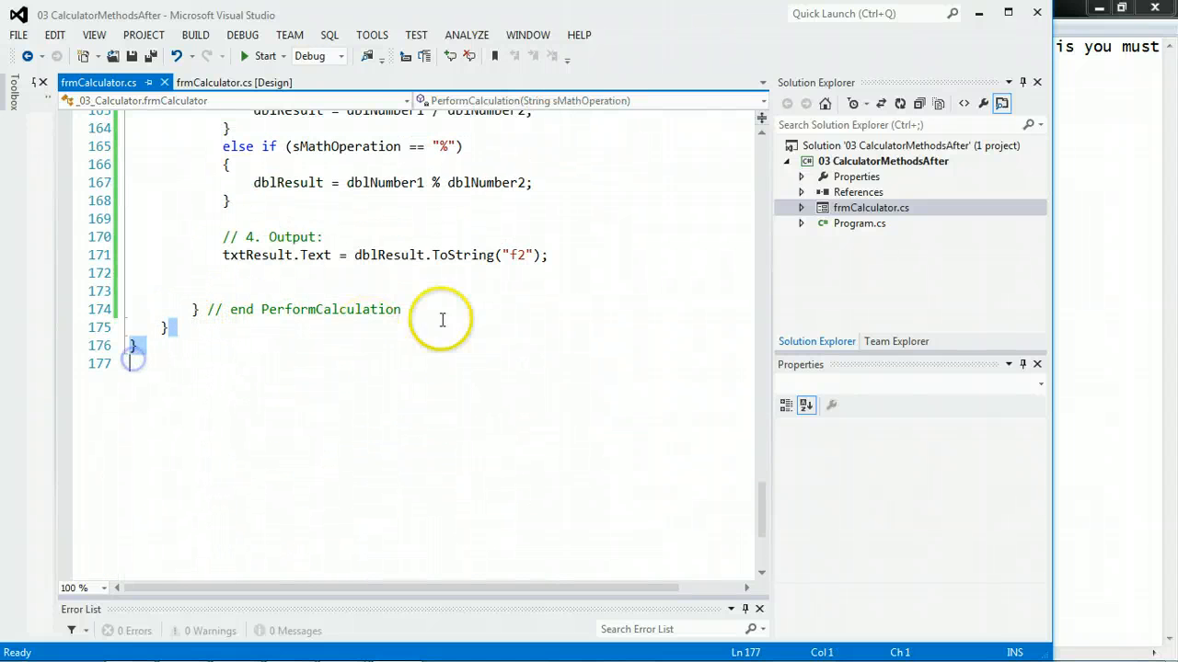
pyautogui.scroll(3)
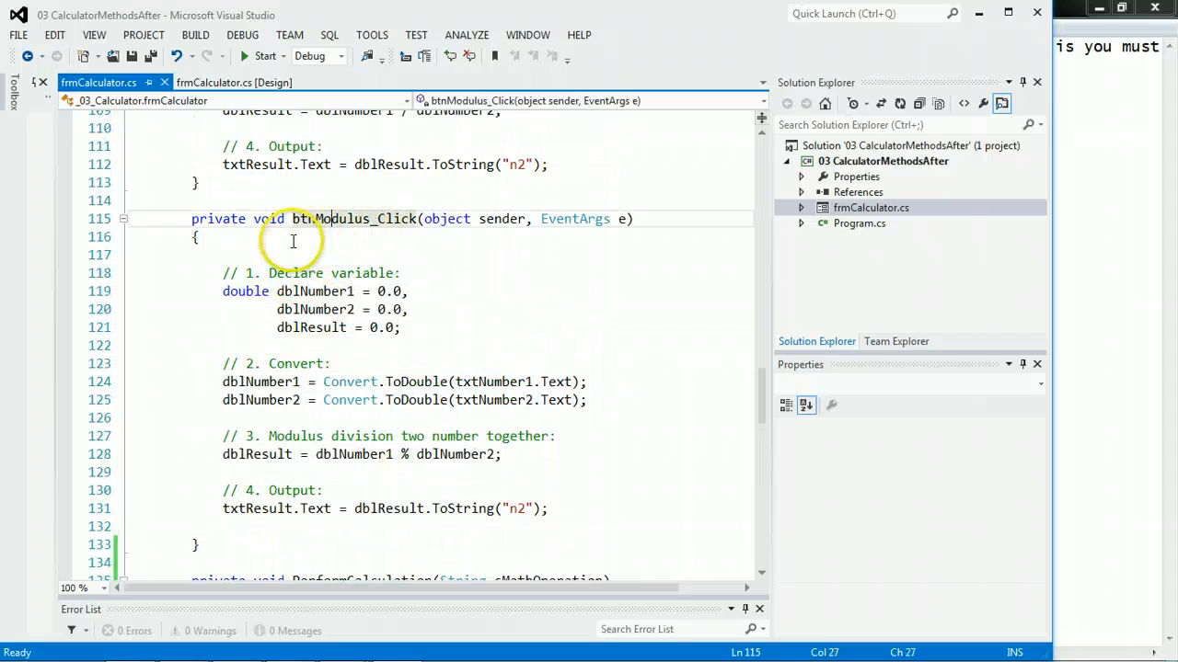
pyautogui.click(265, 249)
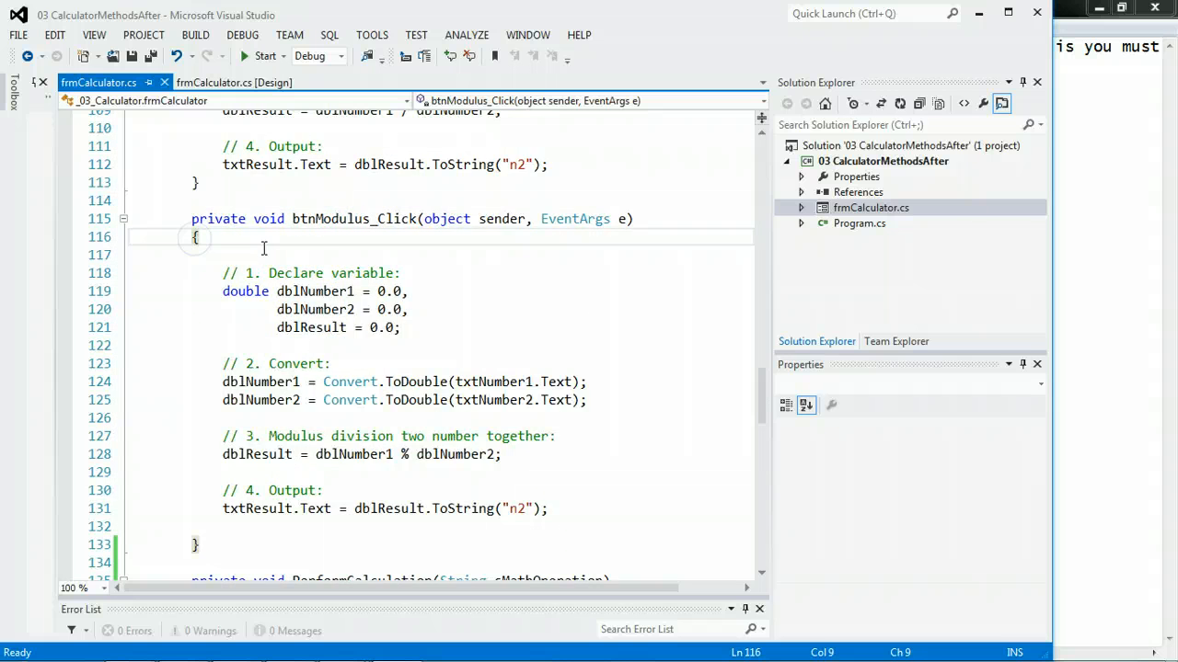
pyautogui.scroll(-3)
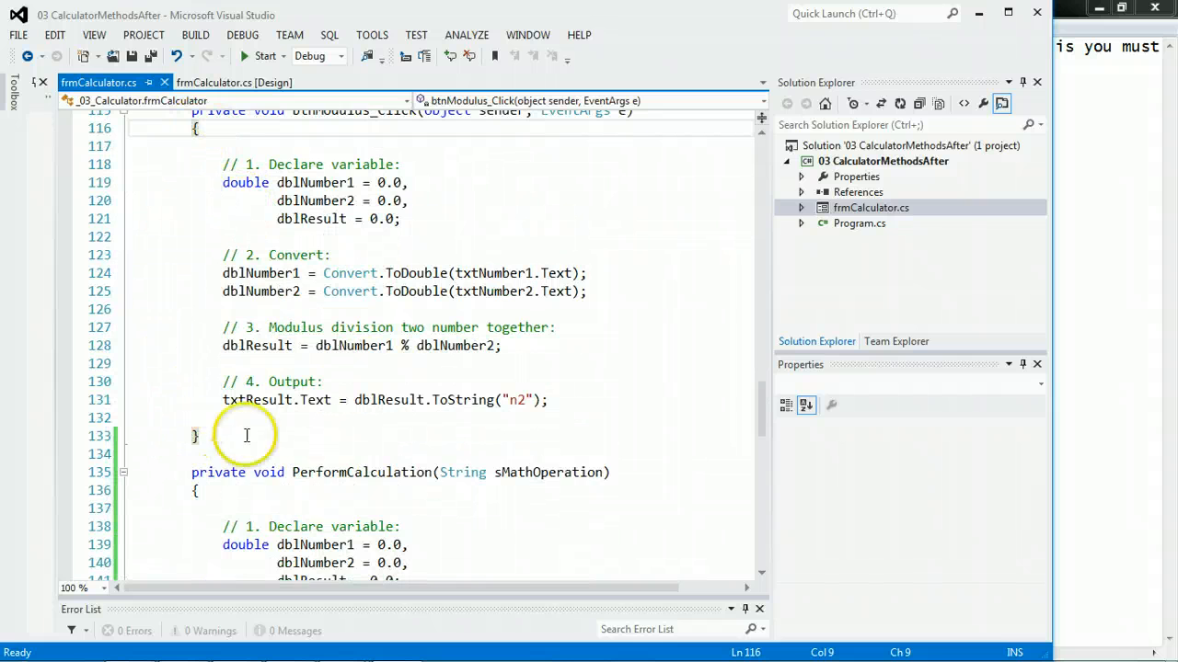
pyautogui.scroll(-3)
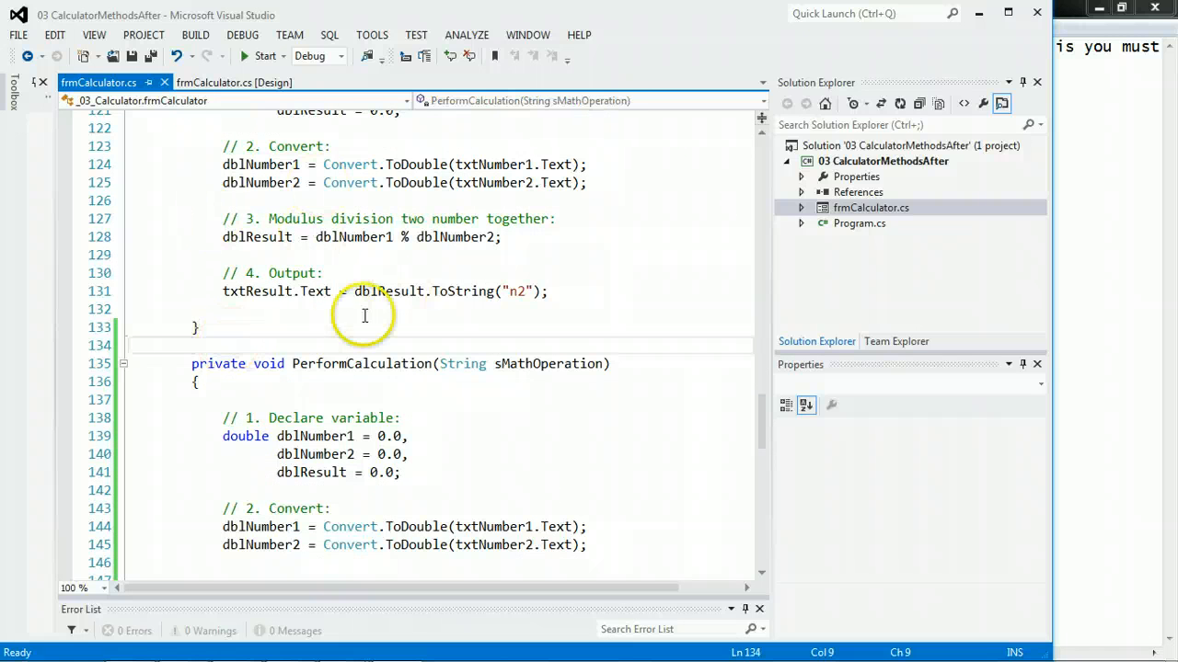
pyautogui.scroll(-3)
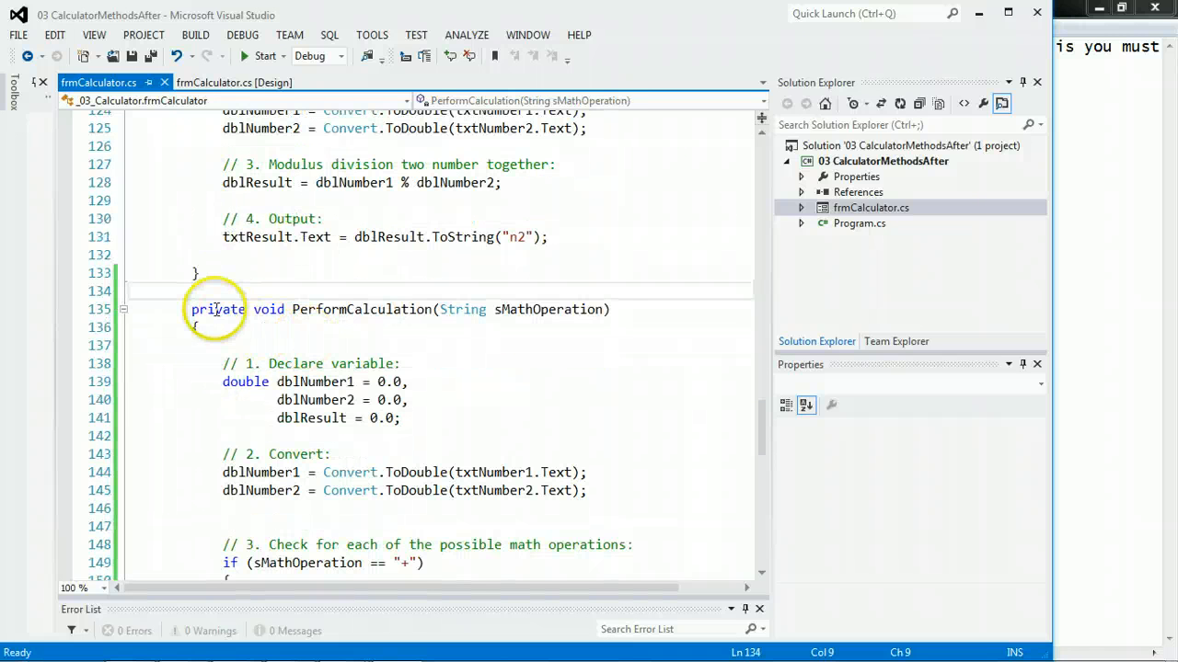
pyautogui.moveTo(268, 309)
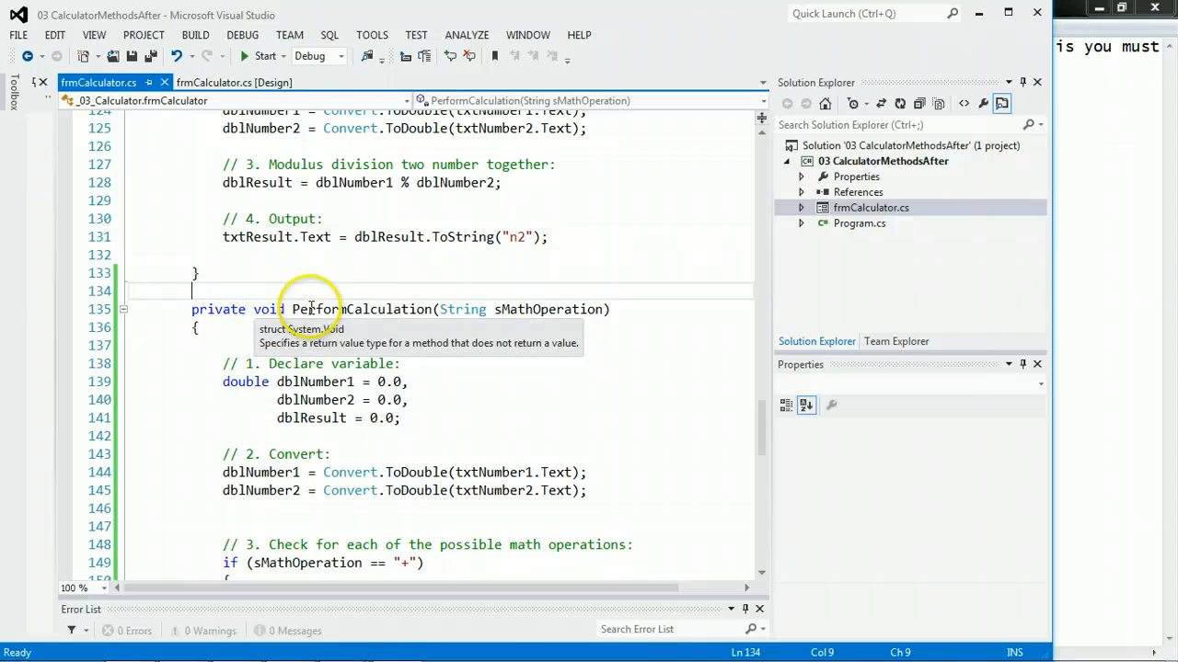
pyautogui.moveTo(464, 320)
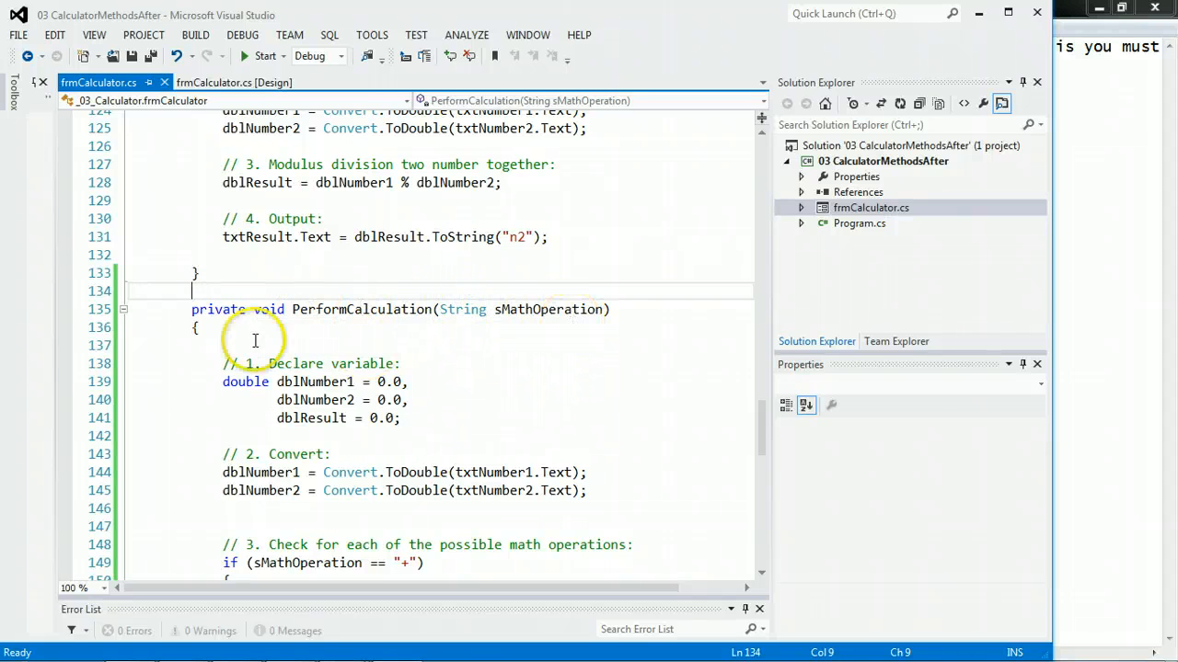
pyautogui.doubleClick(217, 309)
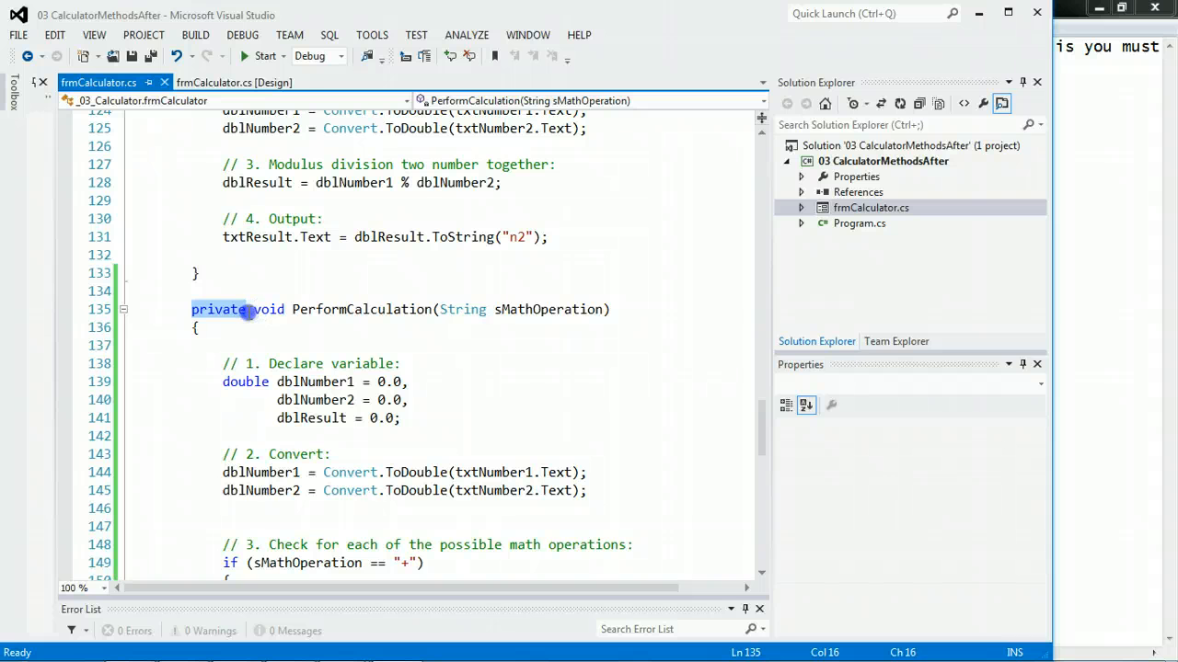
pyautogui.moveTo(236, 309)
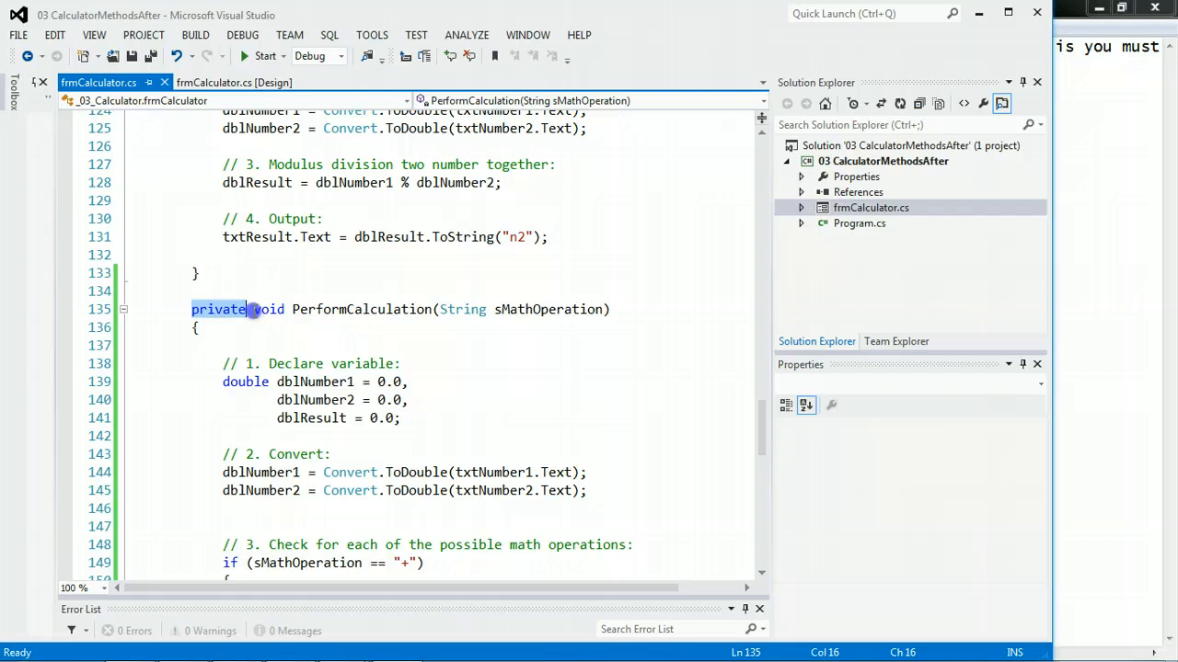
pyautogui.doubleClick(267, 309)
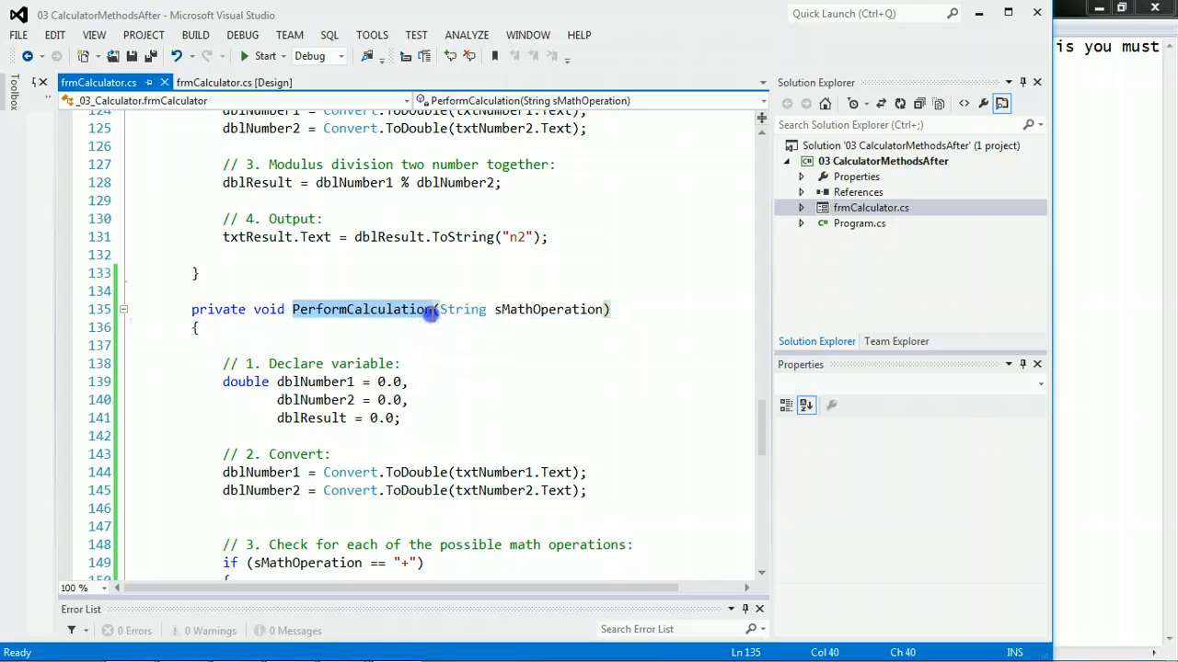
pyautogui.doubleClick(463, 309)
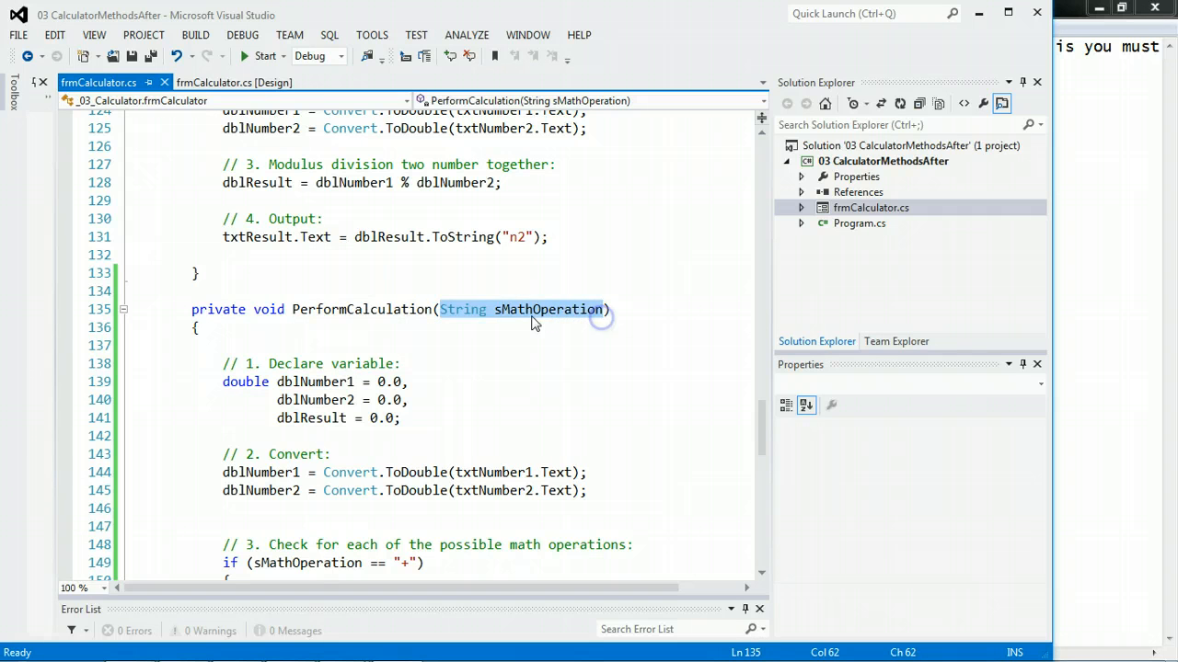
pyautogui.scroll(-3)
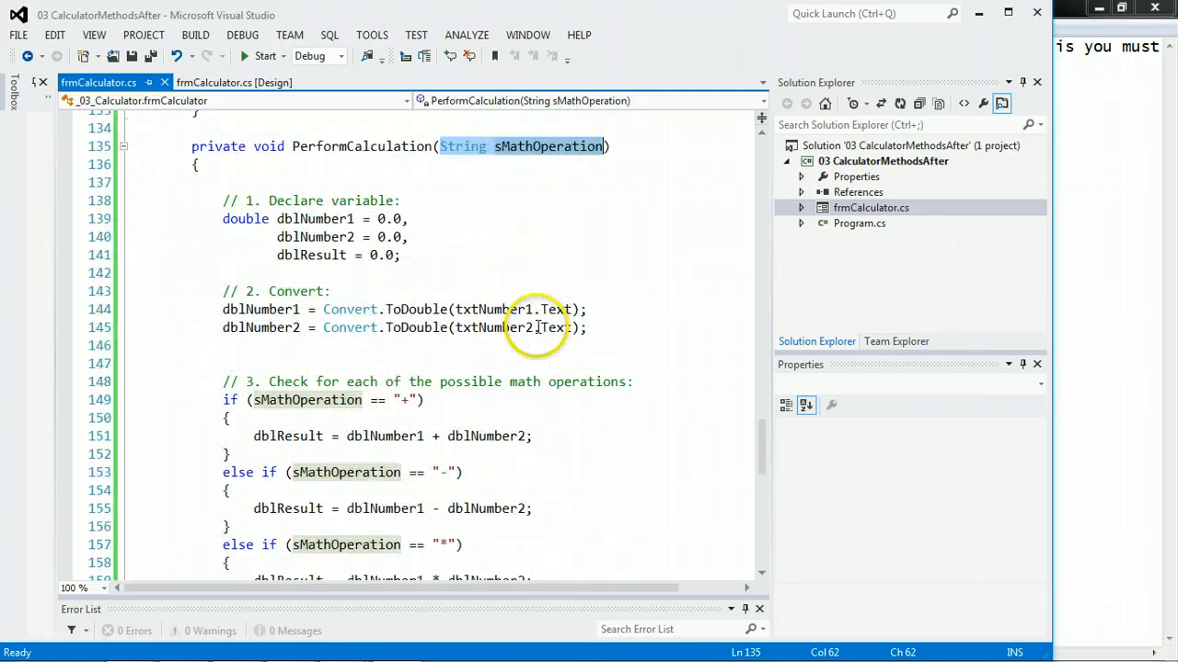
pyautogui.moveTo(313, 276)
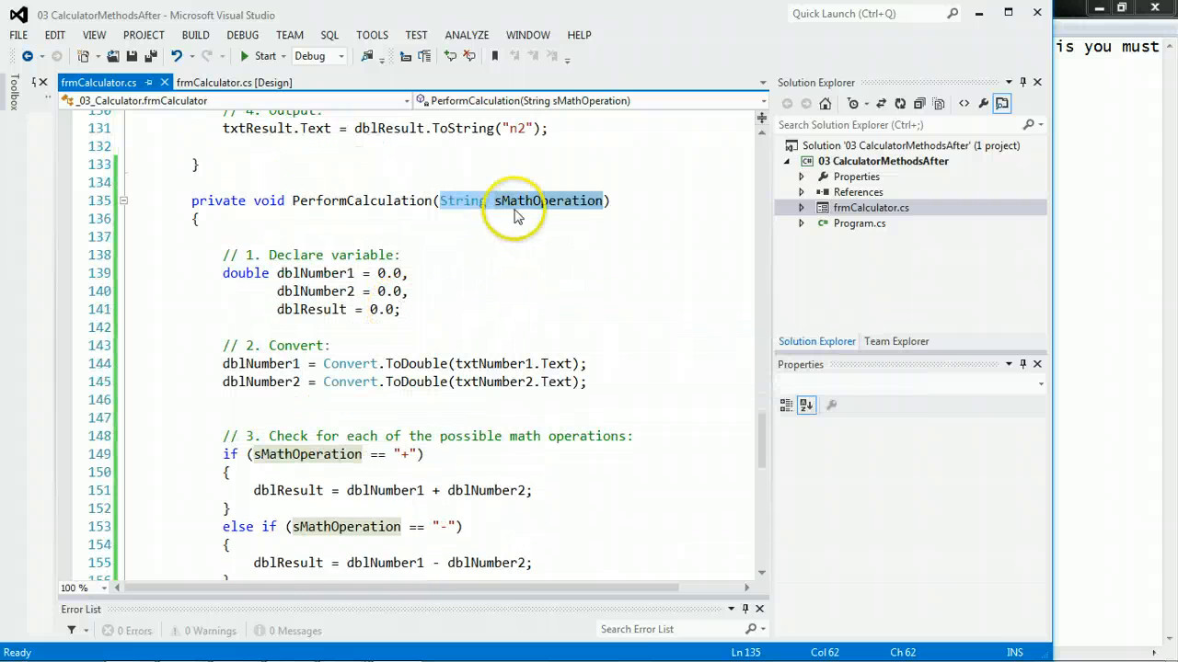
pyautogui.moveTo(493, 200)
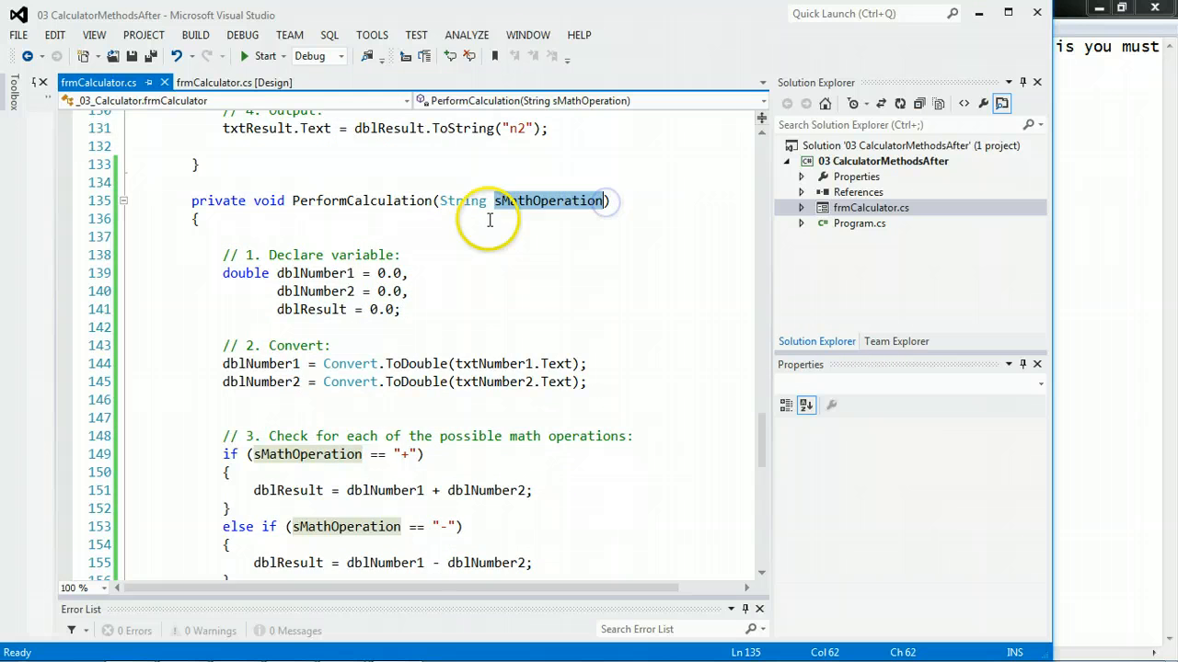
pyautogui.scroll(-3)
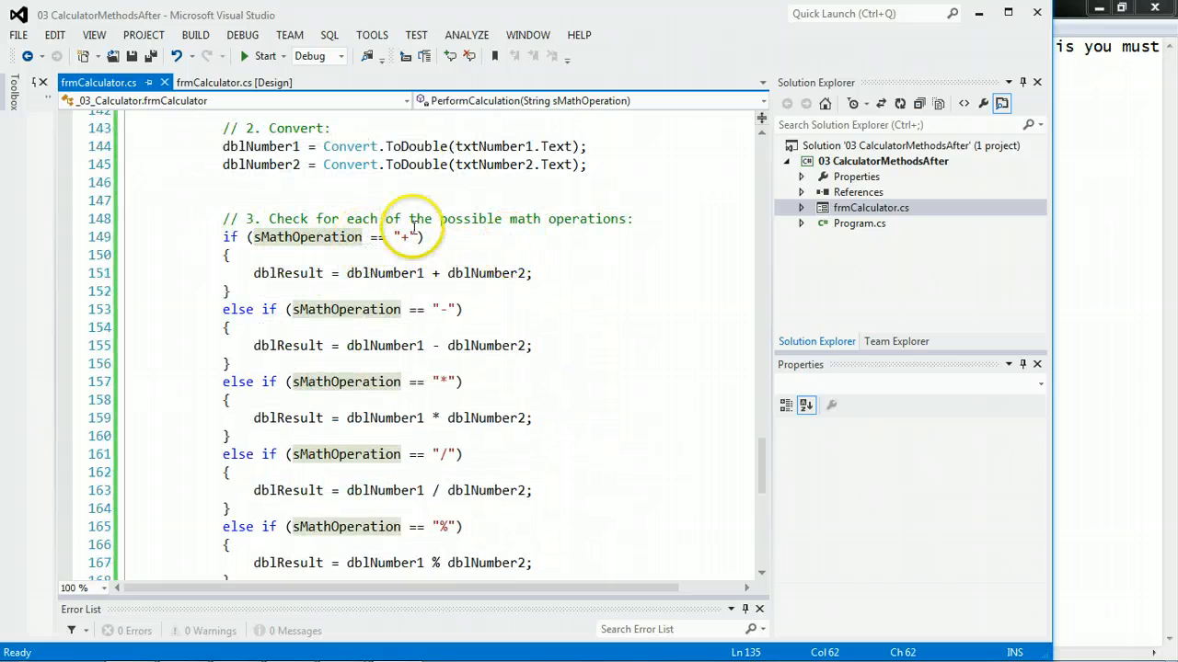
pyautogui.moveTo(354, 285)
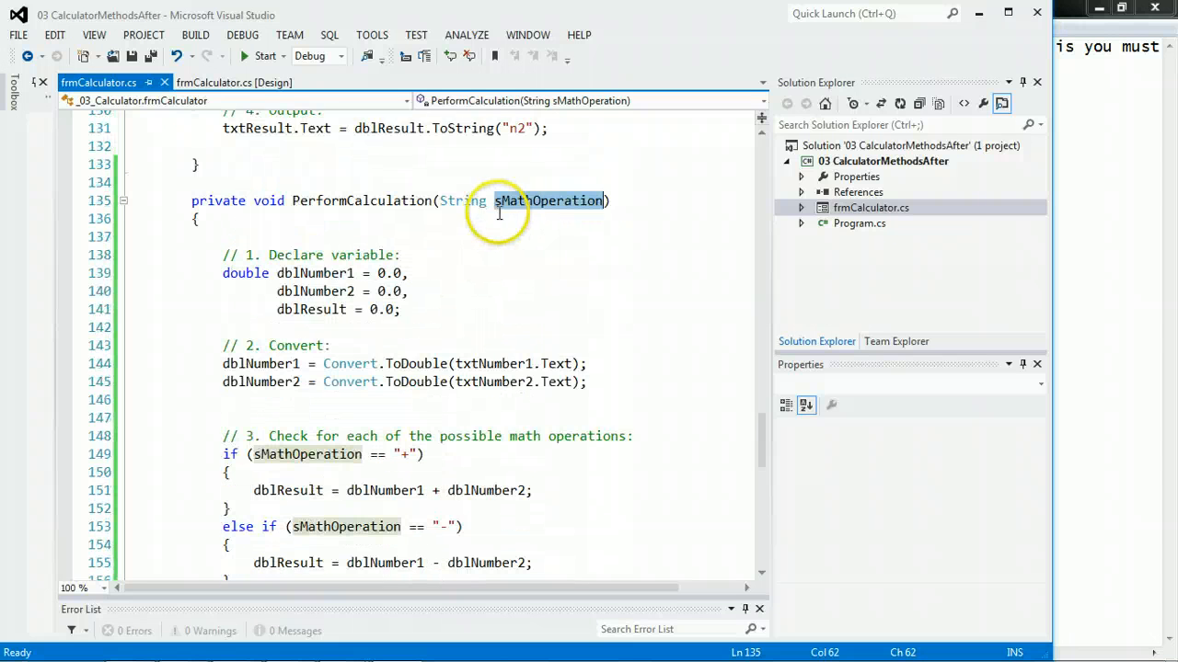
pyautogui.scroll(-3)
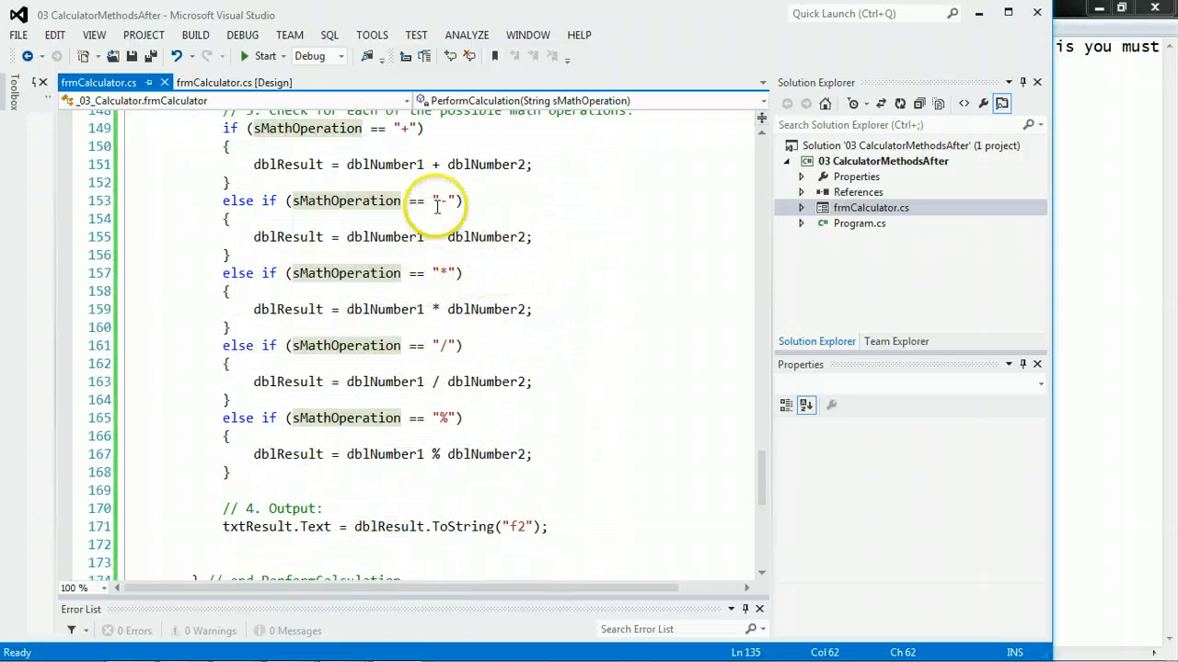
pyautogui.moveTo(438, 324)
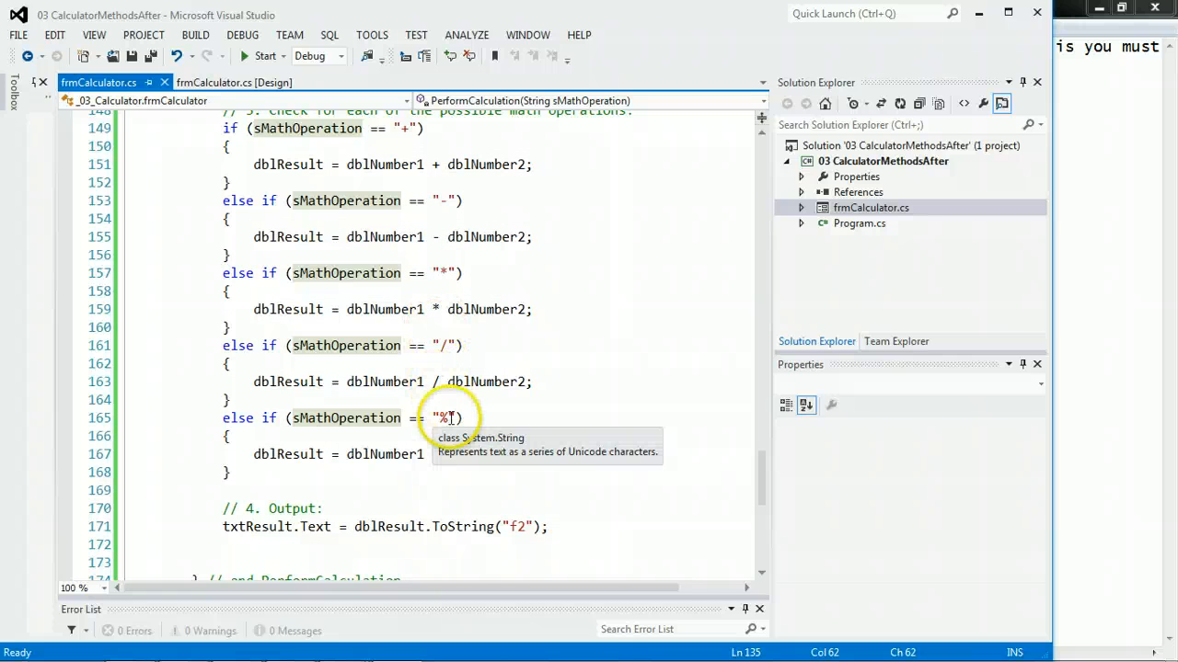
pyautogui.scroll(3)
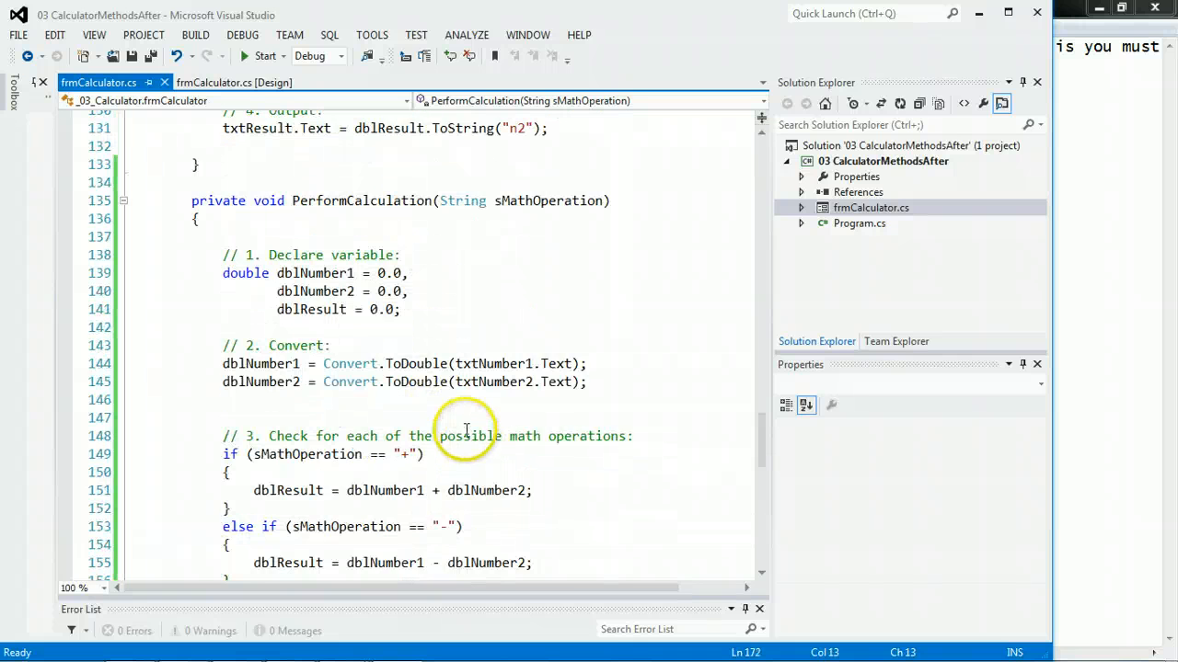
# Delete the add handler's declare, convert, add and output lines, keeping its first comment
pyautogui.scroll(3)
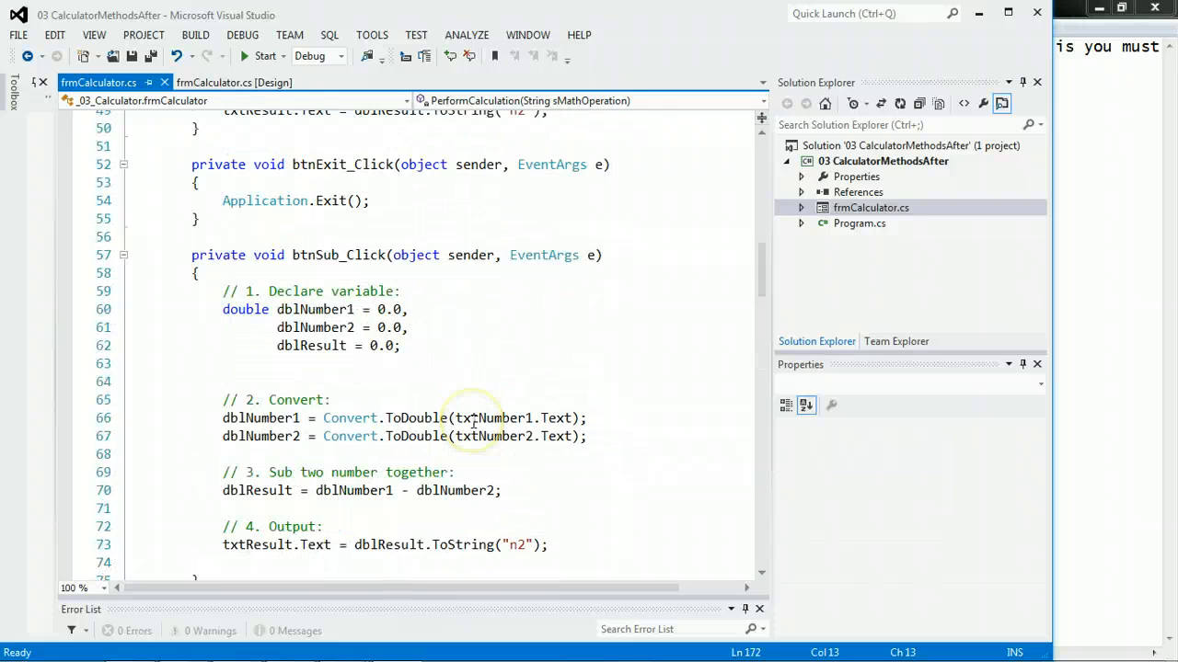
pyautogui.scroll(3)
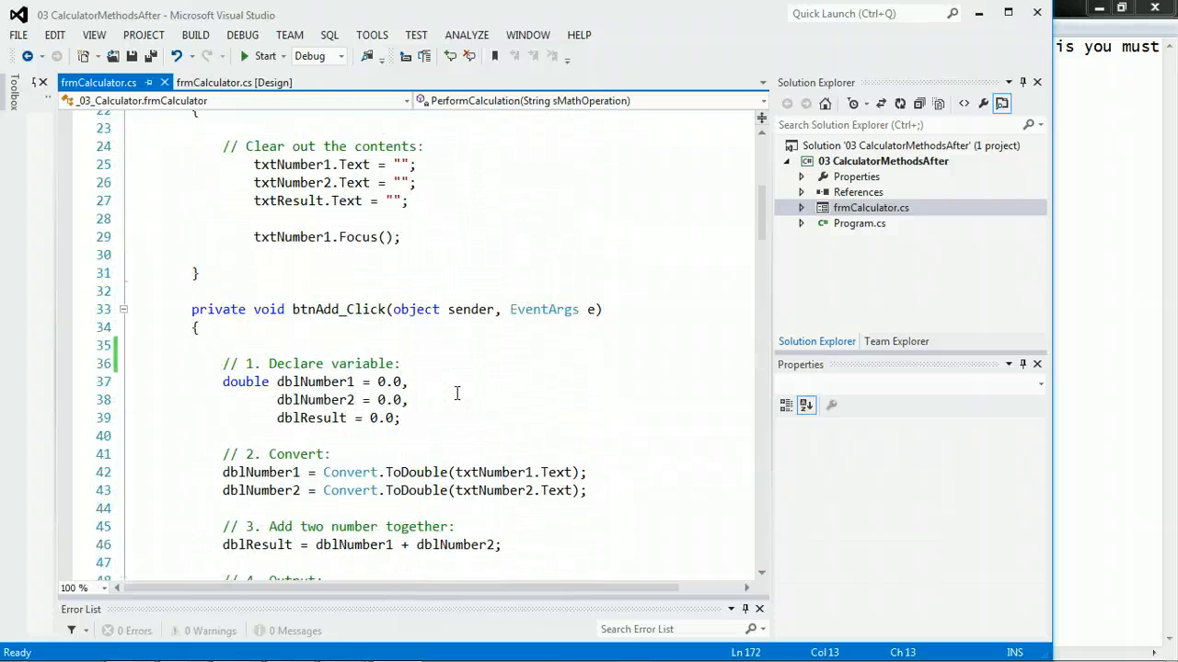
pyautogui.scroll(-3)
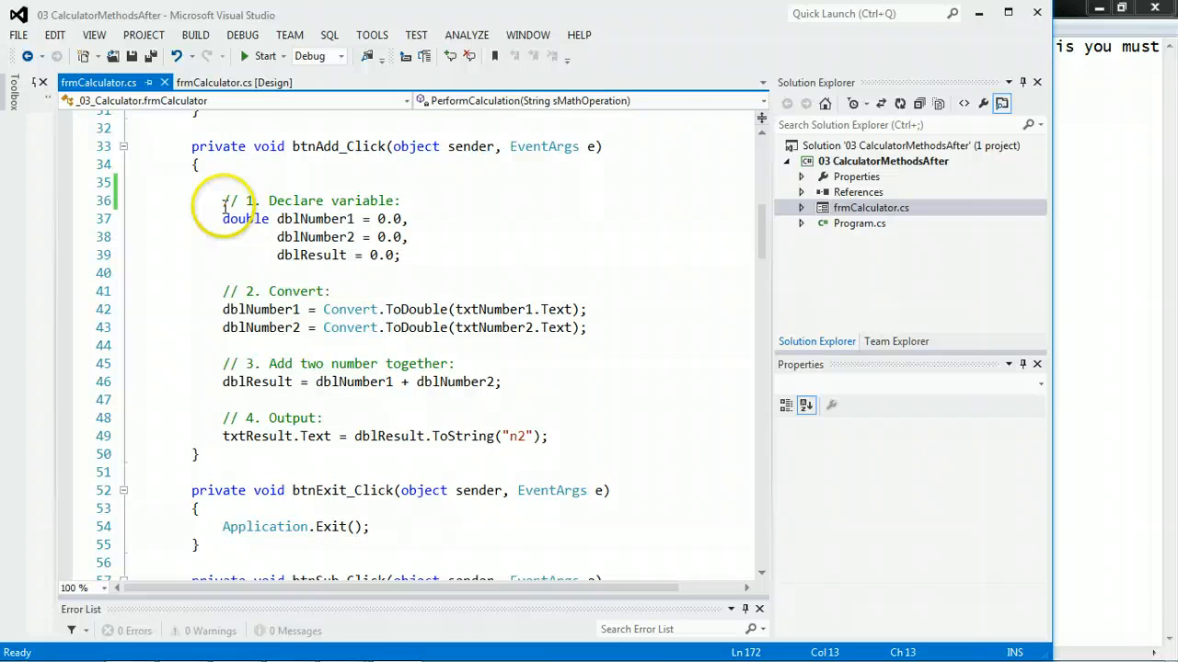
pyautogui.moveTo(220, 217); pyautogui.dragTo(236, 273)
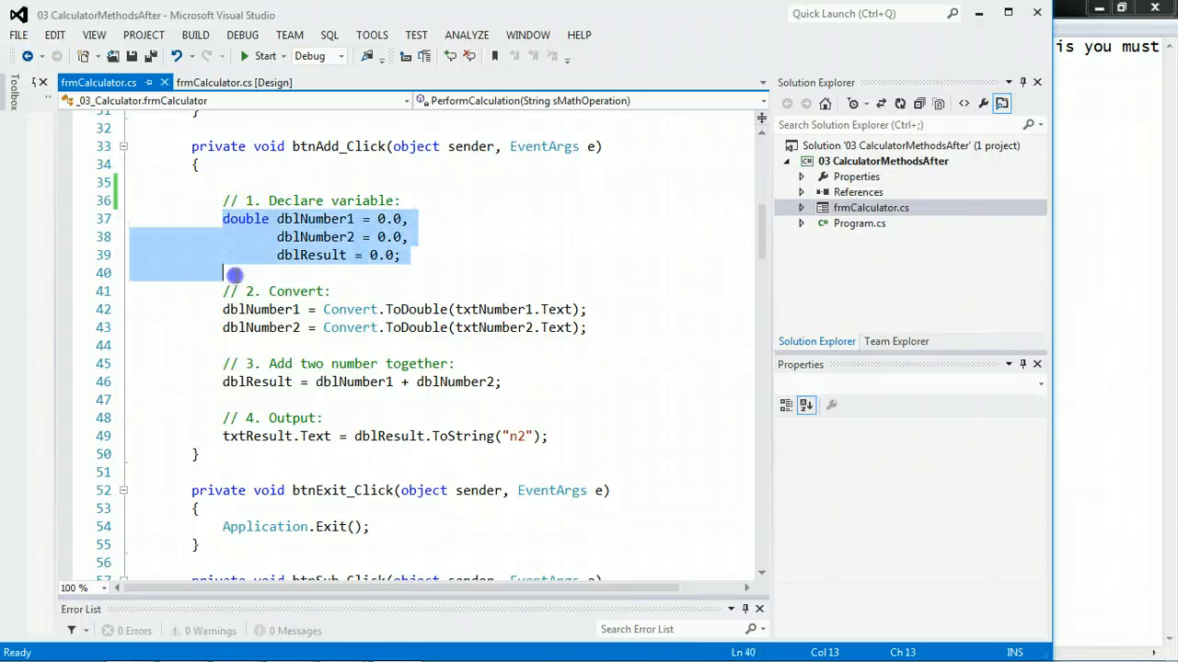
pyautogui.press('Delete')
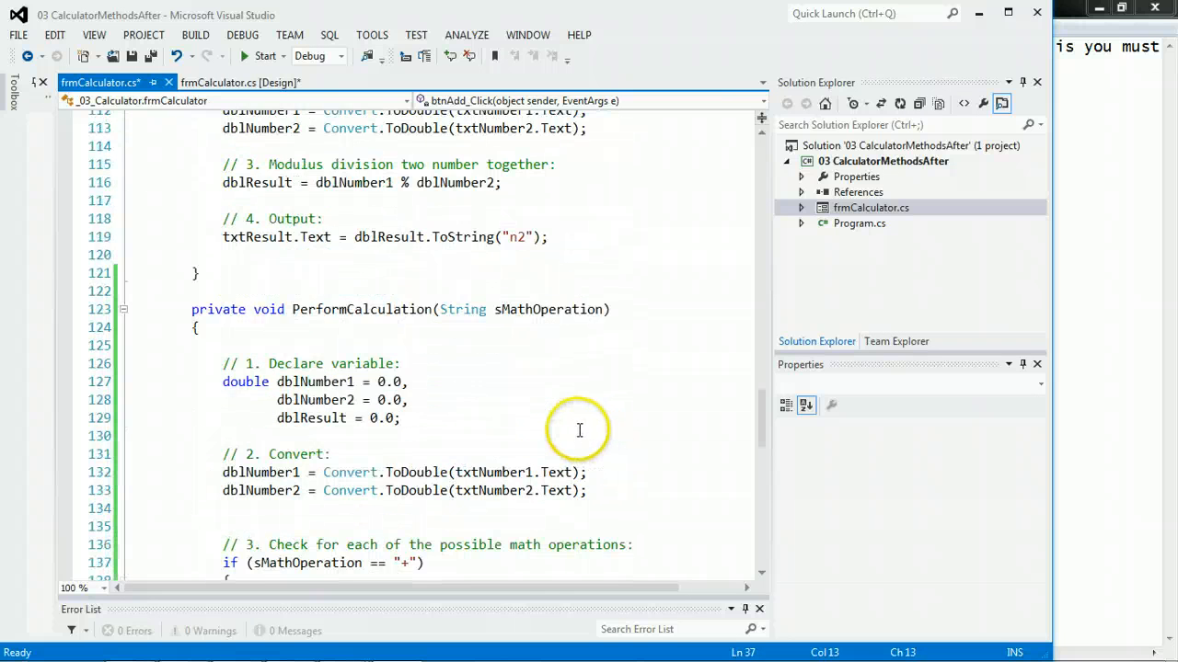
# Select the PerformCalculation method signature for reuse in the add handler
pyautogui.scroll(-3)
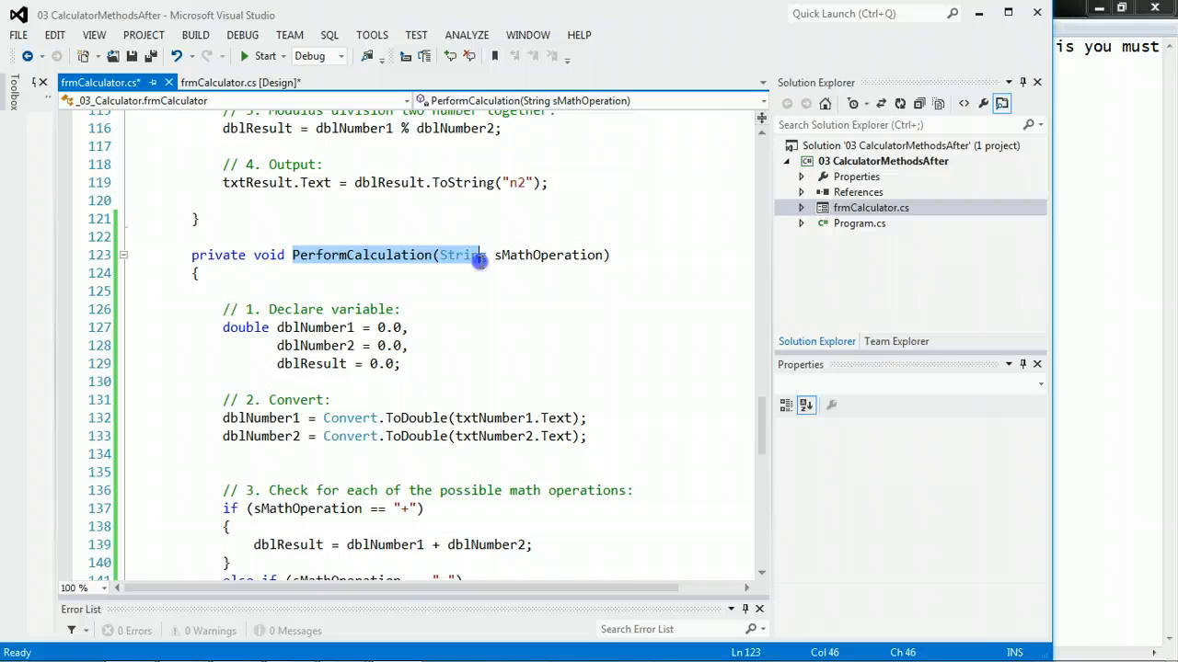
pyautogui.click(617, 254)
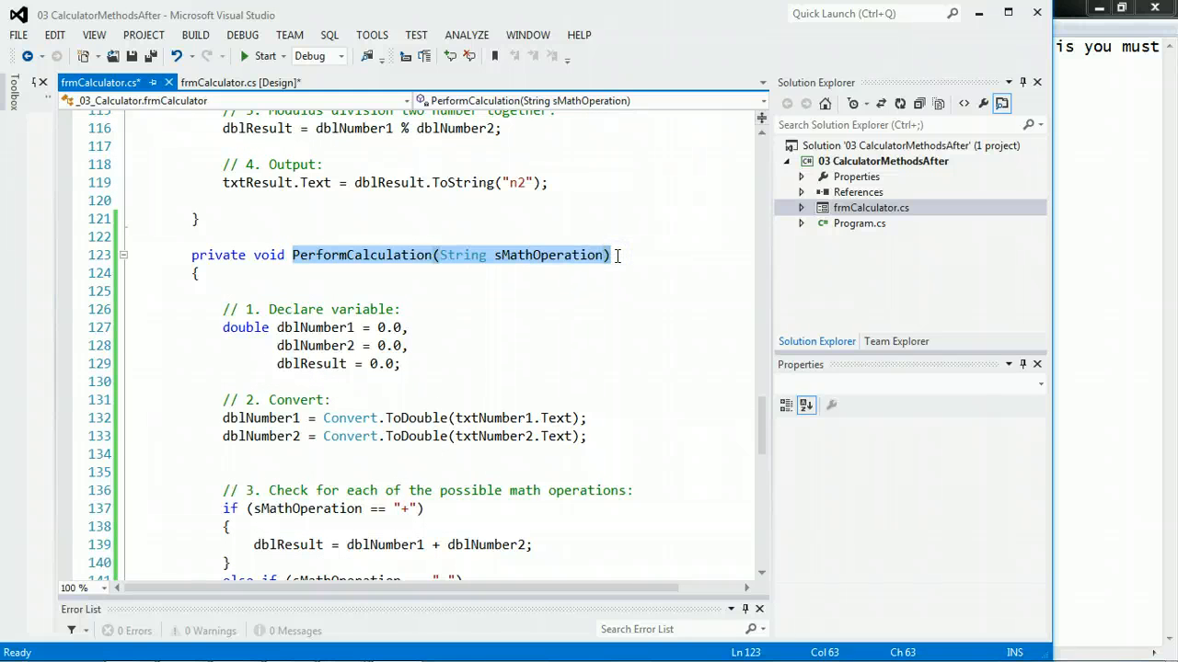
pyautogui.scroll(3)
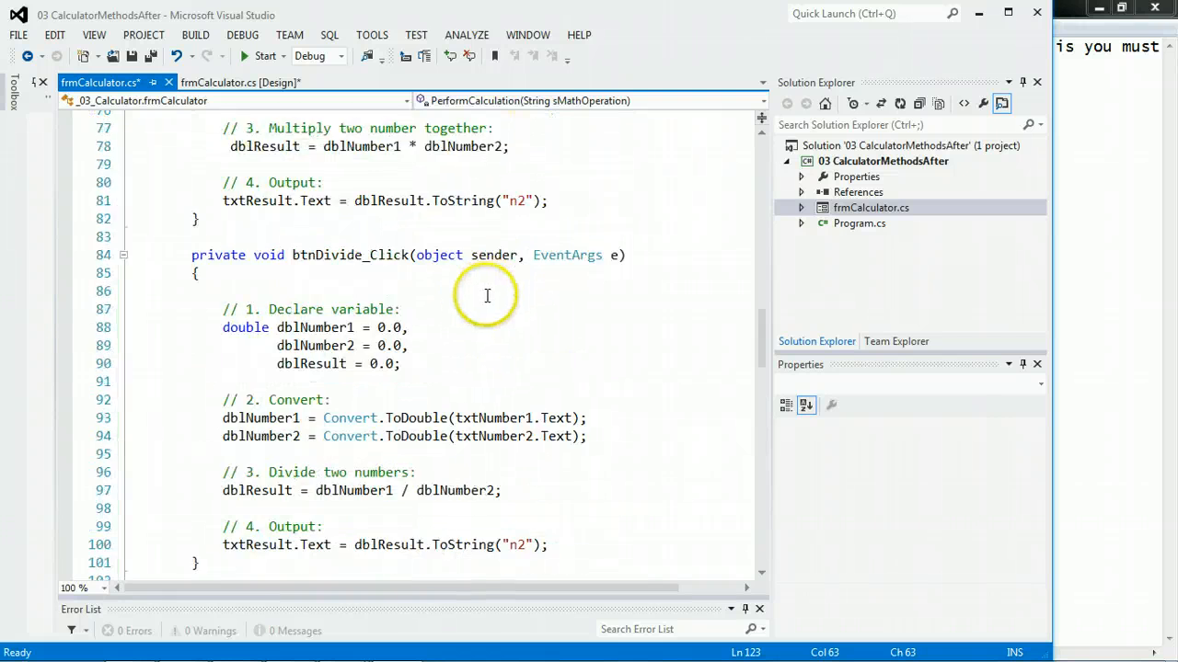
pyautogui.scroll(3)
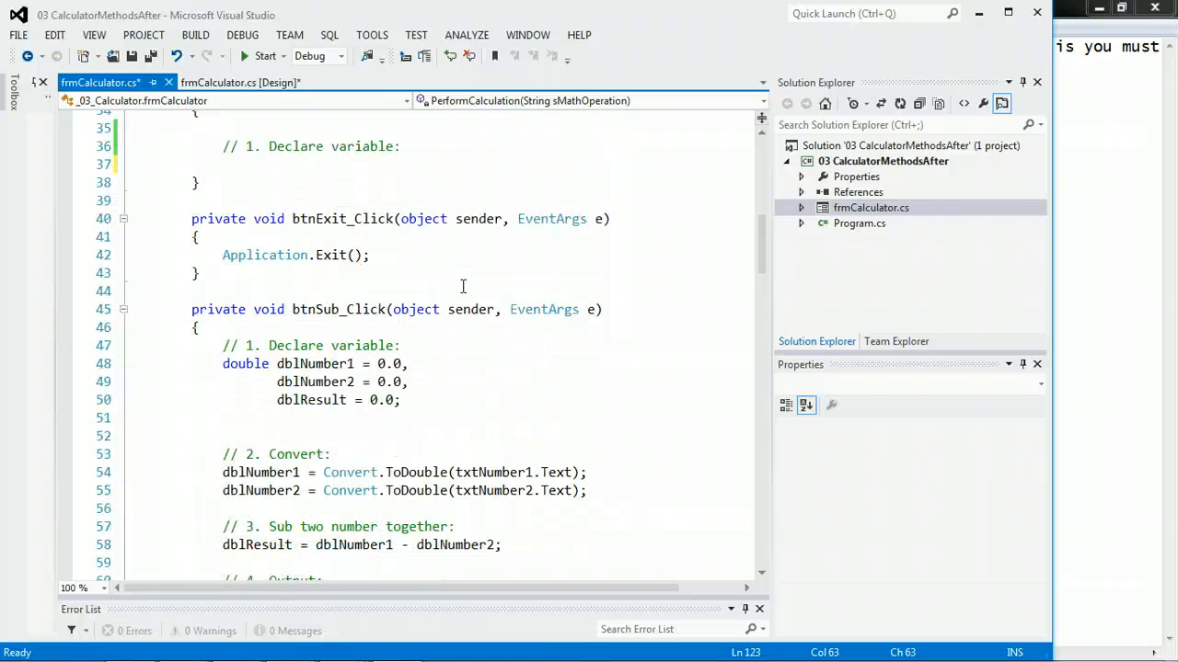
pyautogui.scroll(3)
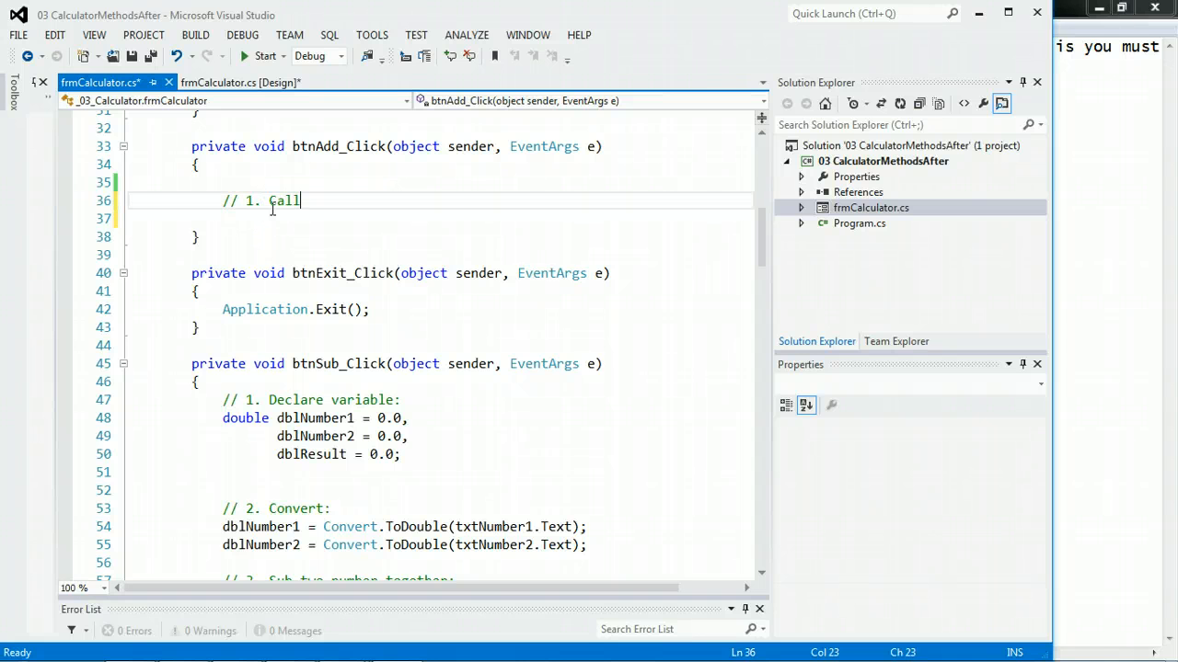
# Write the "// 1. Call shared method:" comment and the PerformCalculation("+") call in btnAdd_Click
pyautogui.write('shared method:')
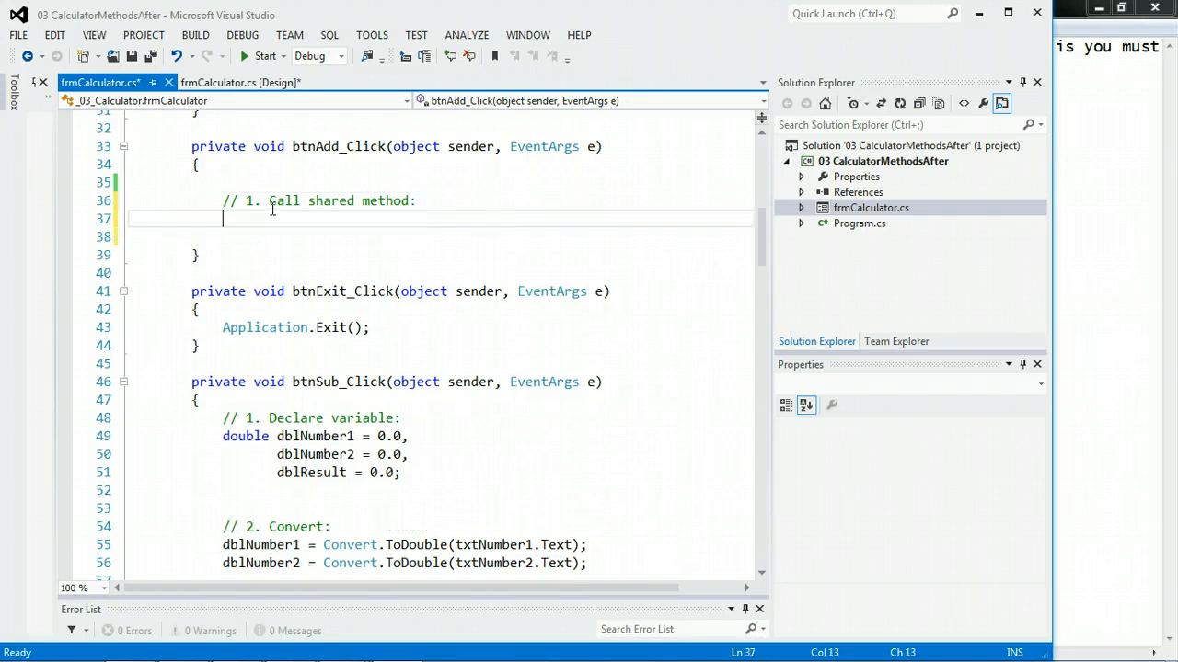
pyautogui.write('PerformCalculation(String sMathOperation)')
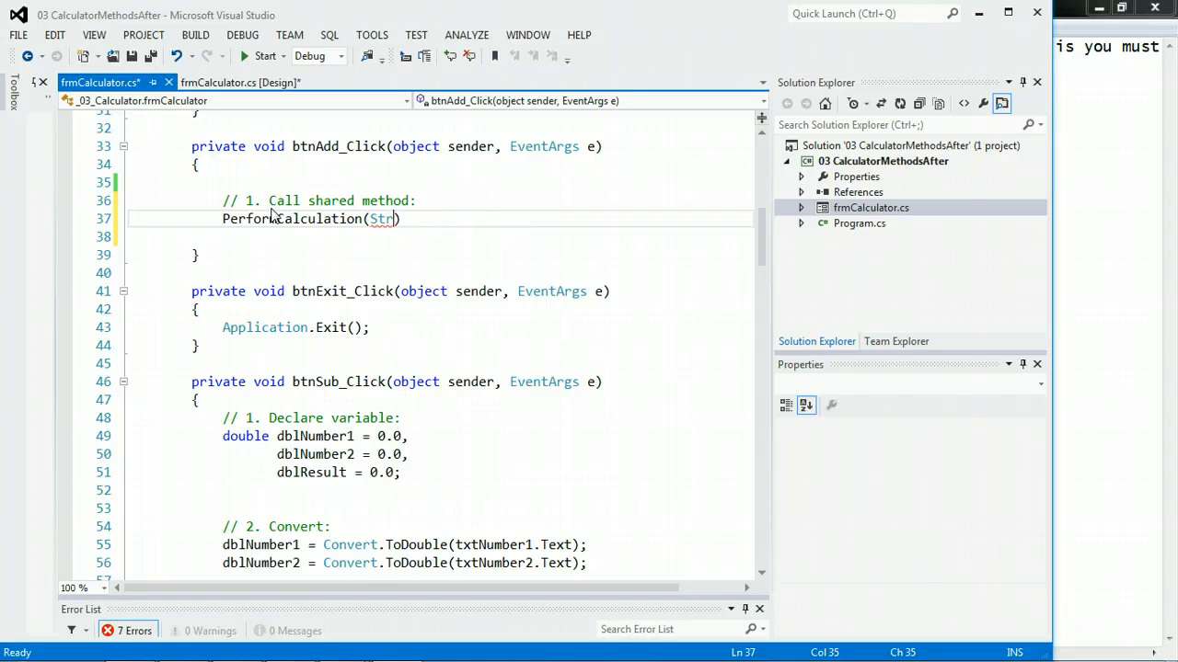
pyautogui.write('"')
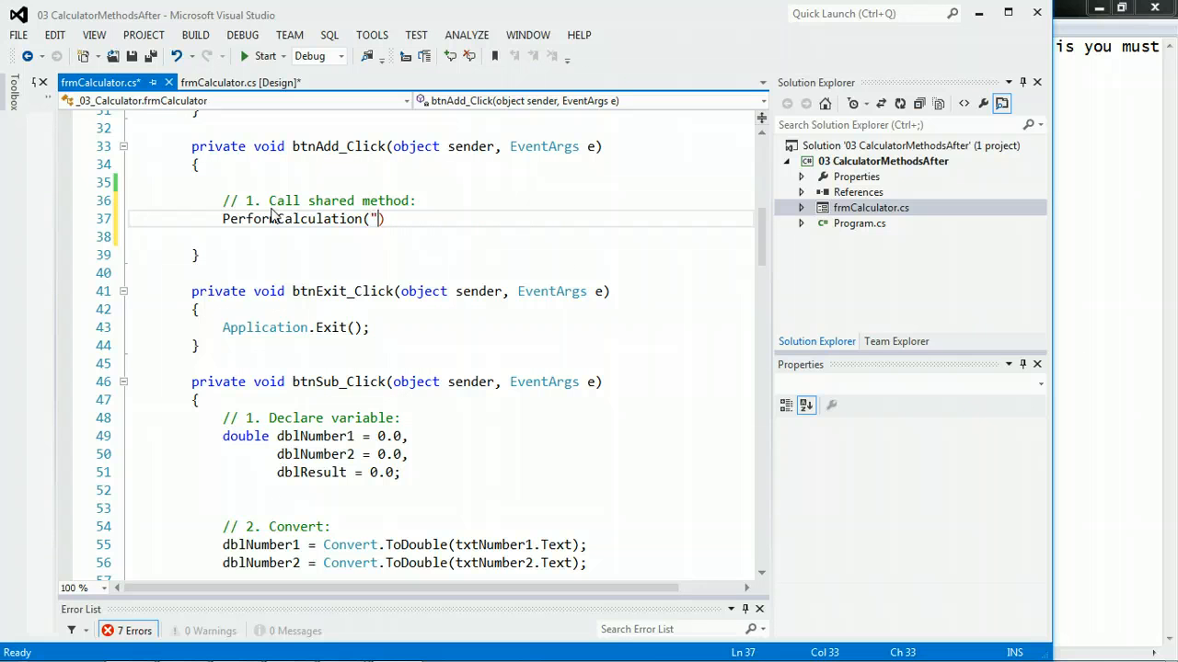
pyautogui.write('+')
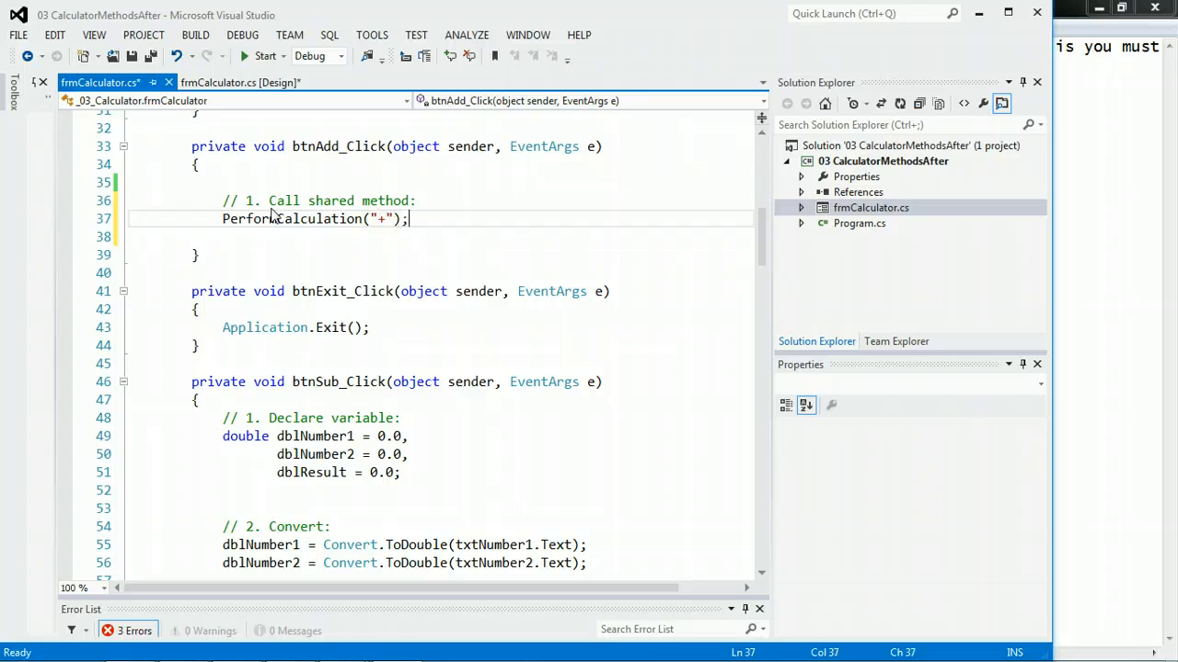
# Select the comment and PerformCalculation call lines for copying to other handlers
pyautogui.click(213, 199)
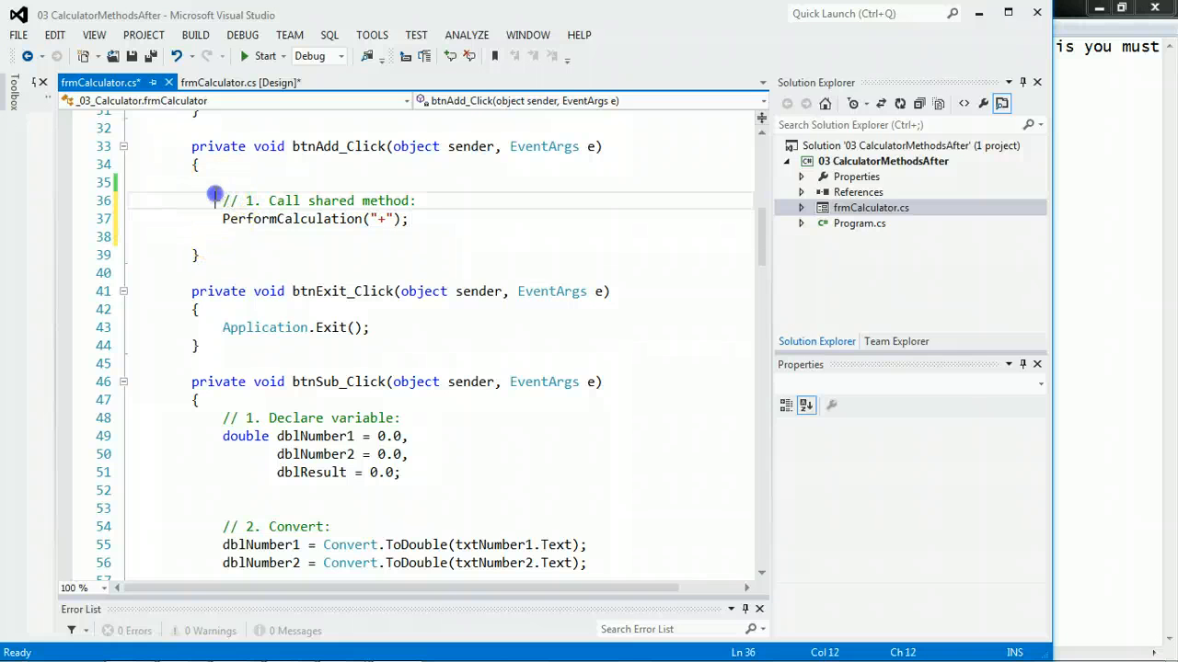
pyautogui.moveTo(221, 201); pyautogui.dragTo(408, 219)
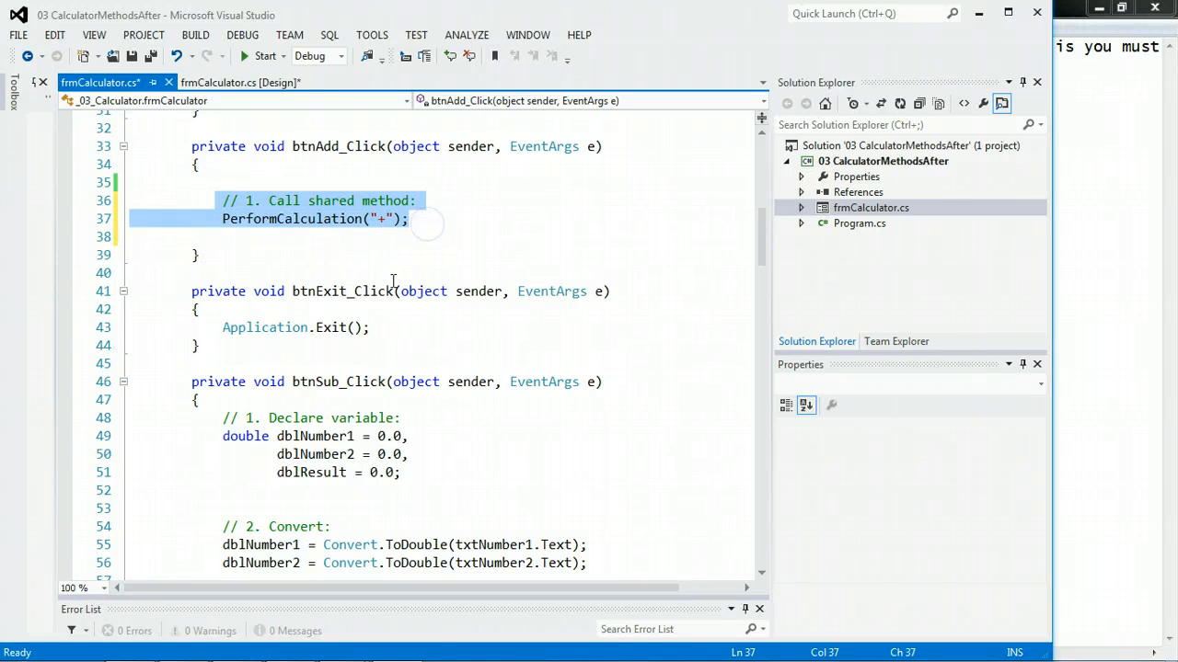
pyautogui.scroll(-3)
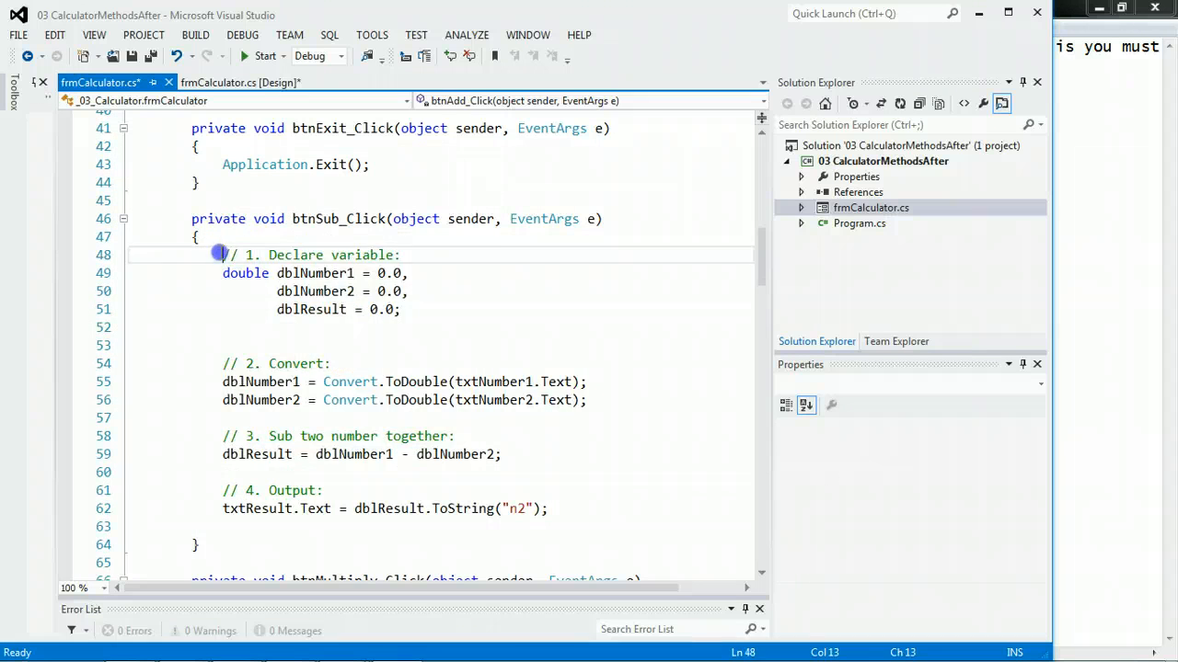
pyautogui.moveTo(220, 254); pyautogui.dragTo(548, 508)
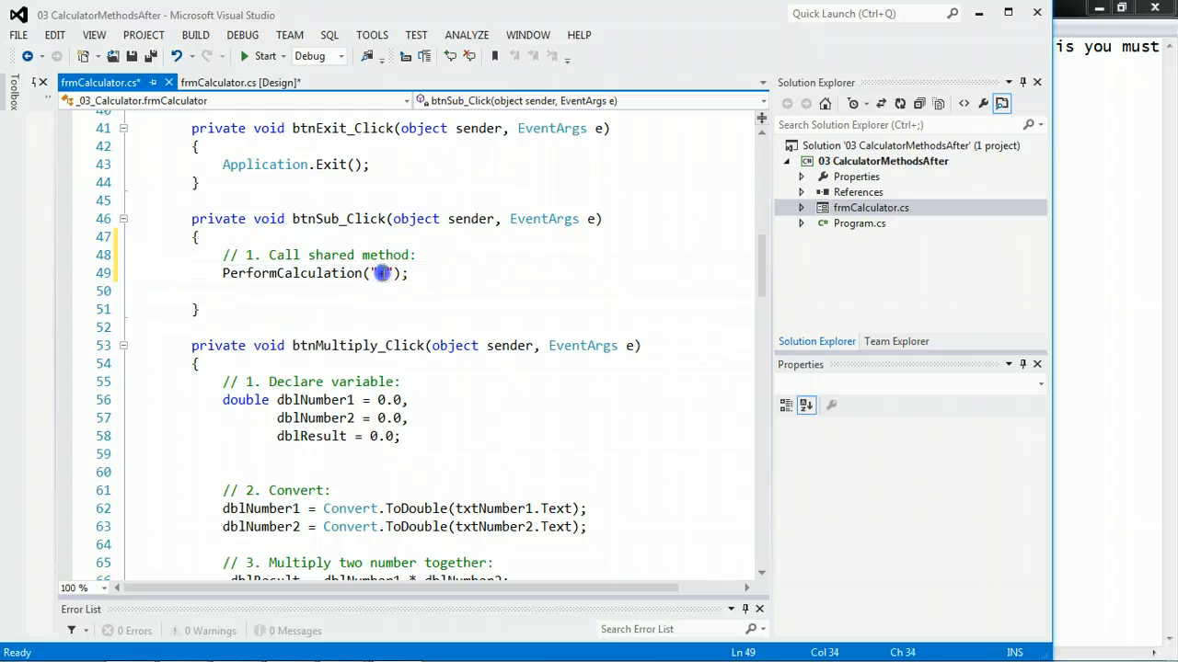
pyautogui.scroll(-3)
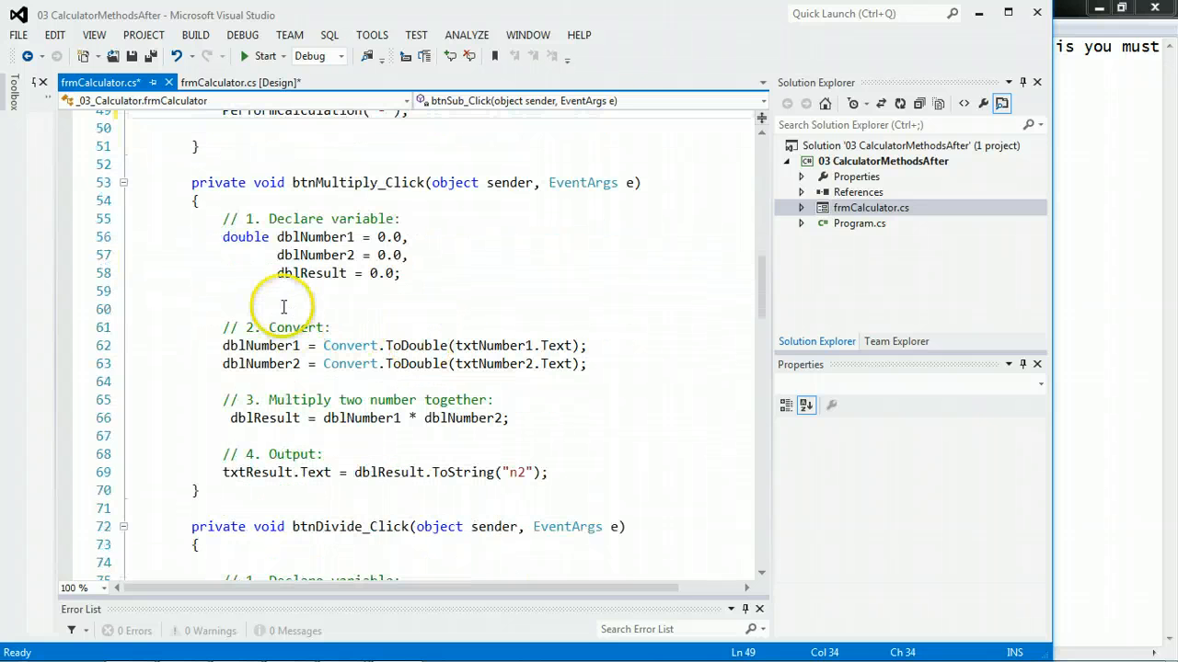
pyautogui.moveTo(223, 219); pyautogui.dragTo(547, 471)
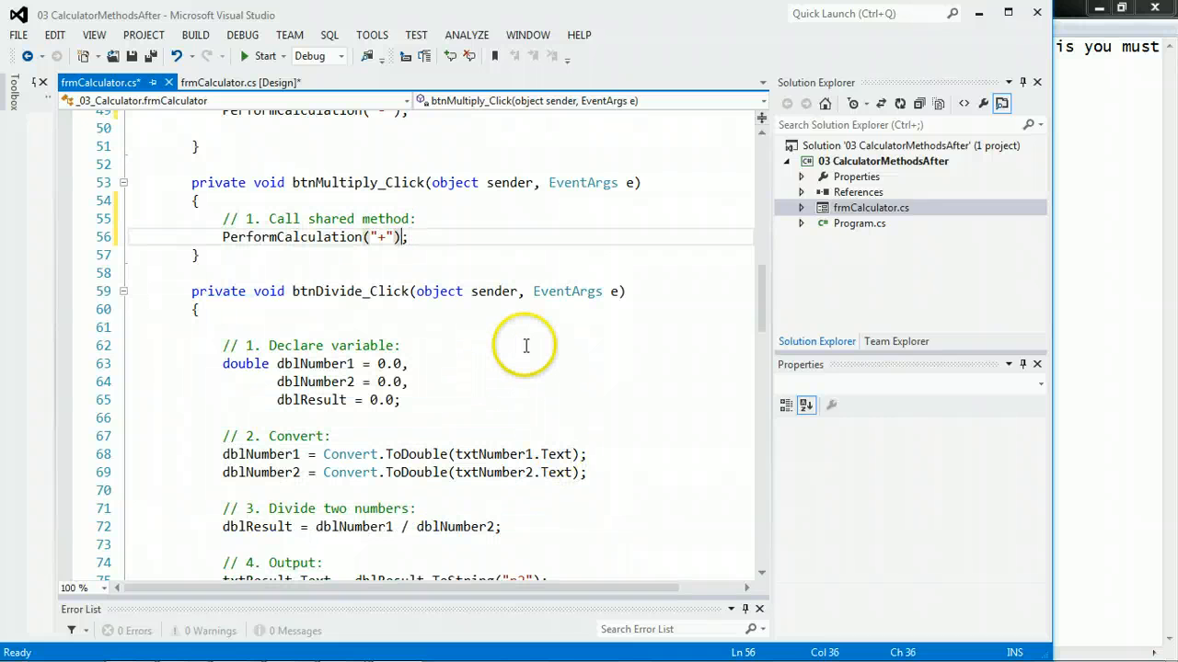
pyautogui.write('*')
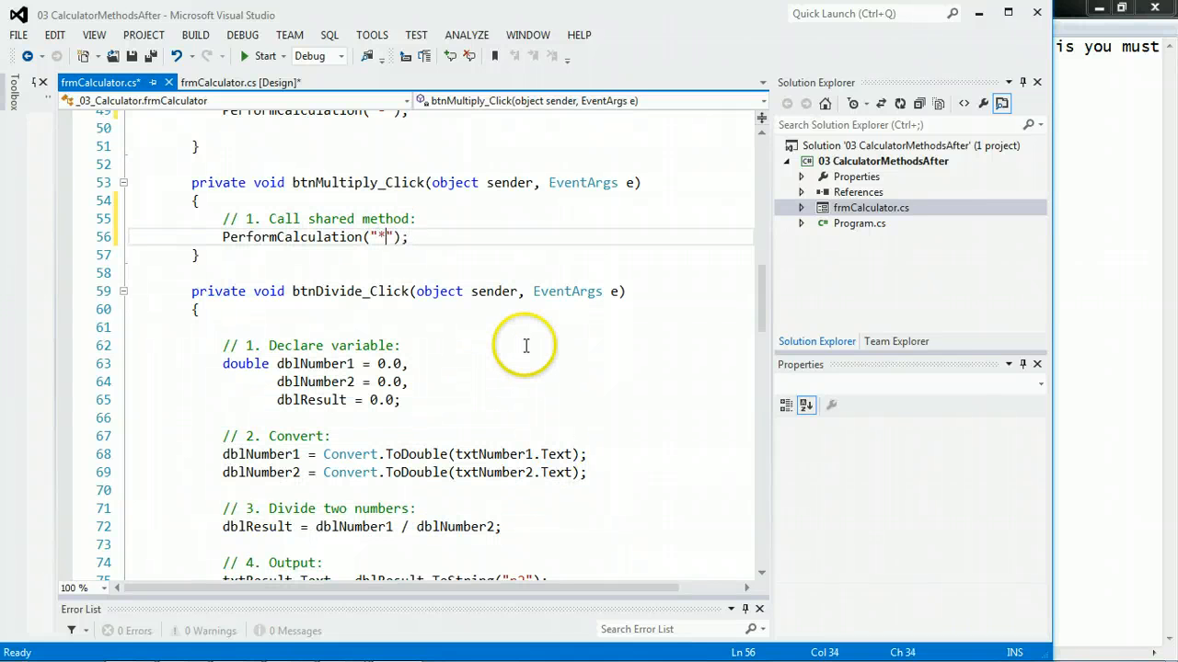
pyautogui.moveTo(221, 346); pyautogui.dragTo(294, 508)
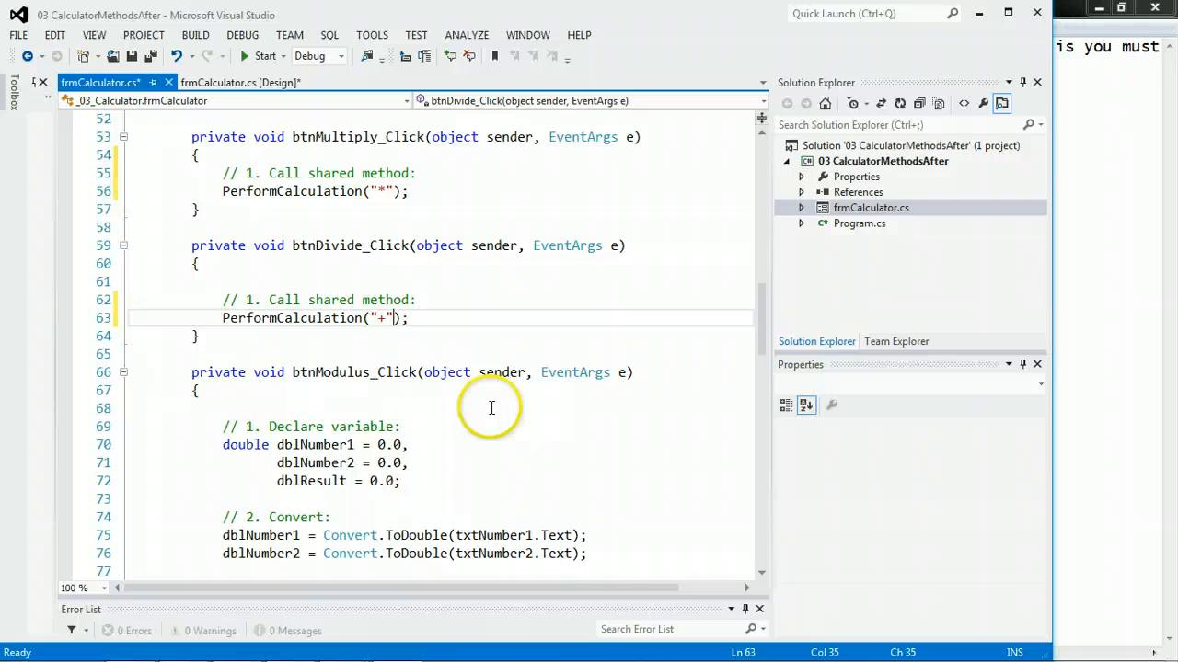
pyautogui.write('/')
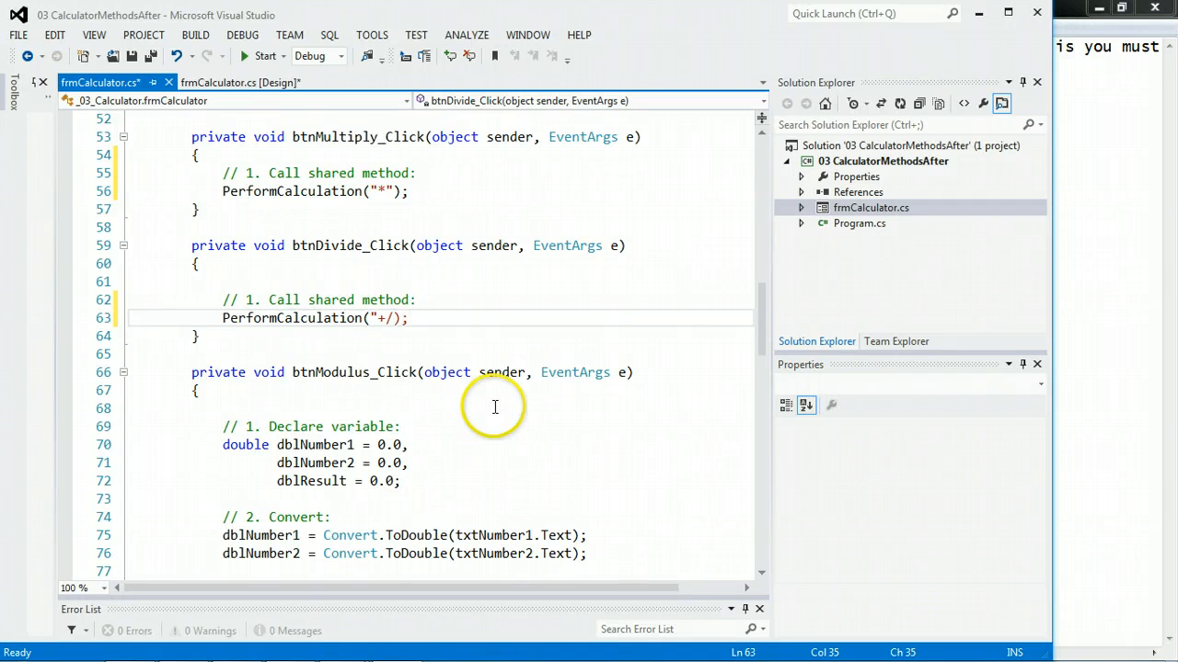
pyautogui.press('Backspace')
pyautogui.write('"')
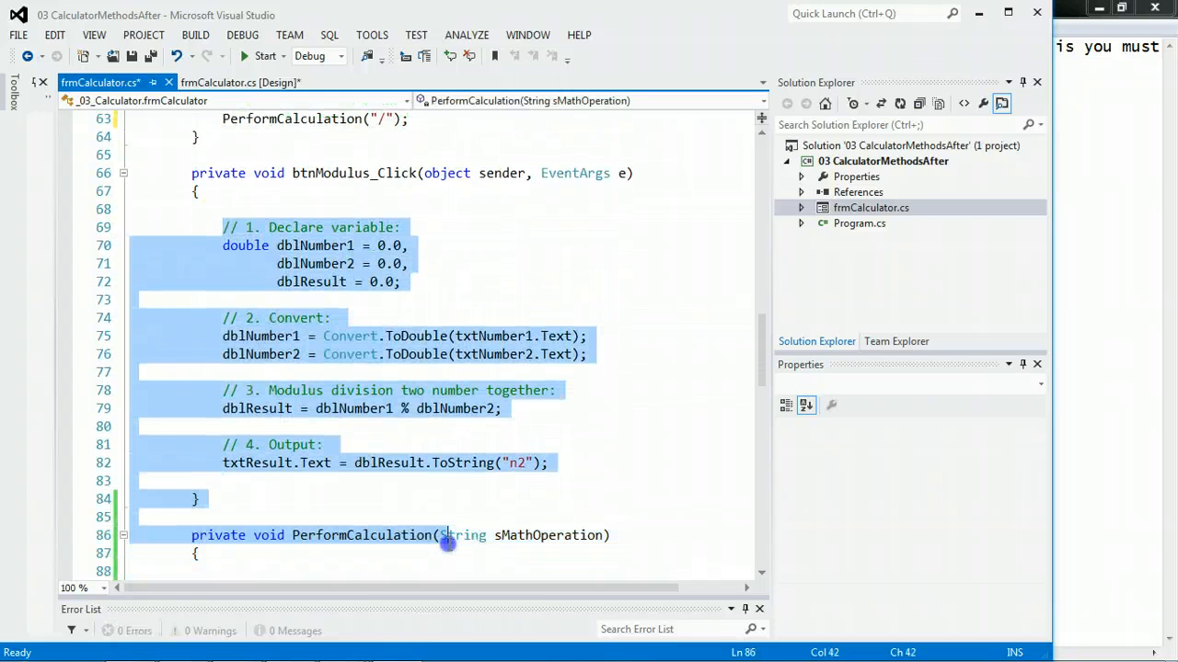
pyautogui.click(545, 464)
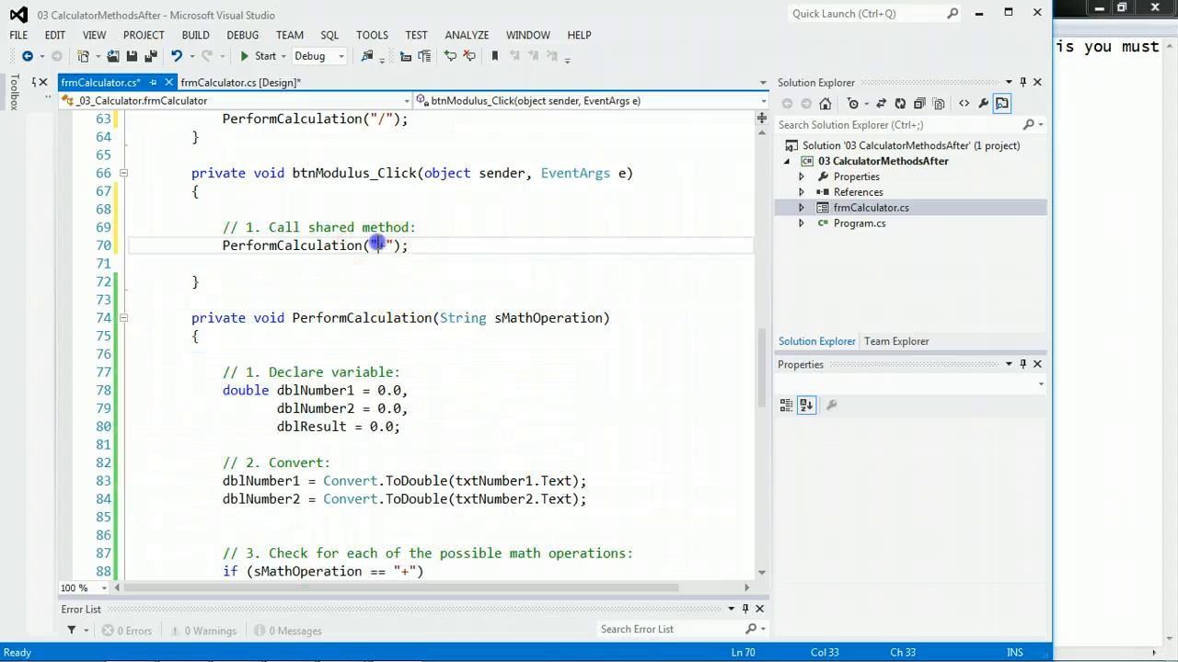
pyautogui.write('%')
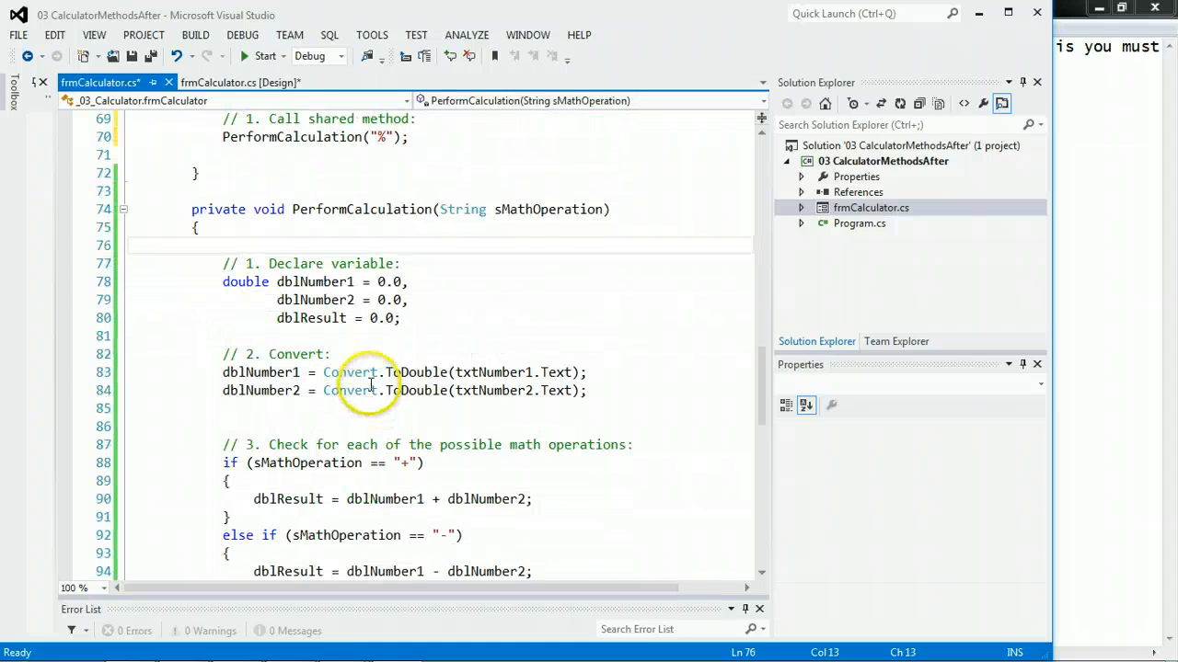
pyautogui.scroll(-3)
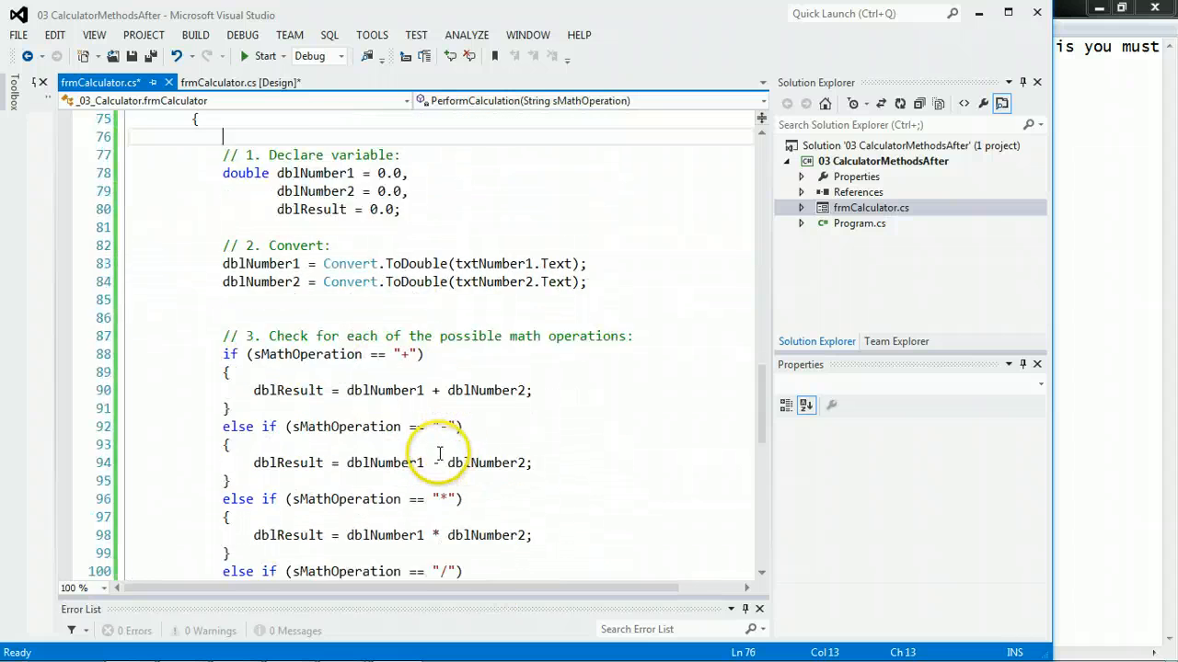
pyautogui.scroll(3)
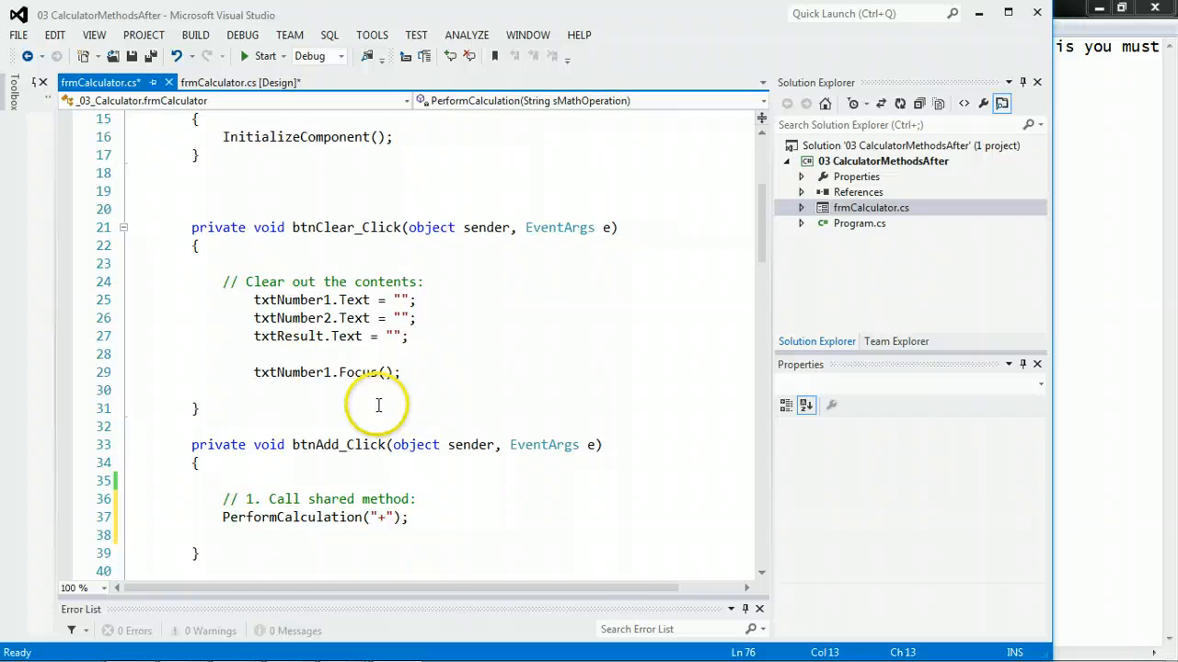
# Add a breakpoint on the first variable declaration and start the calculator under the debugger
pyautogui.scroll(-3)
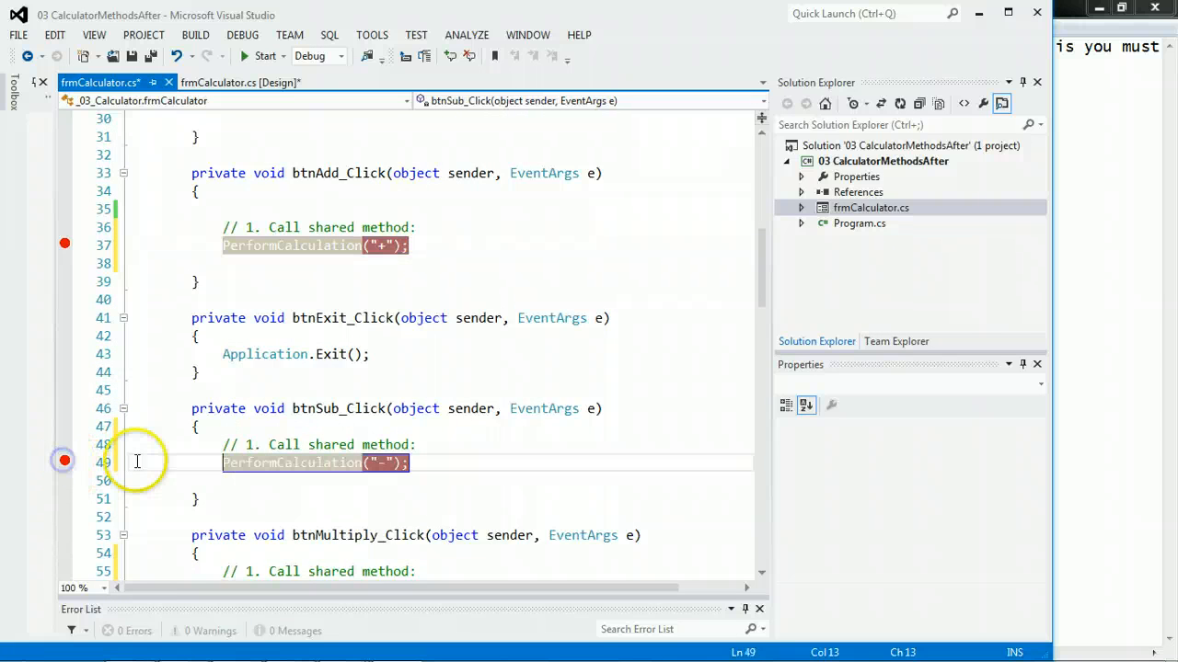
pyautogui.scroll(-3)
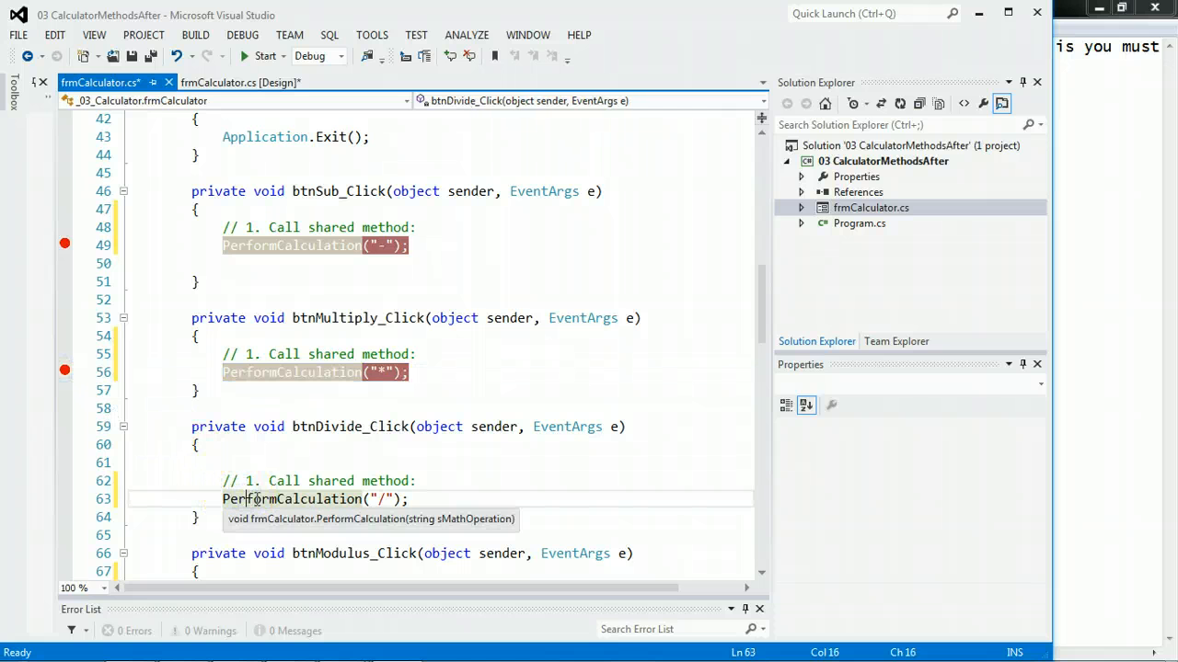
pyautogui.scroll(-3)
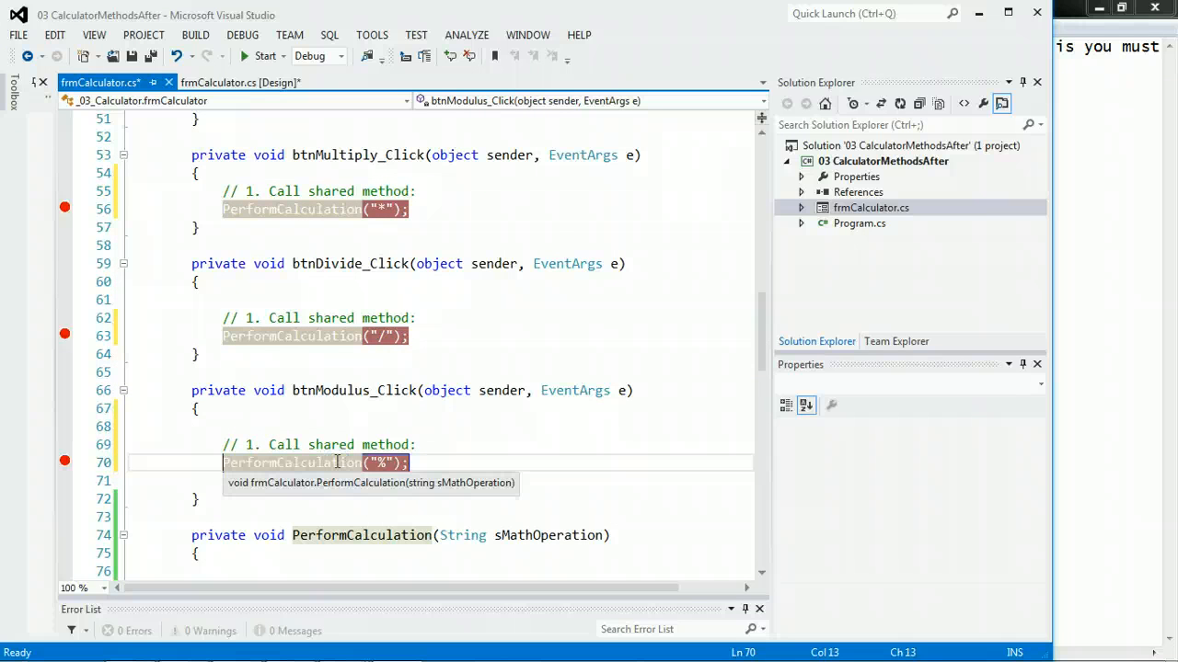
pyautogui.scroll(-3)
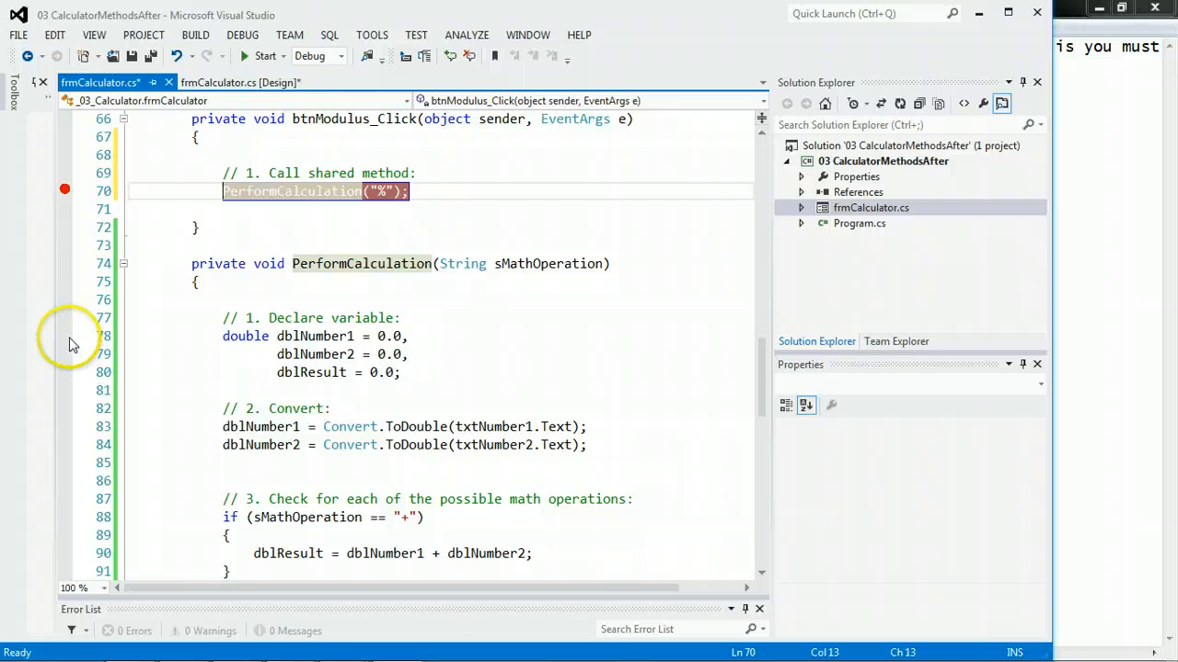
pyautogui.click(64, 334)
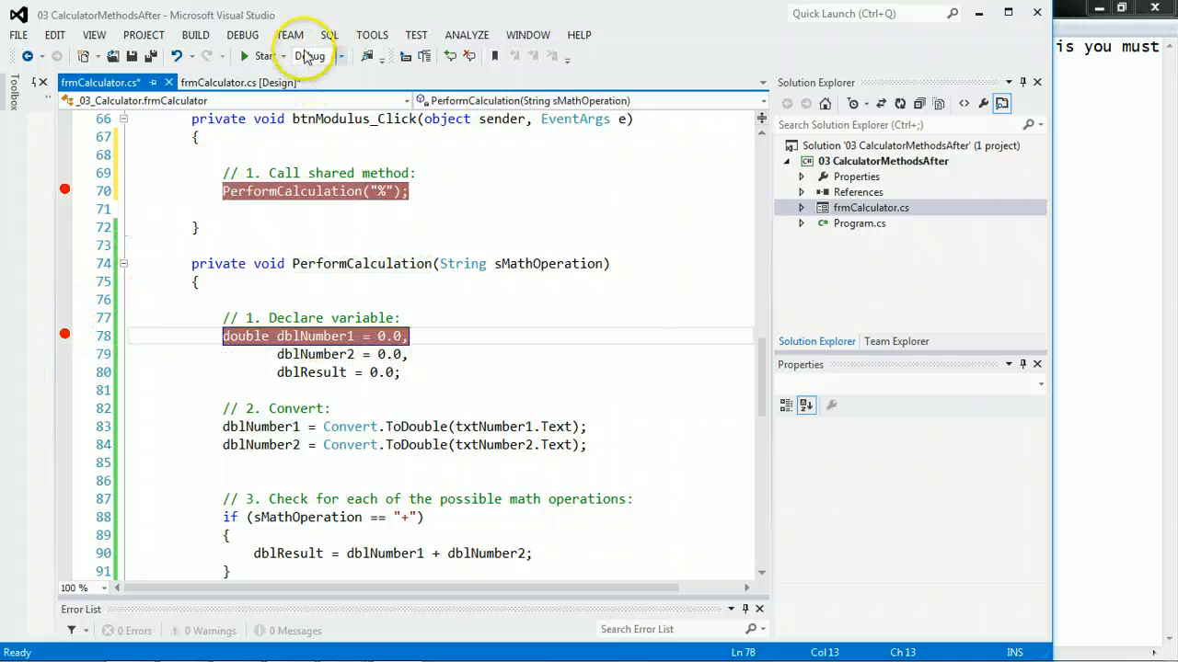
pyautogui.click(265, 55)
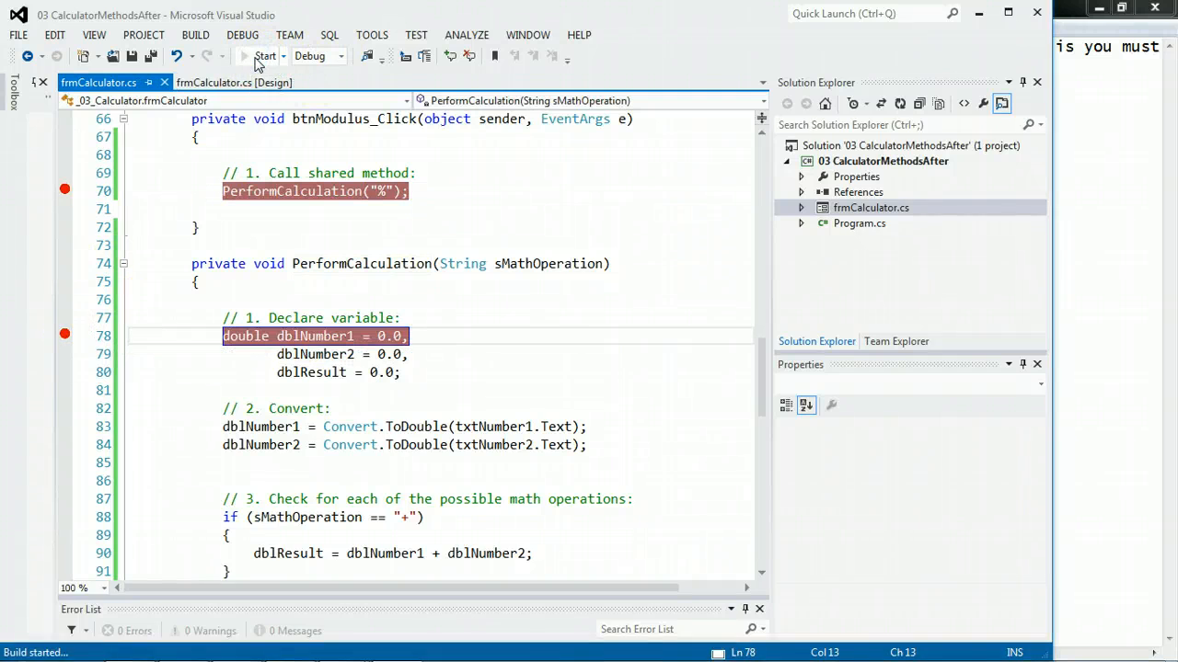
# Enter 15 and 8 in the running calculator and request their sum with +
pyautogui.click(265, 55)
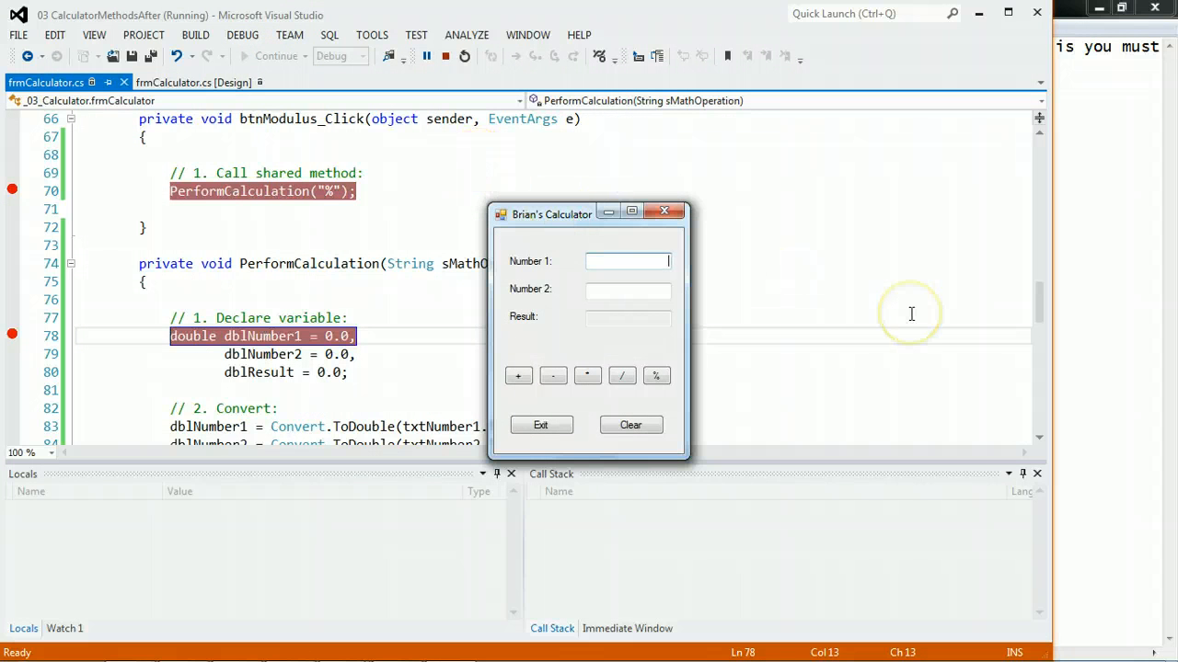
pyautogui.write('15')
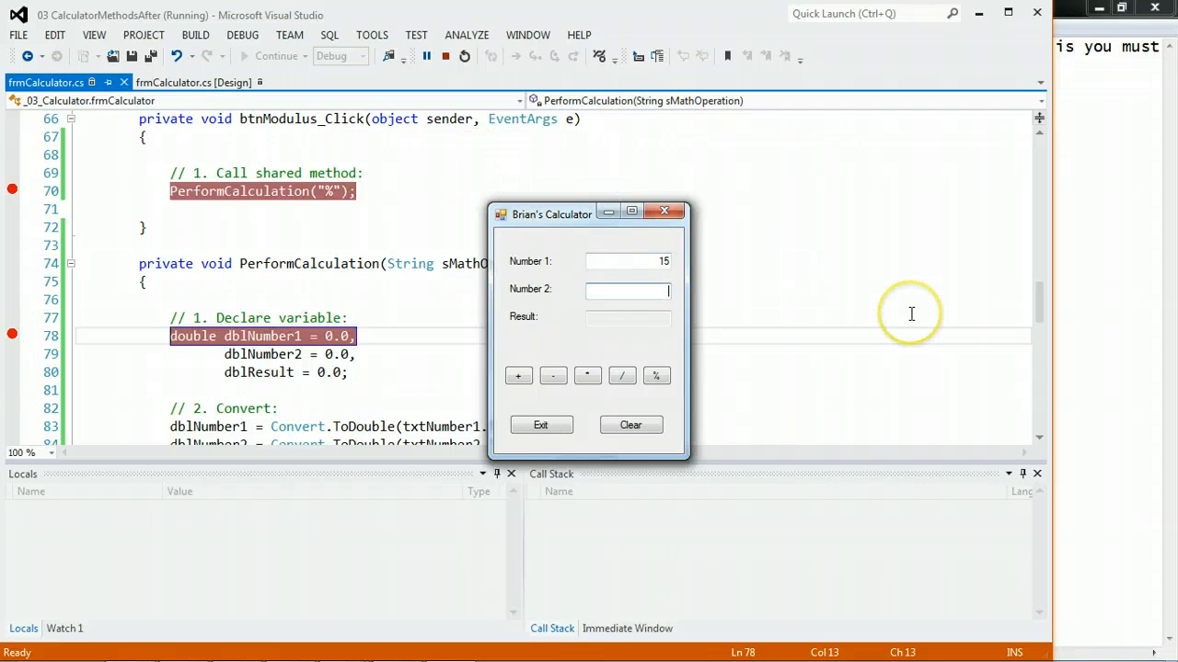
pyautogui.write('8')
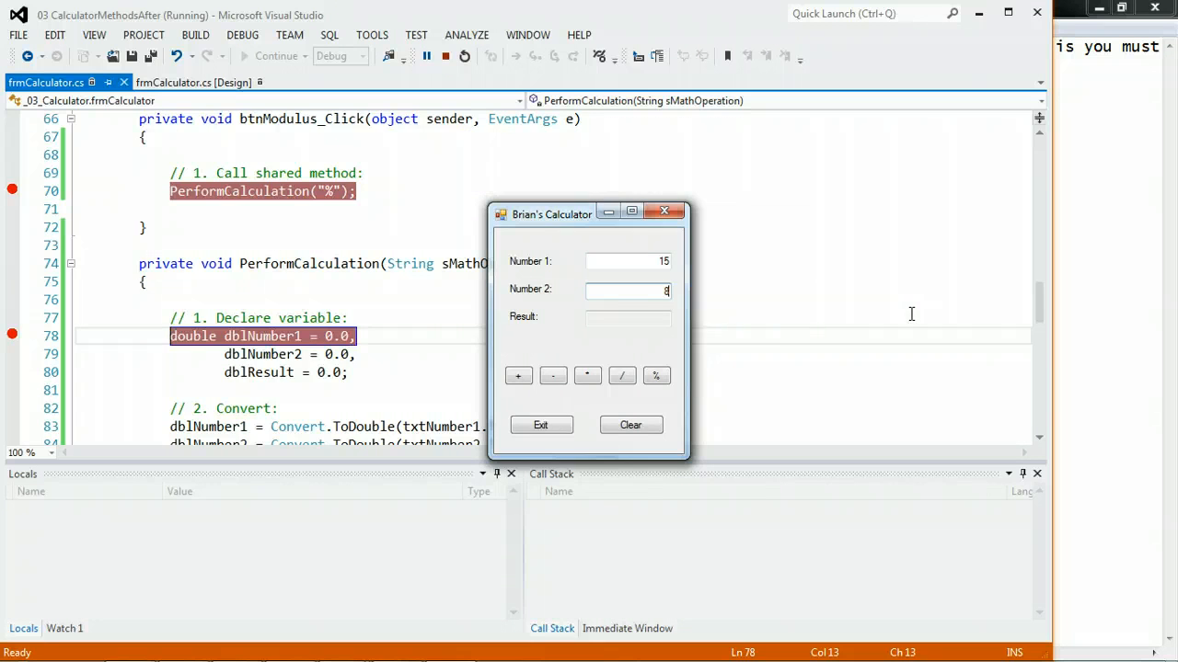
pyautogui.click(518, 375)
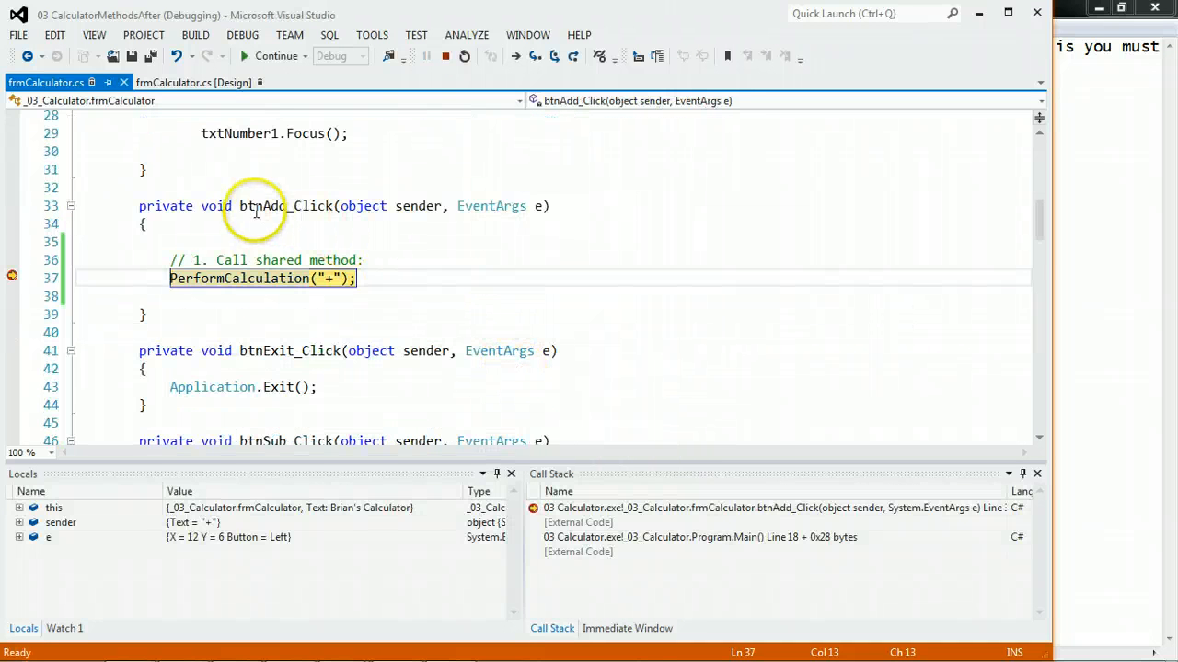
pyautogui.moveTo(265, 278)
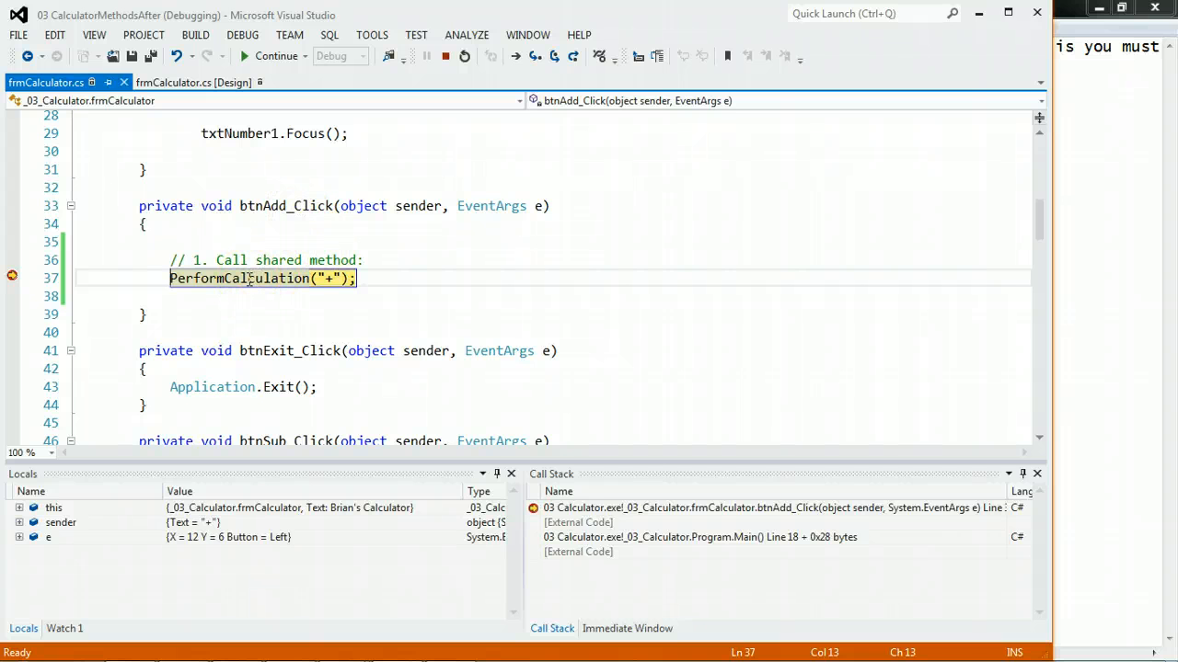
pyautogui.moveTo(276, 278)
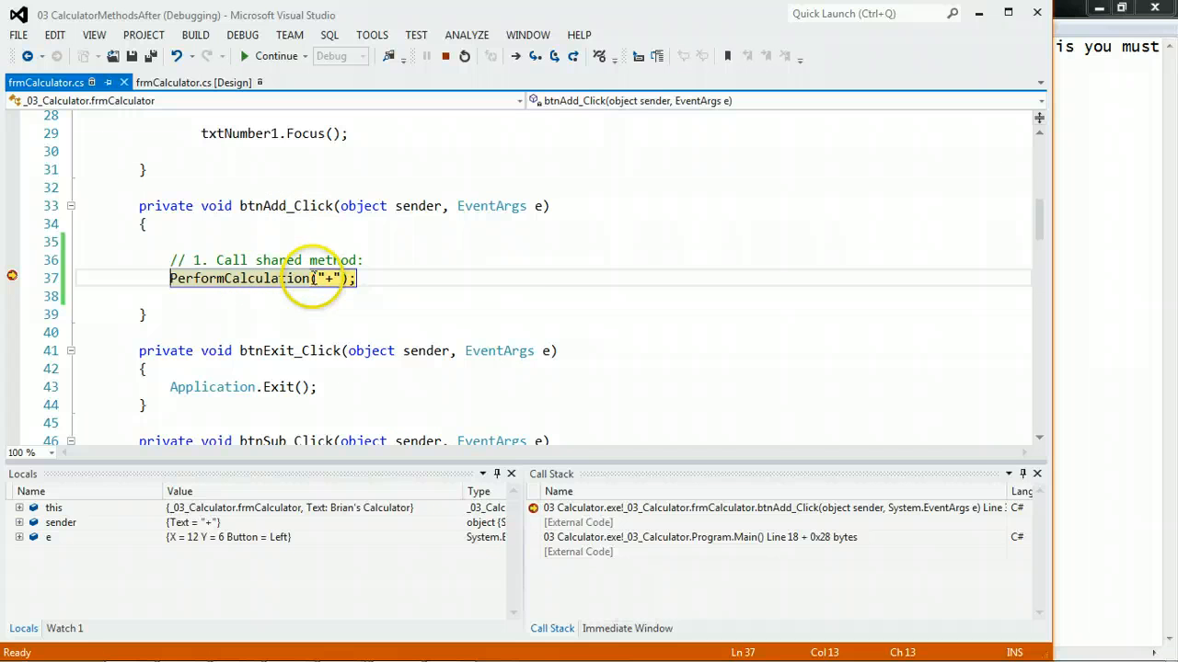
pyautogui.moveTo(330, 277)
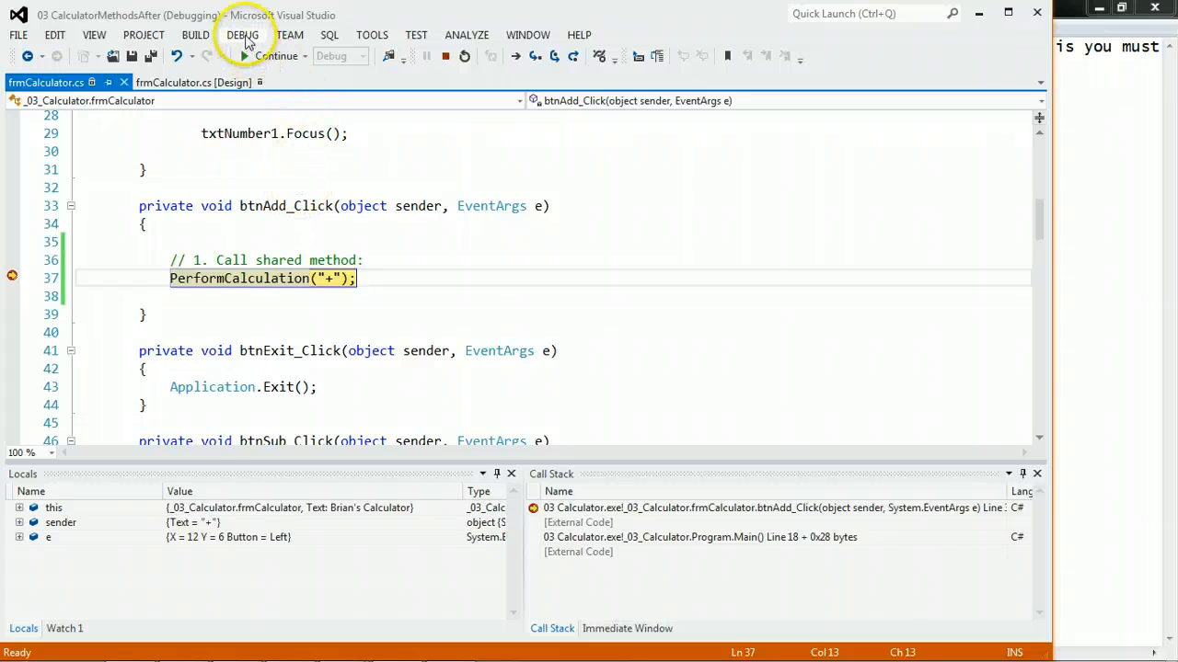
# Step into PerformCalculation from the add handler's breakpoint at line 37
pyautogui.click(242, 33)
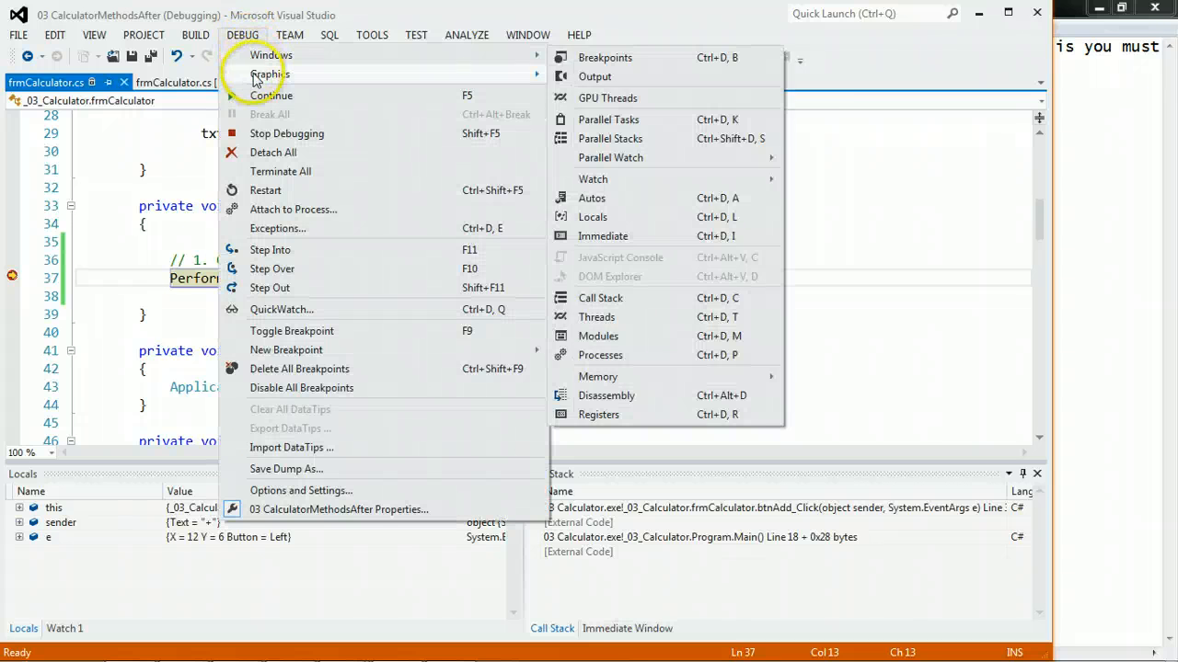
pyautogui.moveTo(259, 268)
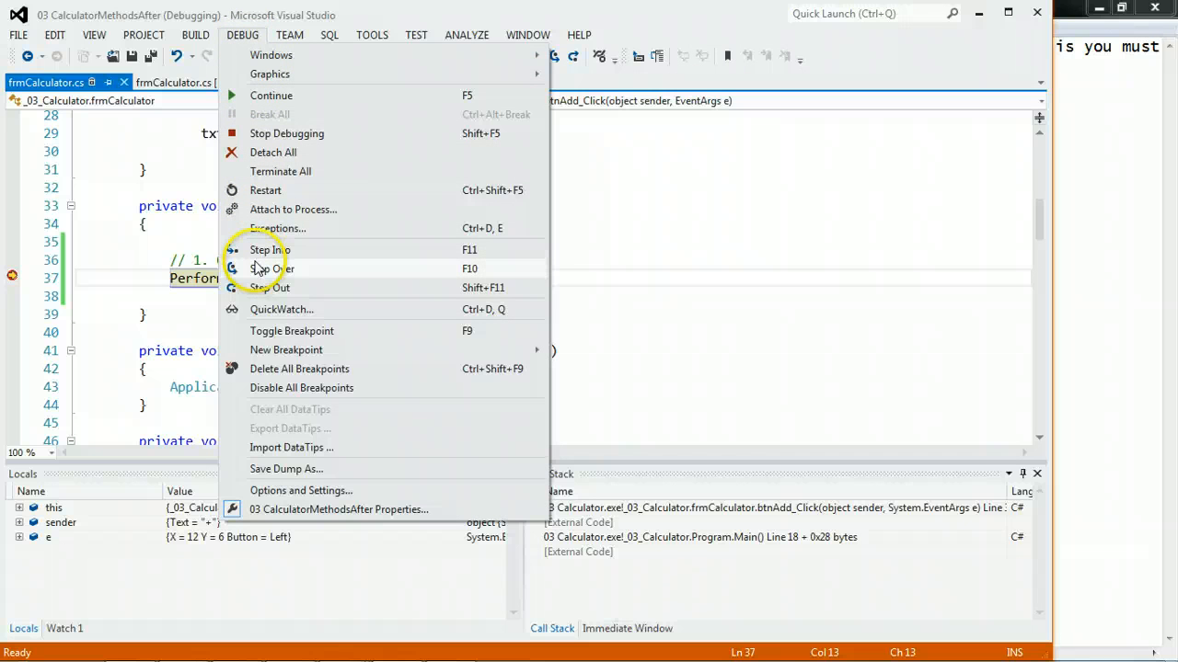
pyautogui.moveTo(273, 268)
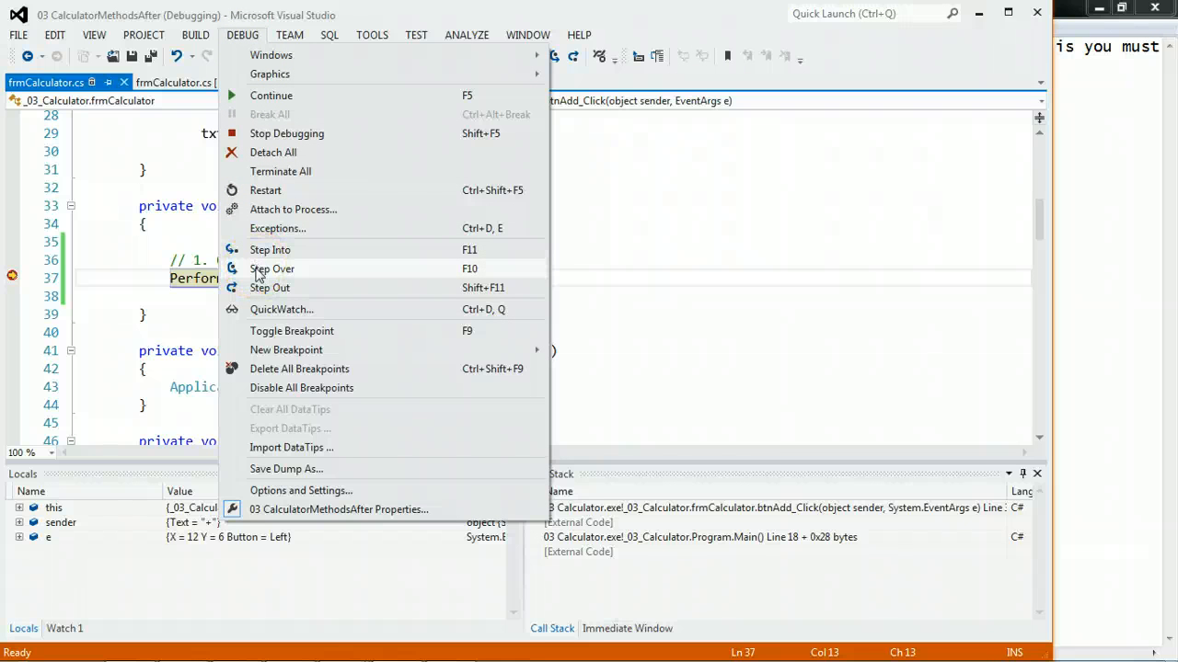
pyautogui.moveTo(268, 257)
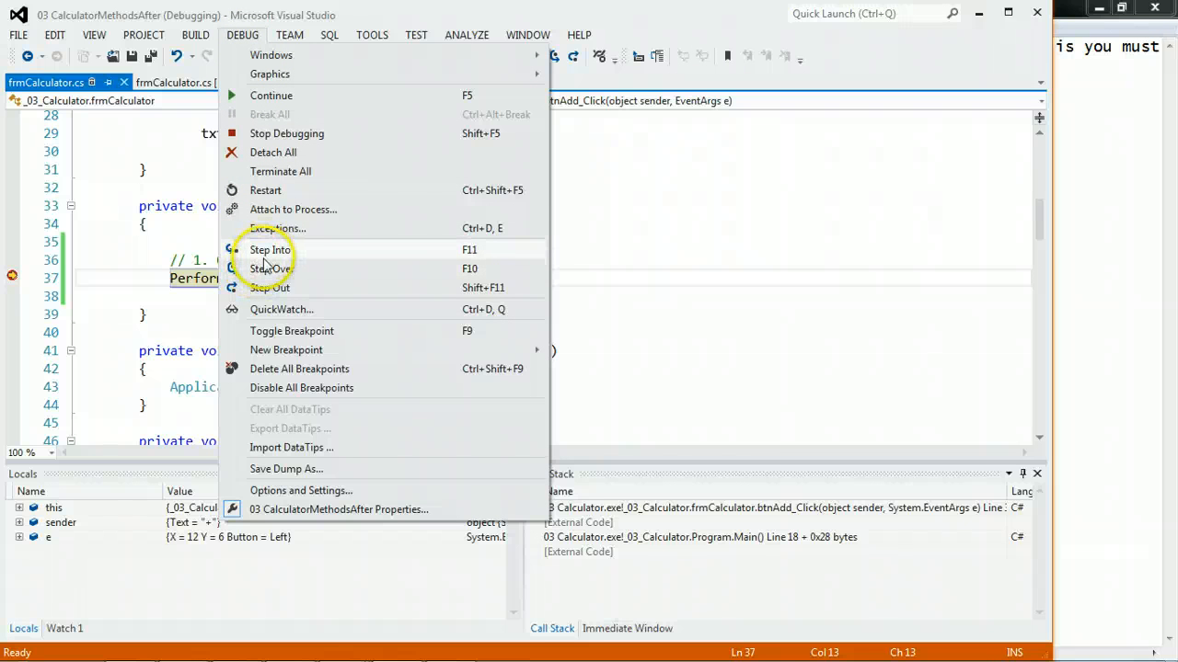
pyautogui.moveTo(268, 250)
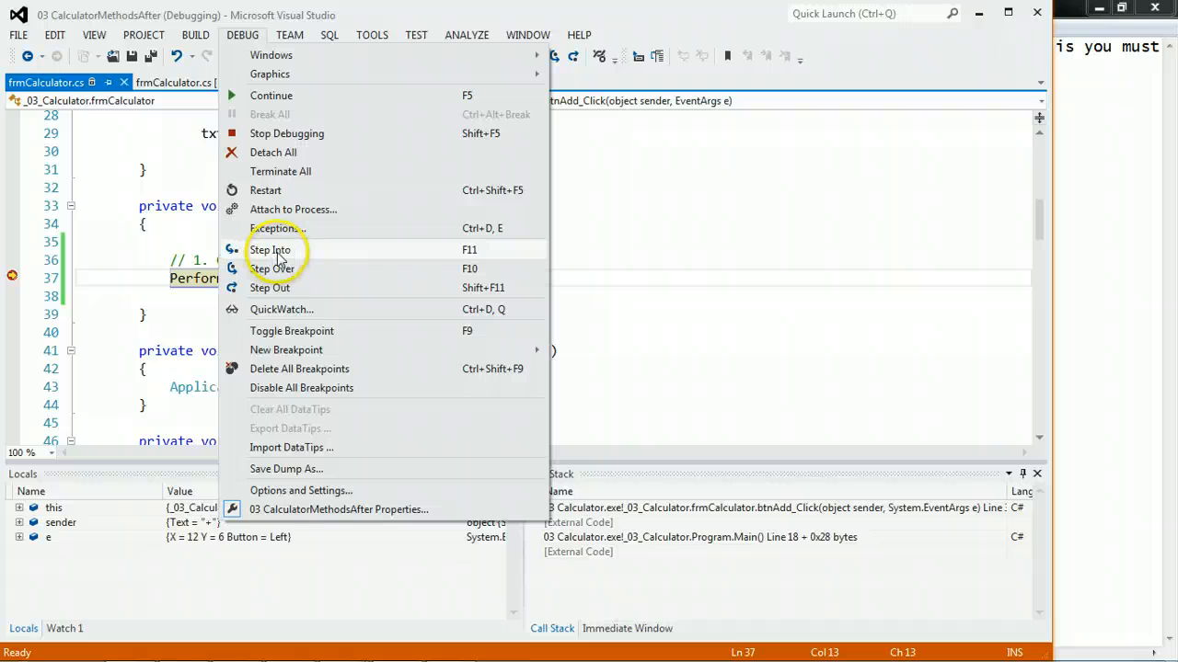
pyautogui.click(272, 269)
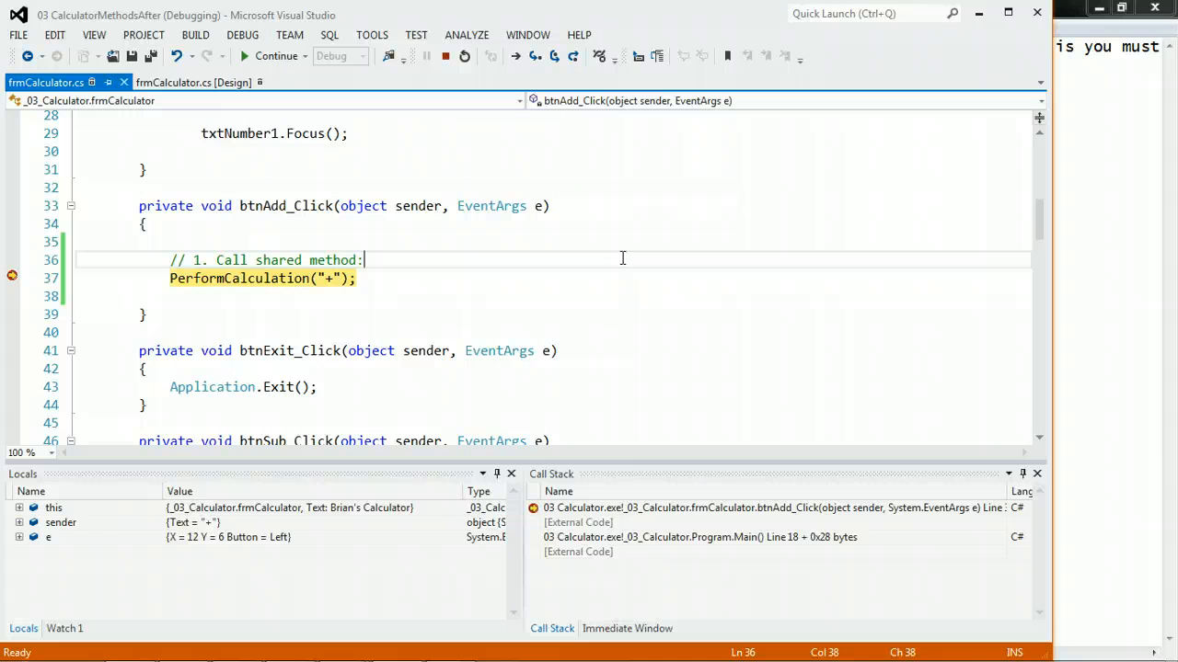
pyautogui.click(11, 278)
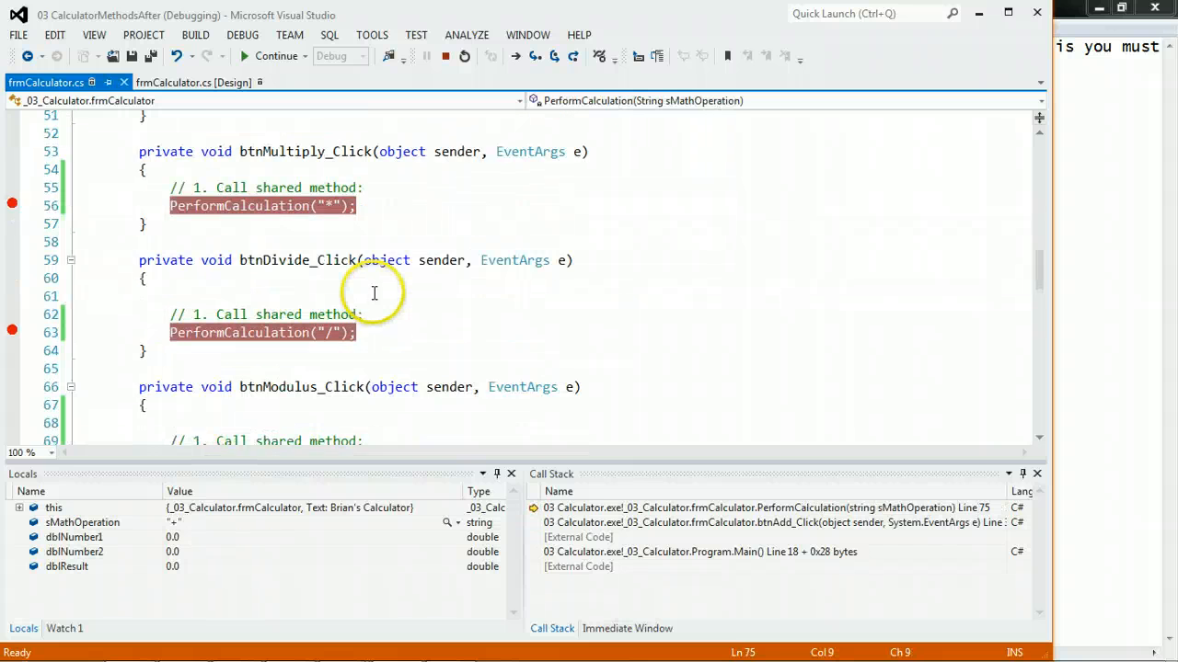
pyautogui.scroll(3)
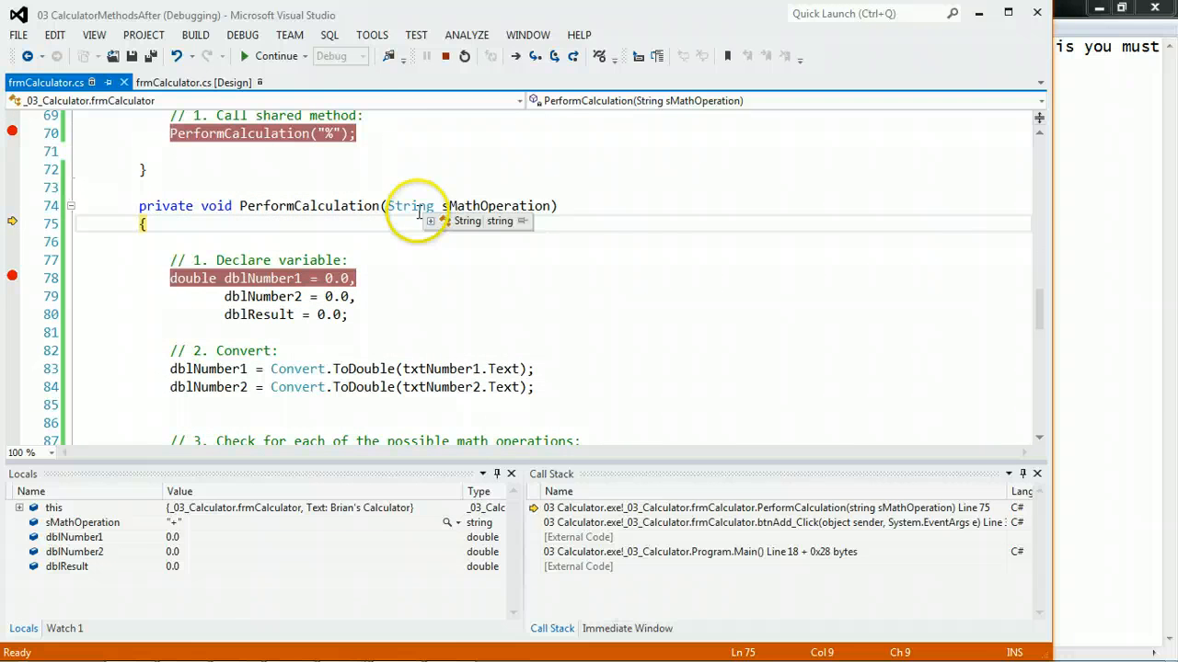
pyautogui.moveTo(446, 303)
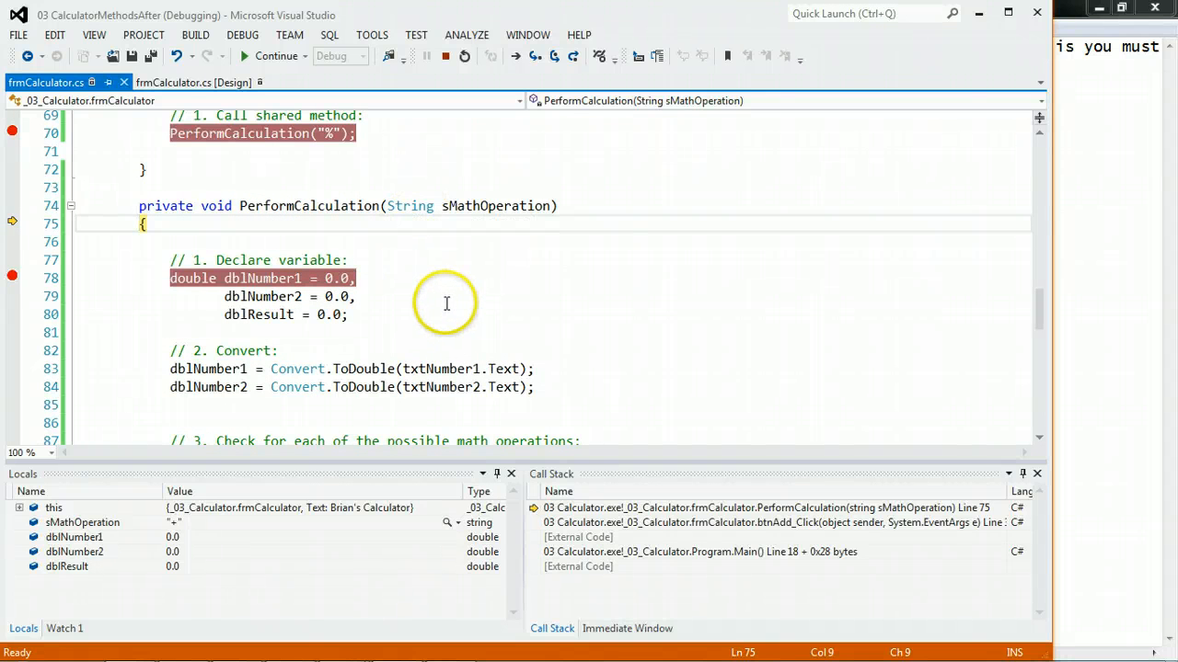
# Step through PerformCalculation to get 23.00, then request 15 minus 8 in the calculator
pyautogui.press('F10')
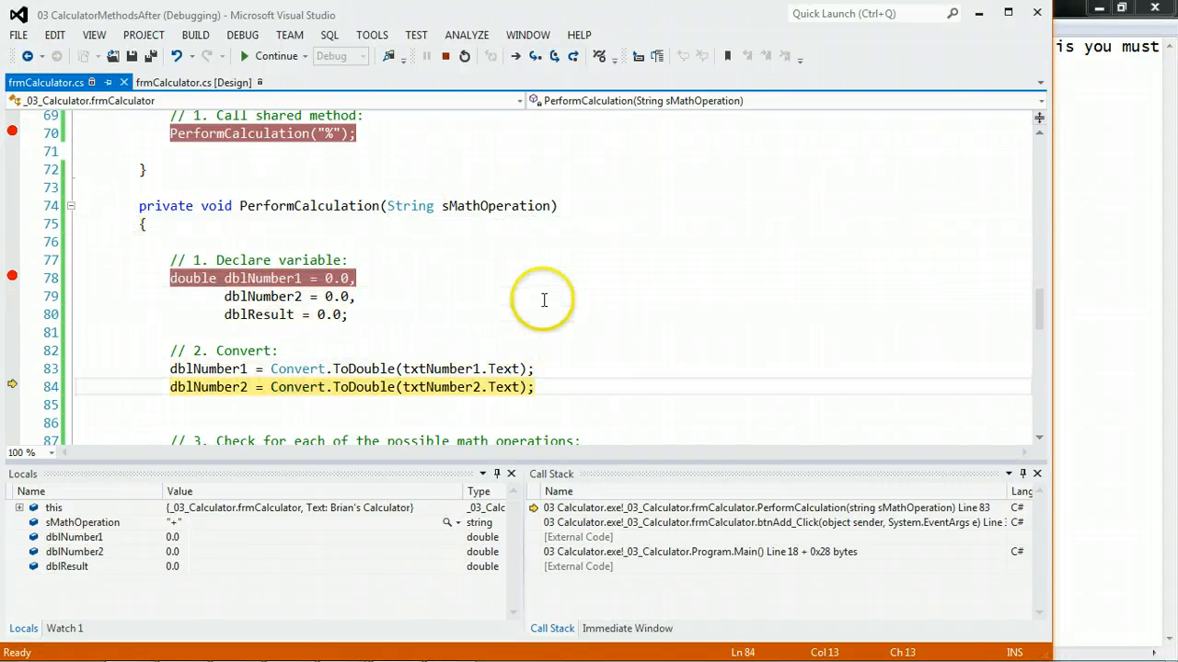
pyautogui.press('F10')
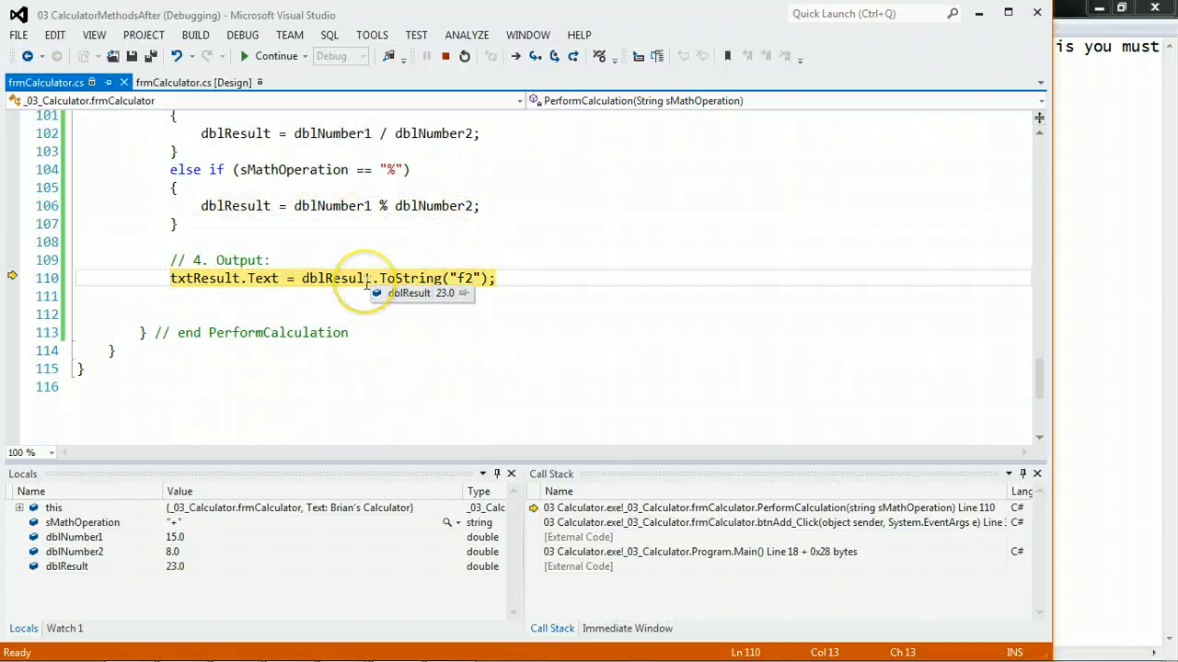
pyautogui.moveTo(377, 278)
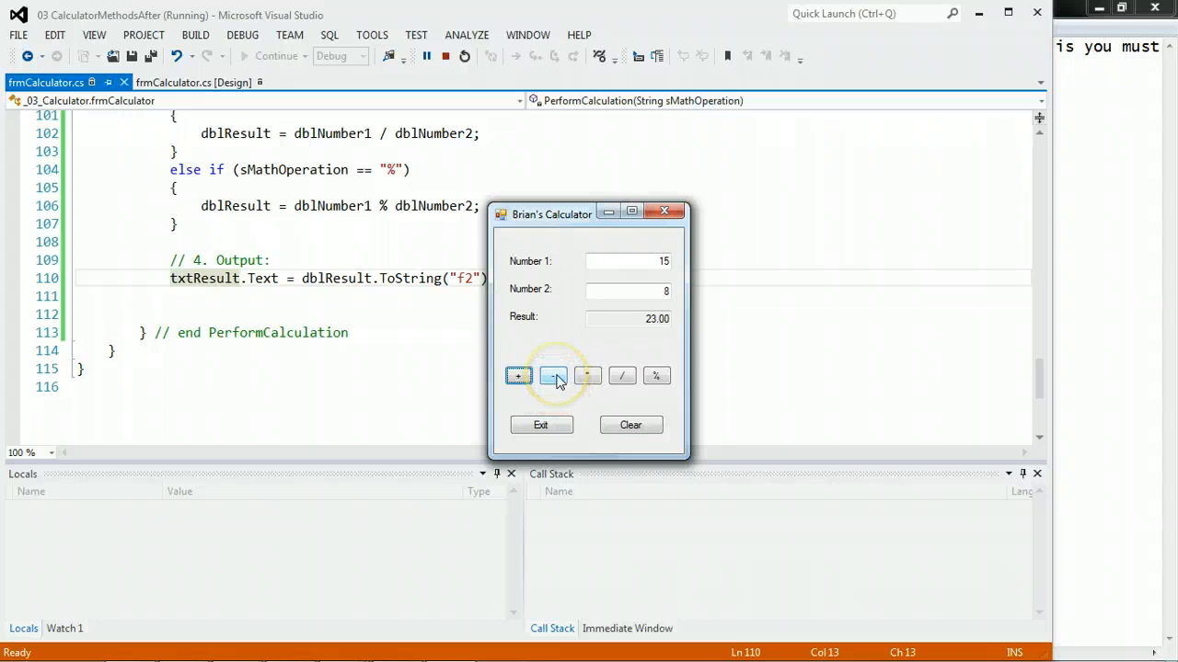
pyautogui.click(552, 376)
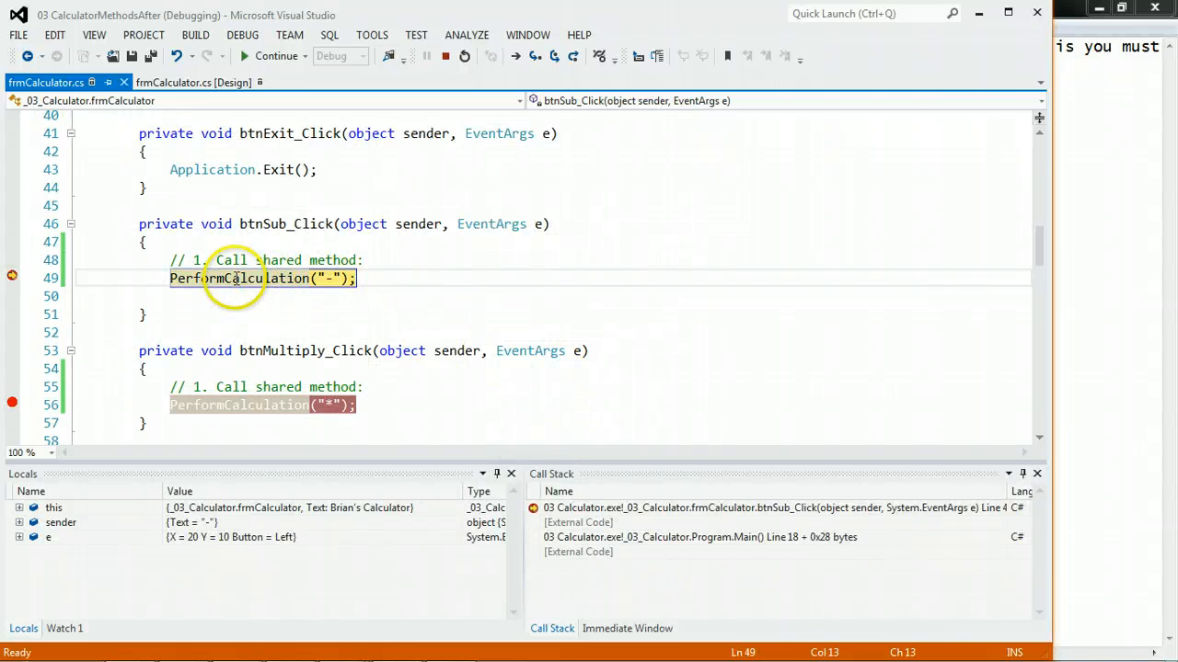
pyautogui.moveTo(329, 277)
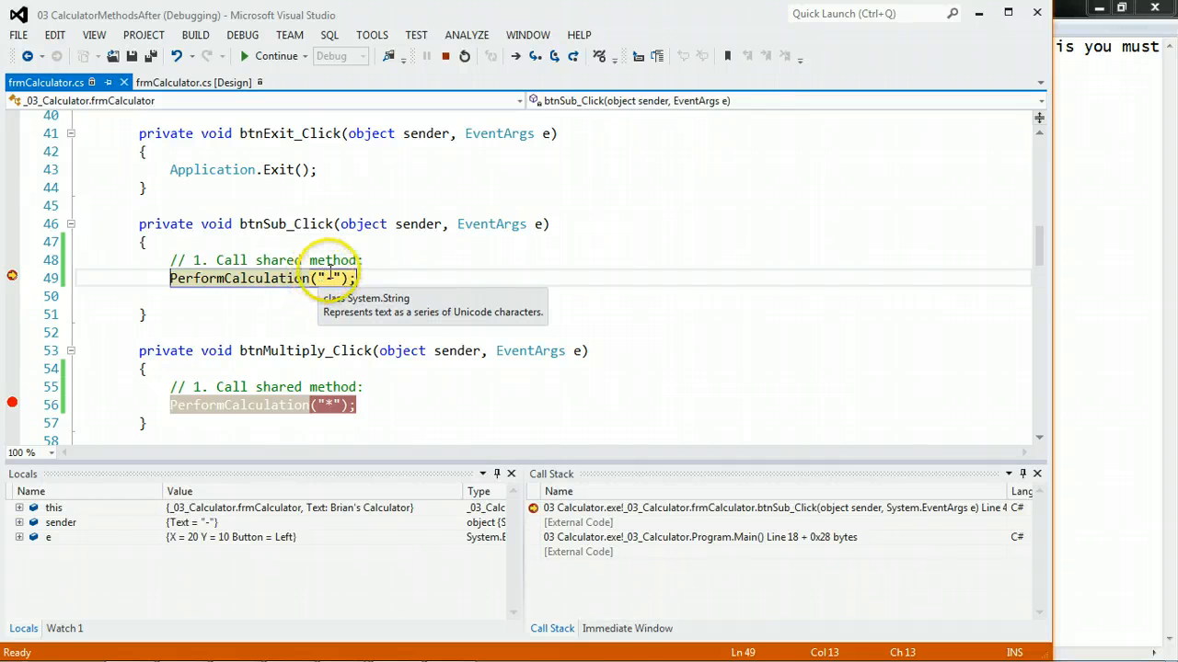
pyautogui.moveTo(468, 308)
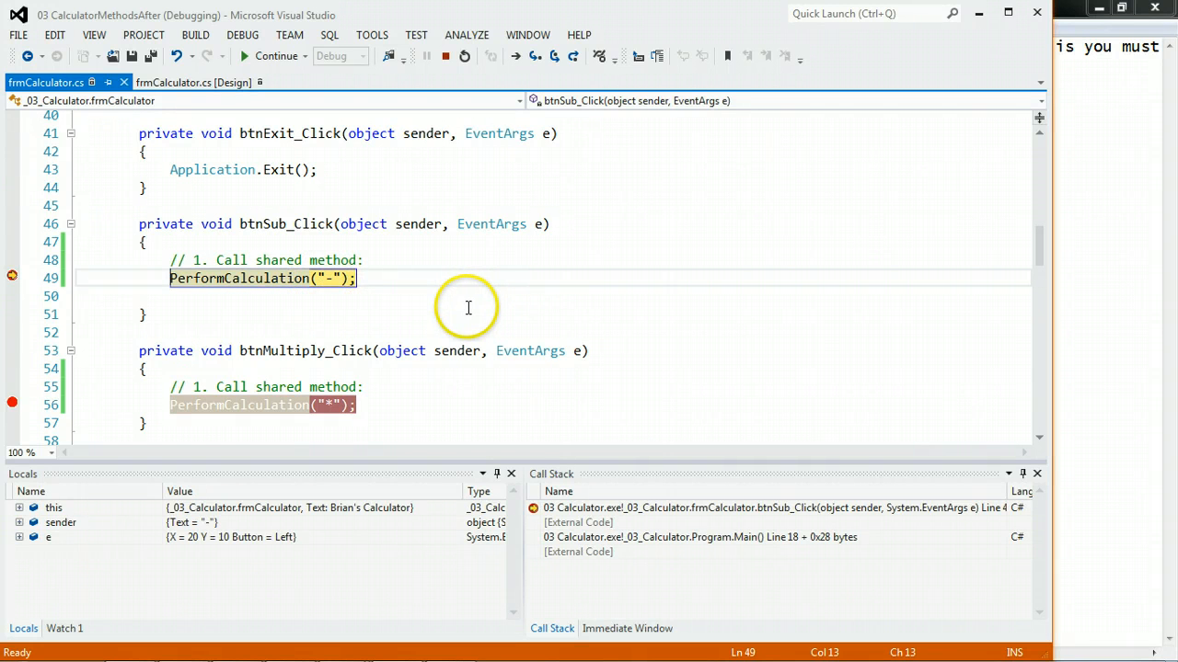
# Step through the subtraction branch and output line, then continue so the calculator shows 7.00
pyautogui.click(501, 55)
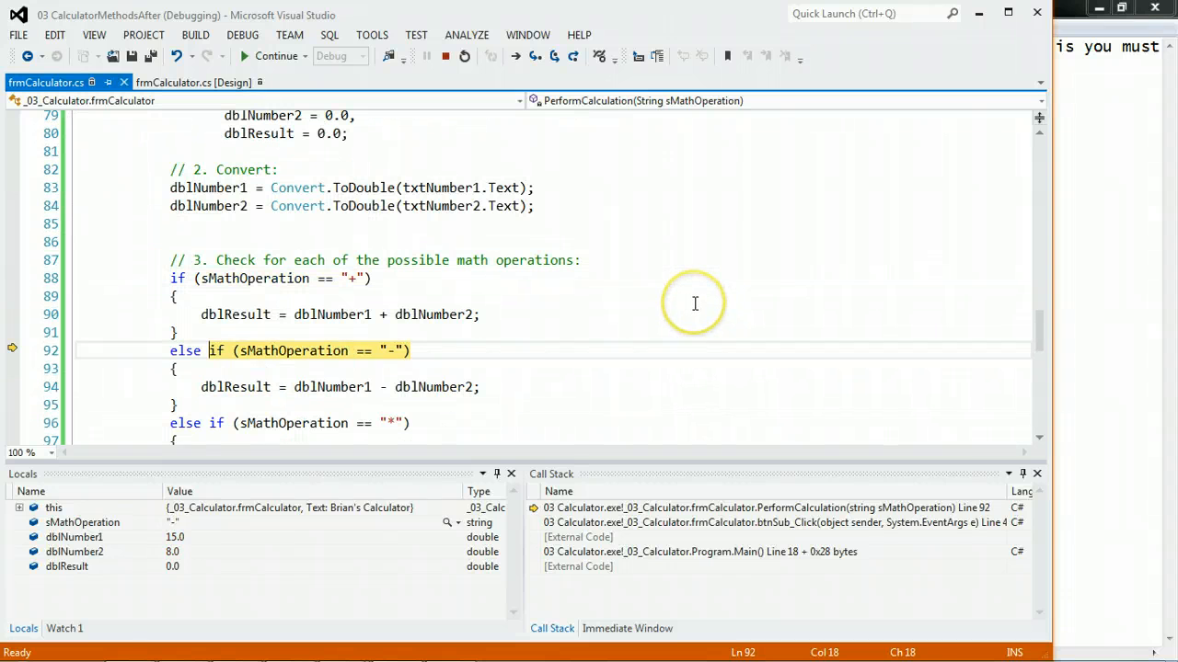
pyautogui.press('F10')
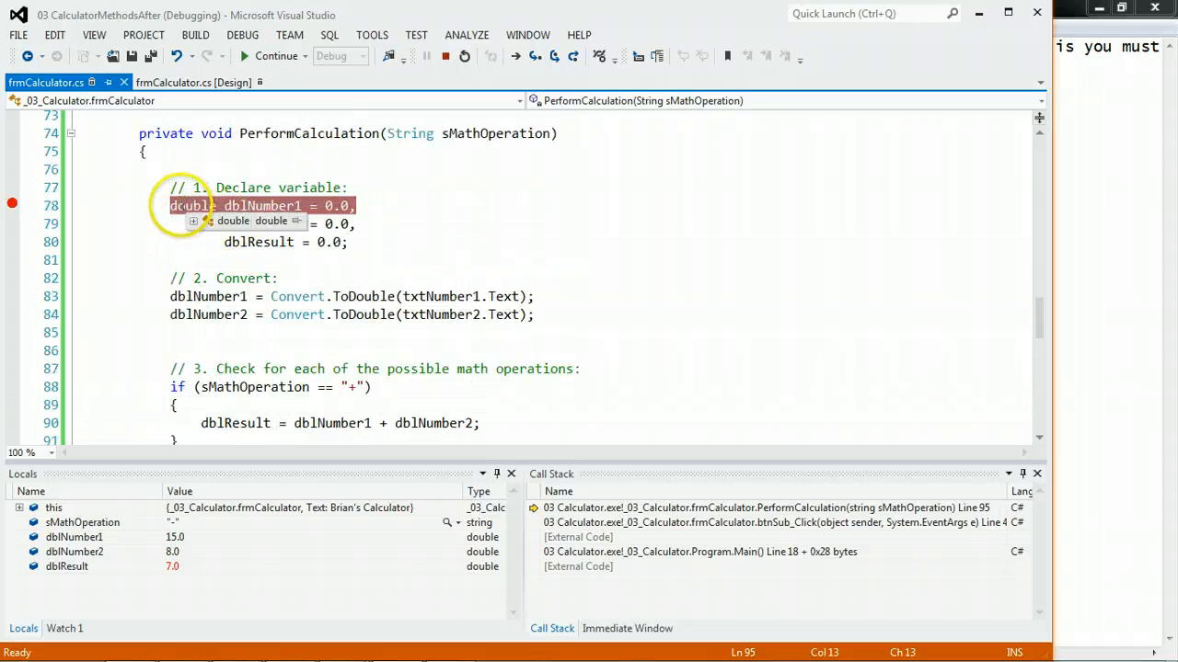
pyautogui.scroll(-3)
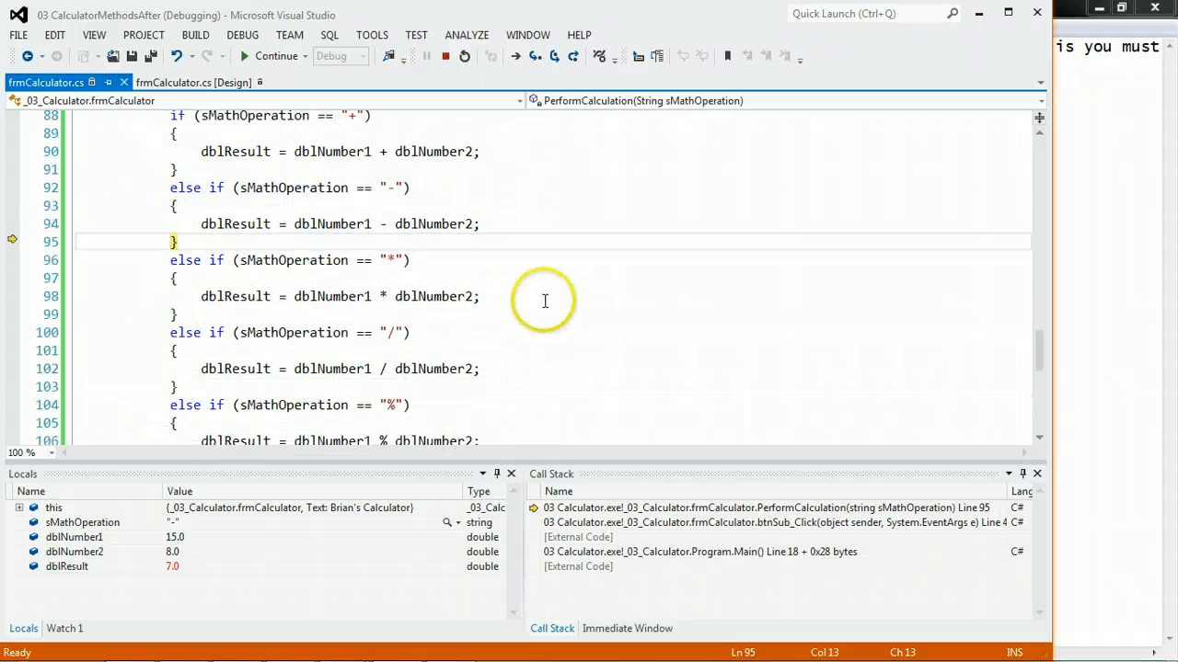
pyautogui.moveTo(333, 225)
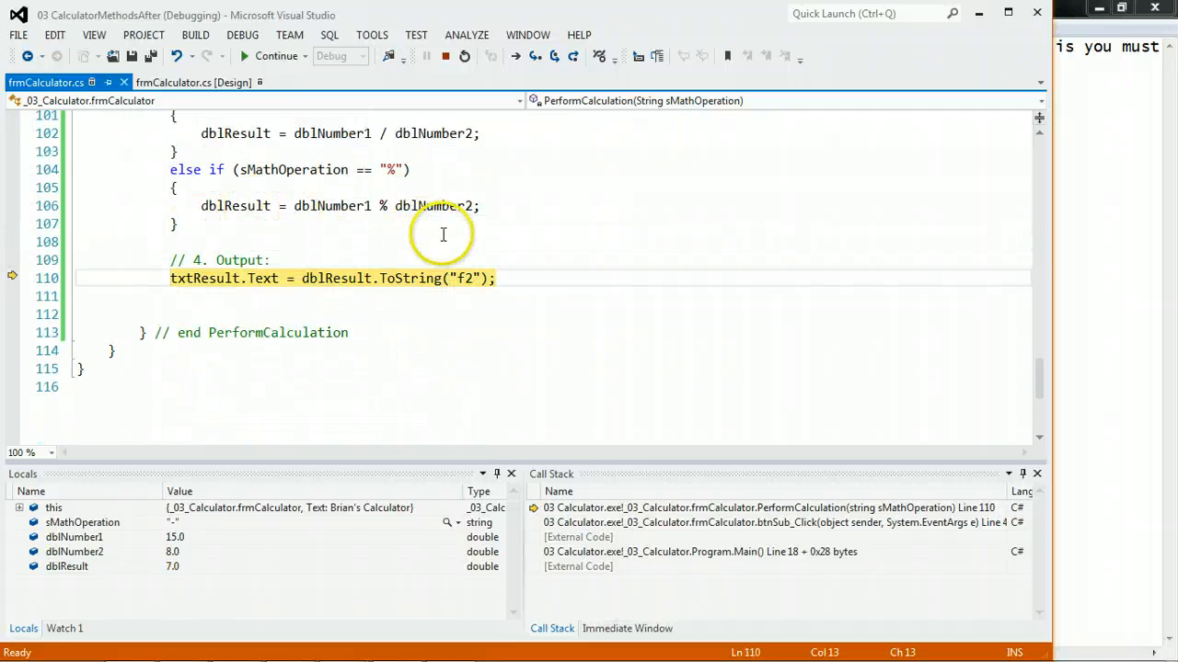
pyautogui.moveTo(441, 236)
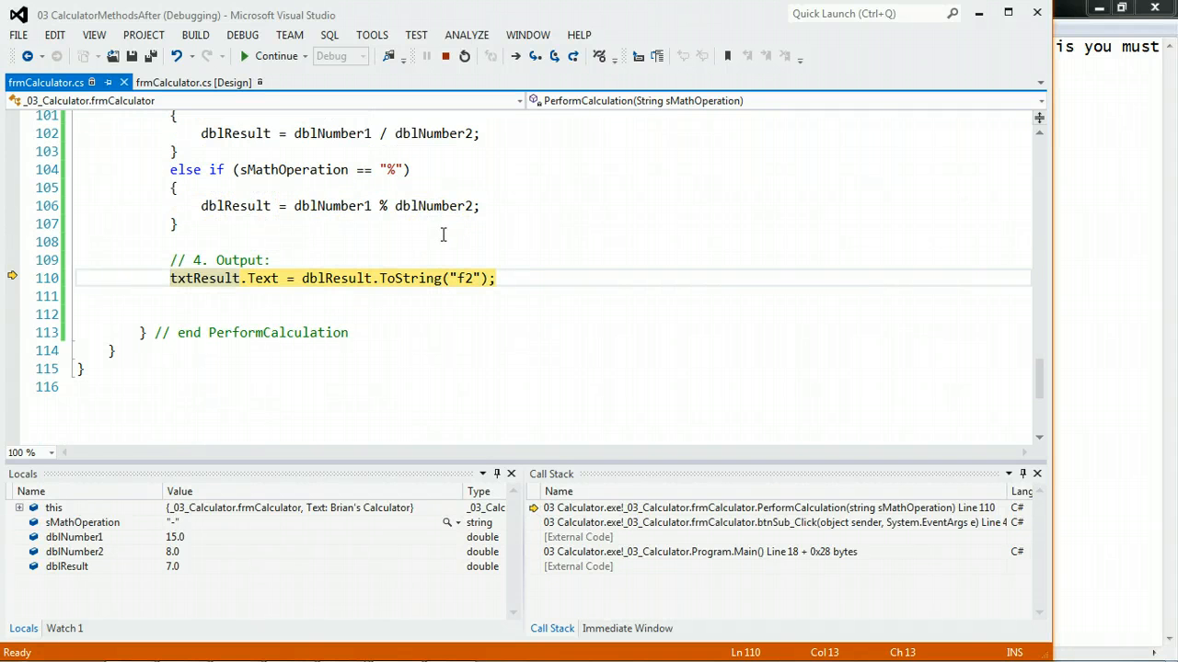
pyautogui.press('F10')
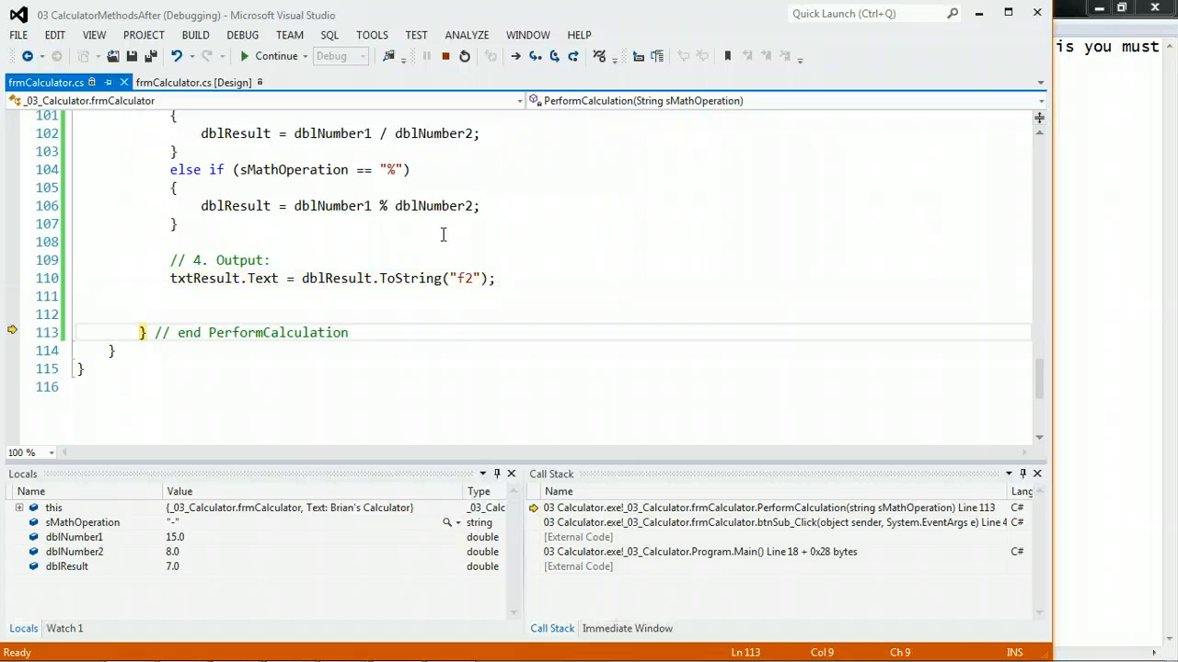
pyautogui.click(276, 55)
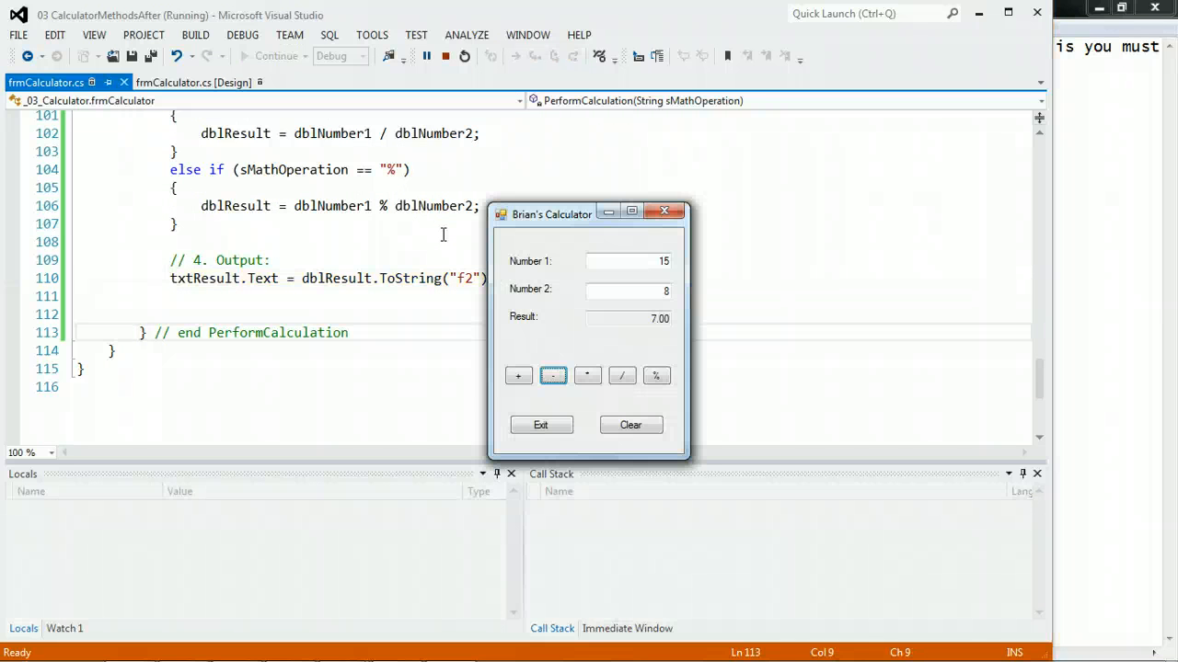
# Multiply with *, step into PerformCalculation over the multiply line, and continue to show 120.00
pyautogui.click(552, 375)
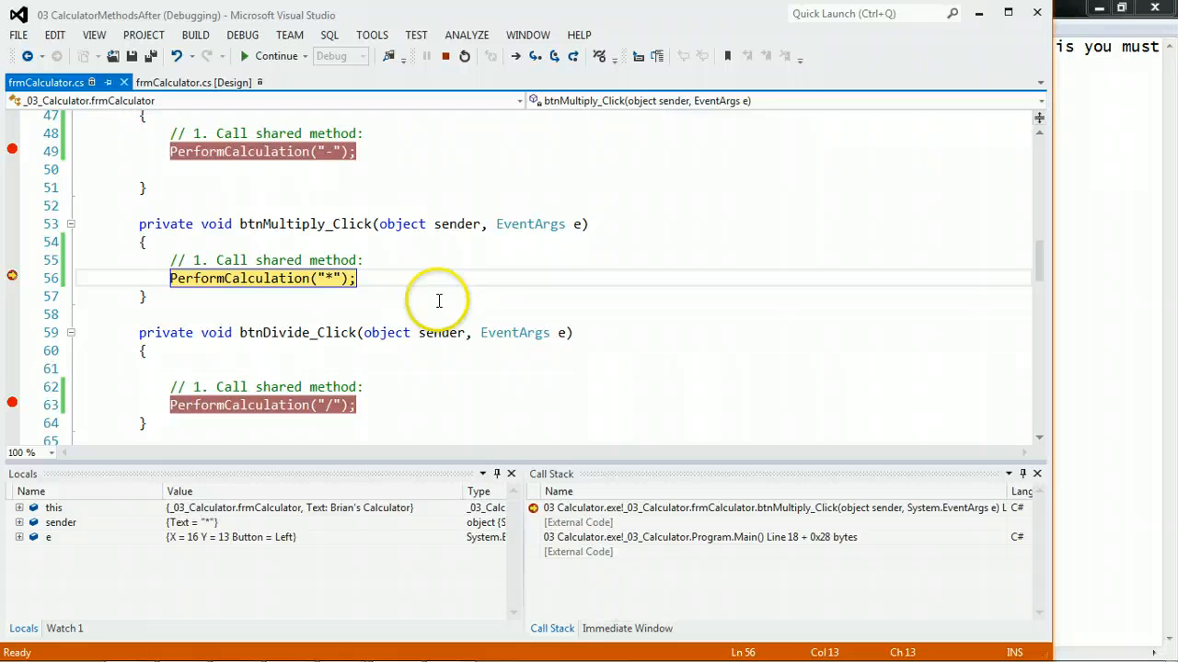
pyautogui.moveTo(328, 278)
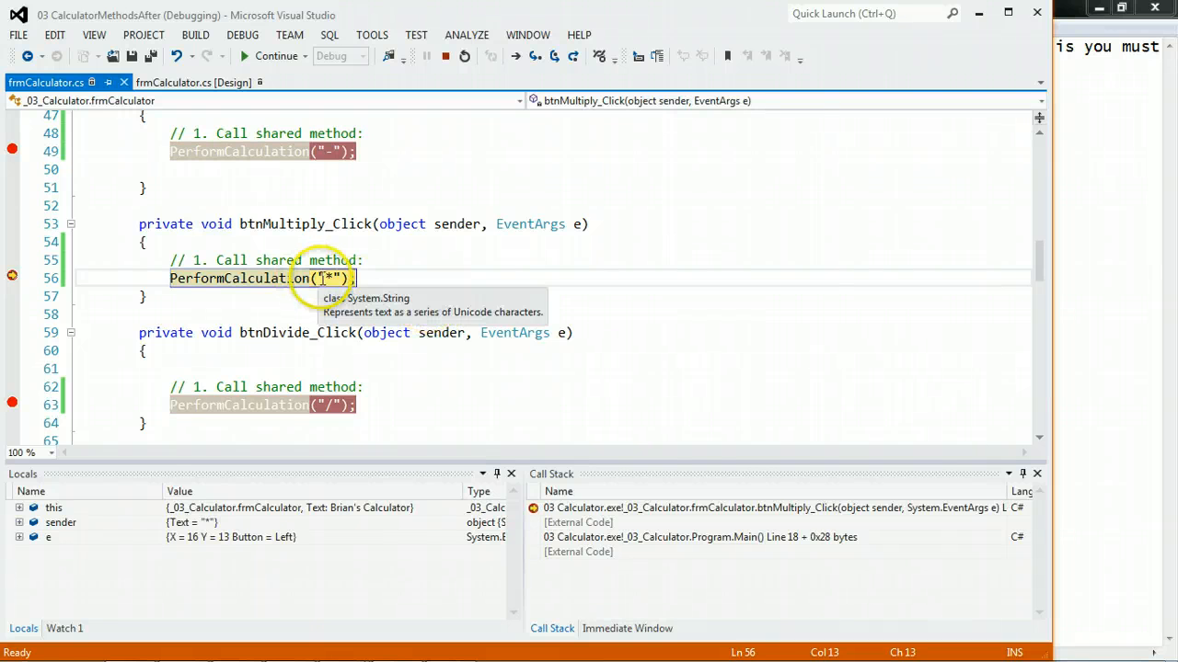
pyautogui.press('F11')
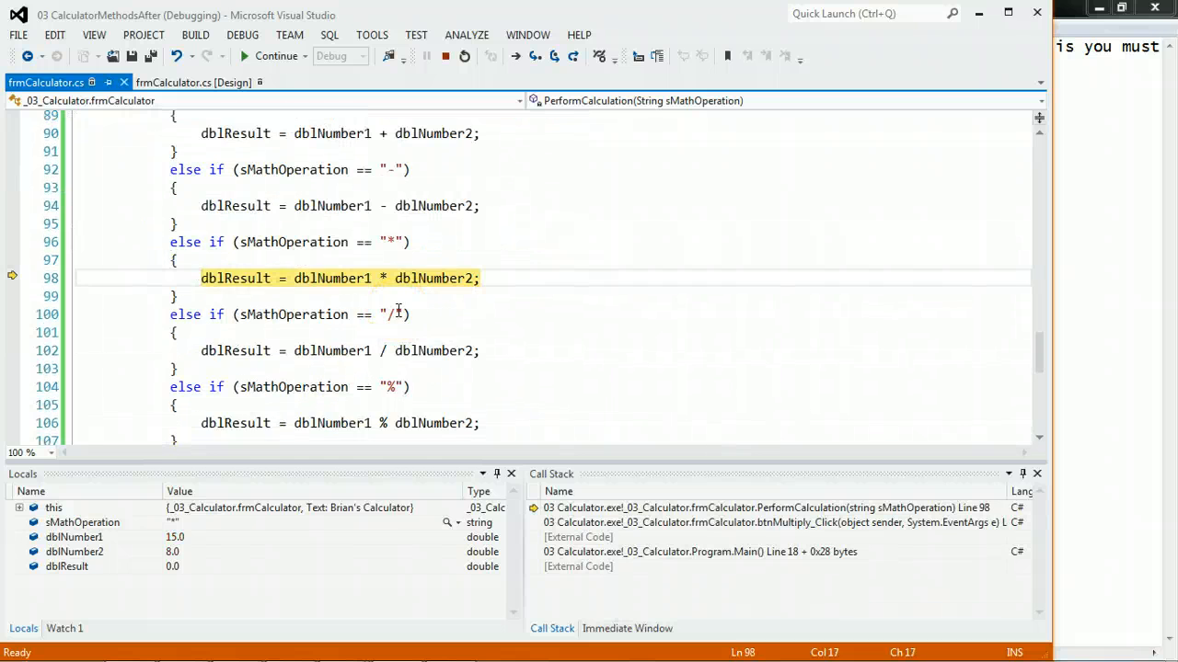
pyautogui.press('F10')
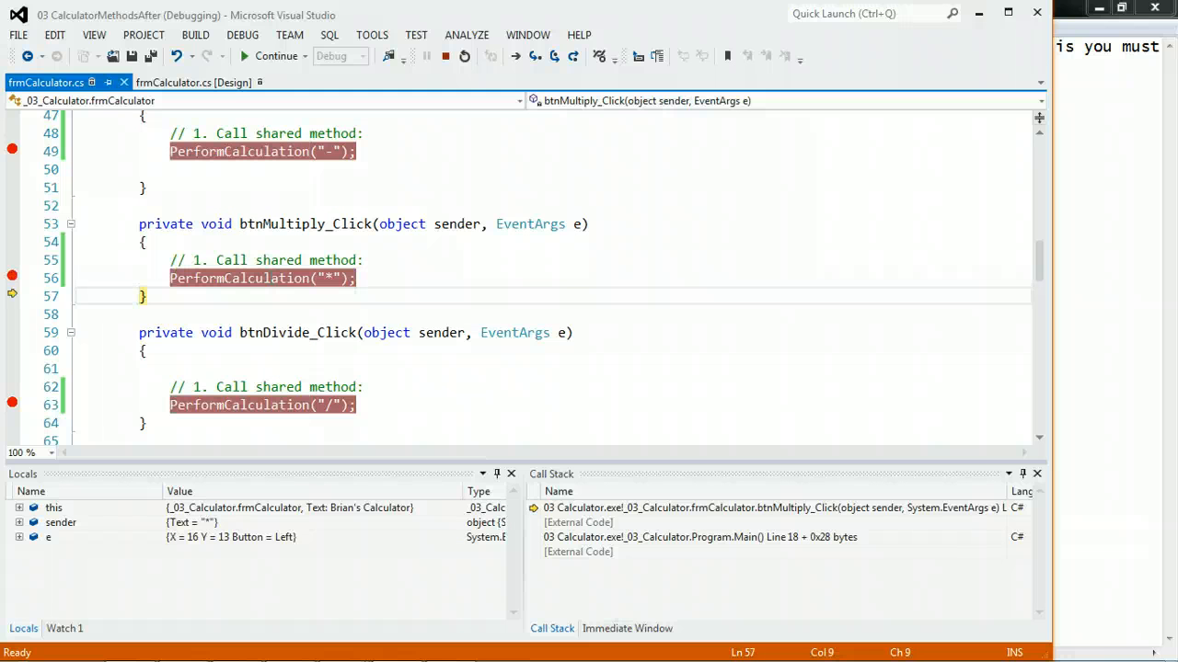
pyautogui.click(276, 55)
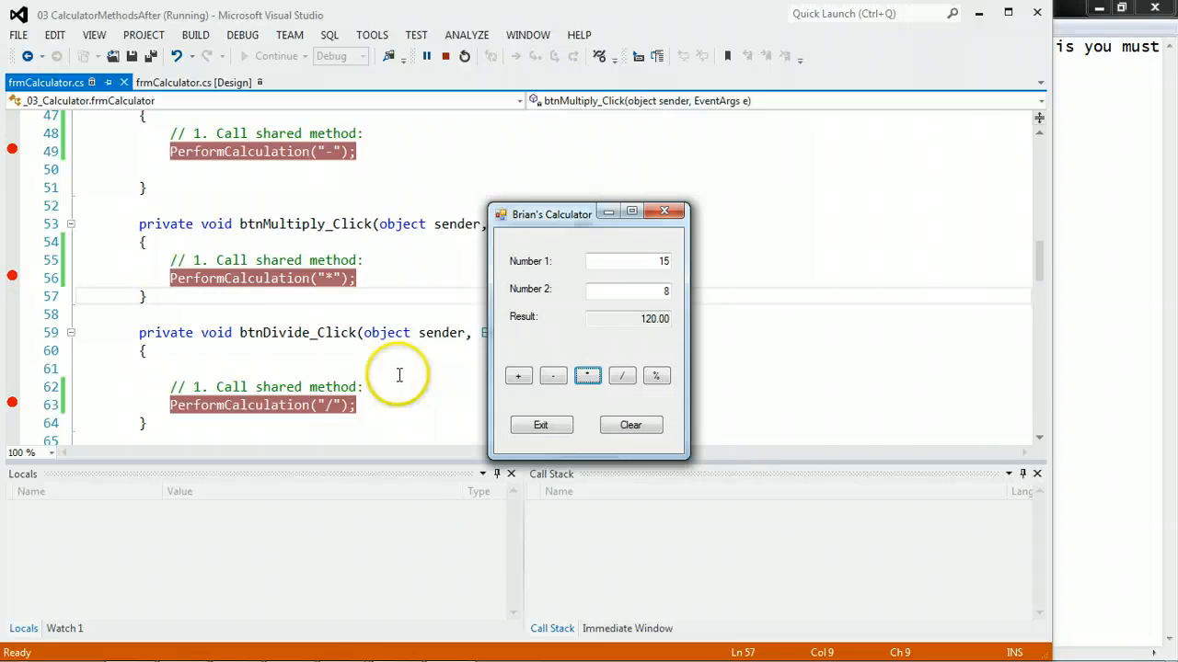
# Divide with /, step through PerformCalculation's division line, and continue to show 1.88
pyautogui.click(622, 375)
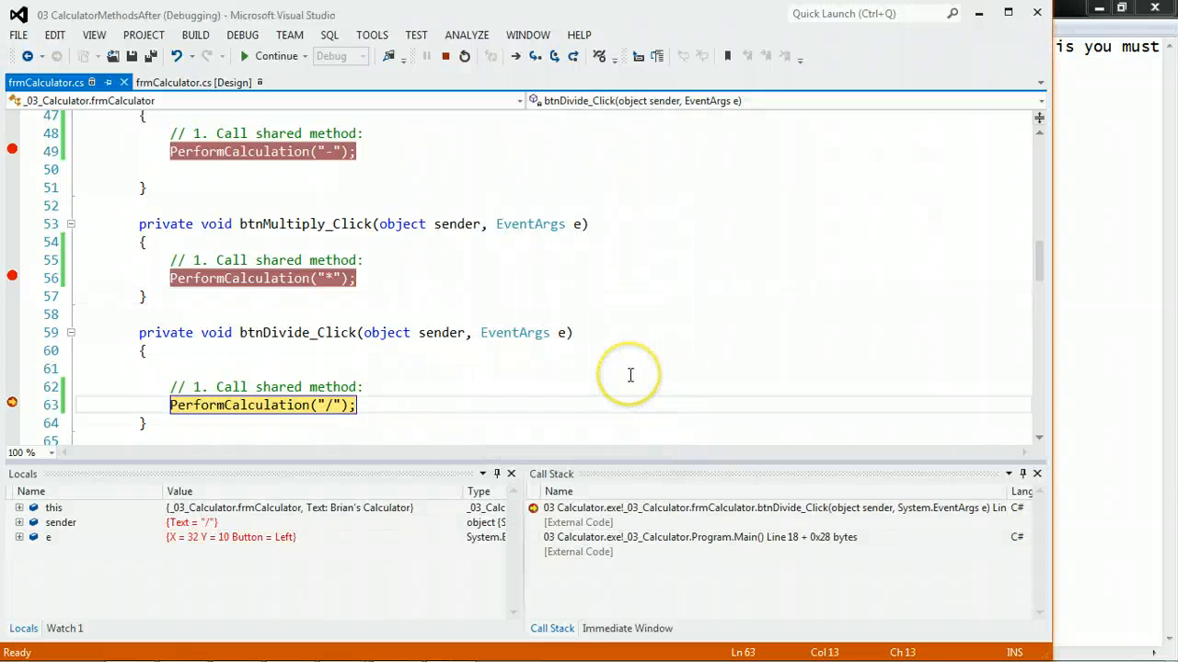
pyautogui.press('F11')
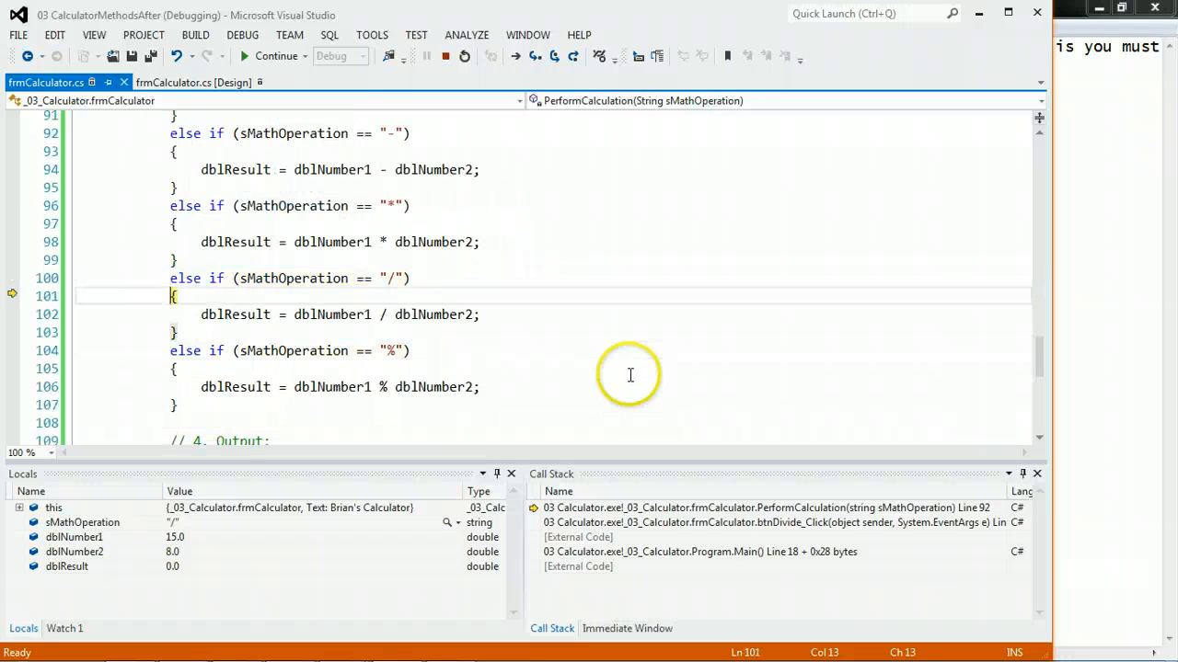
pyautogui.press('F10')
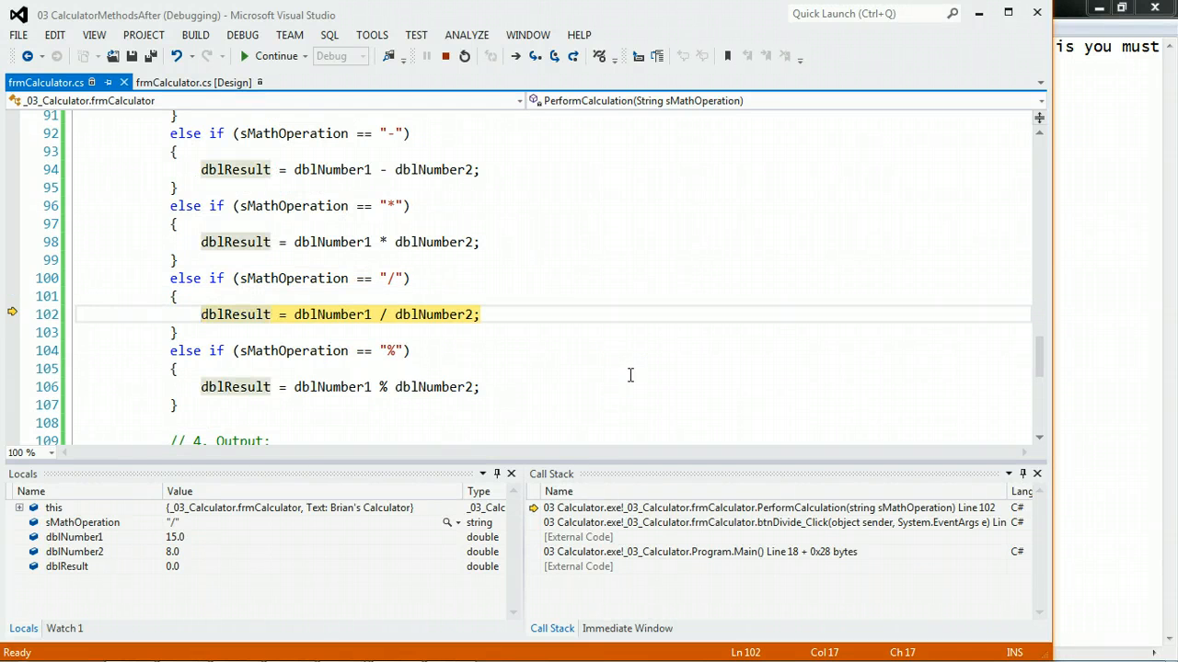
pyautogui.press('F10')
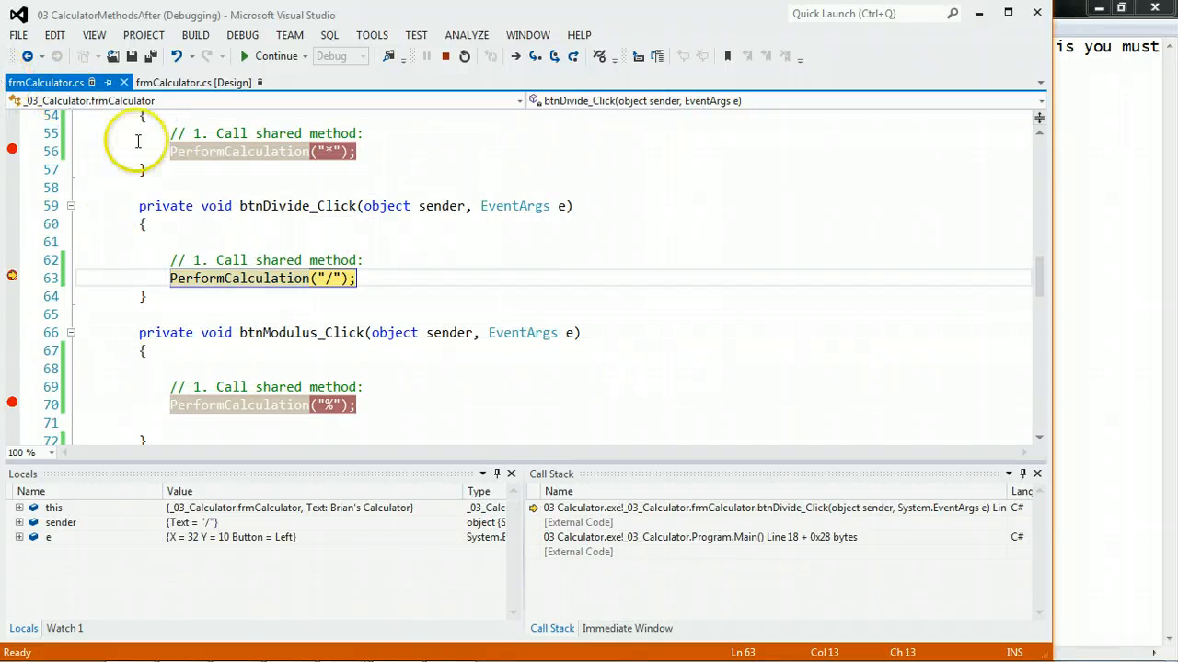
pyautogui.moveTo(267, 278)
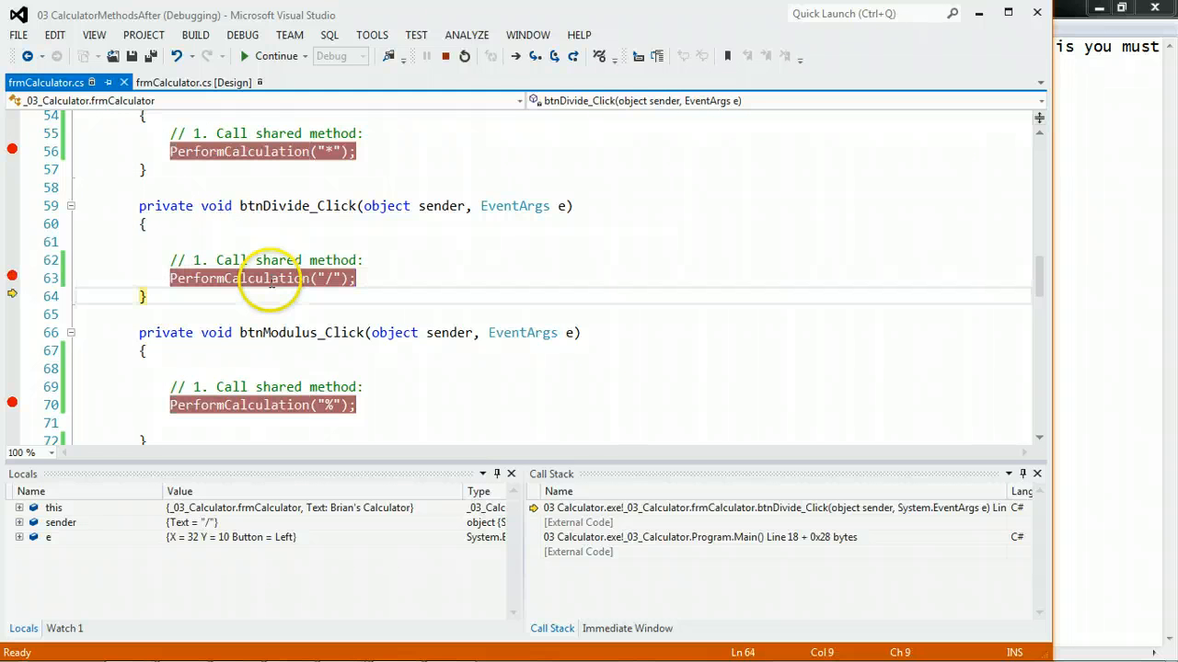
pyautogui.click(276, 56)
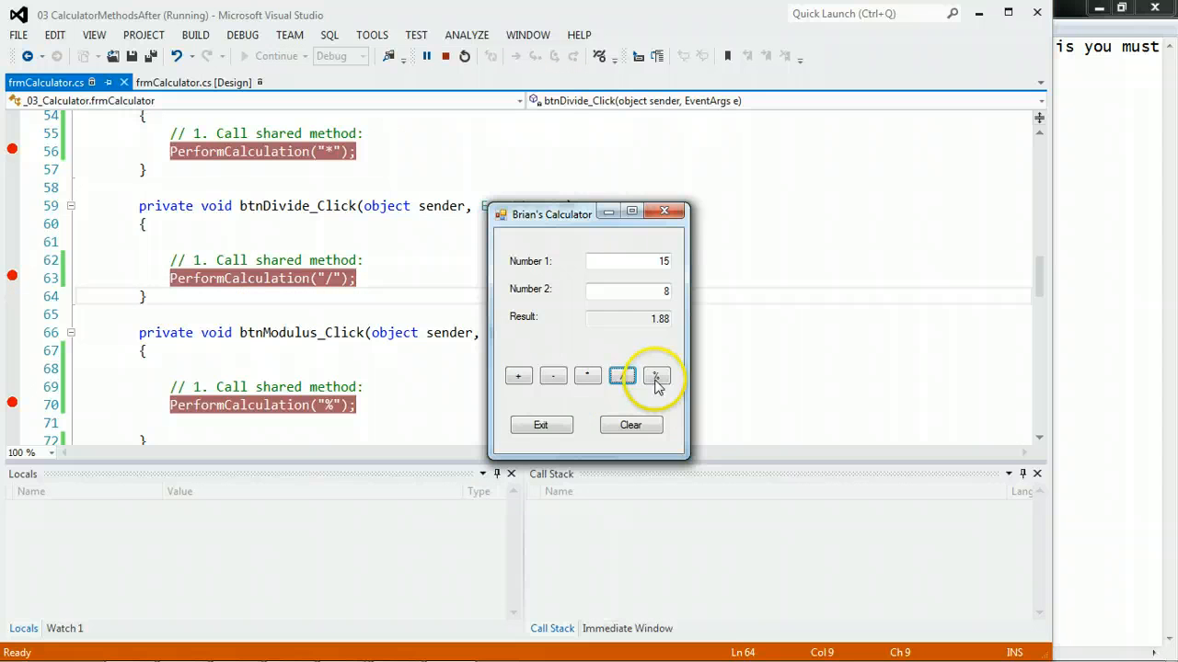
# Run % through PerformCalculation to show 7.00, then exit the calculator to end debugging
pyautogui.click(655, 375)
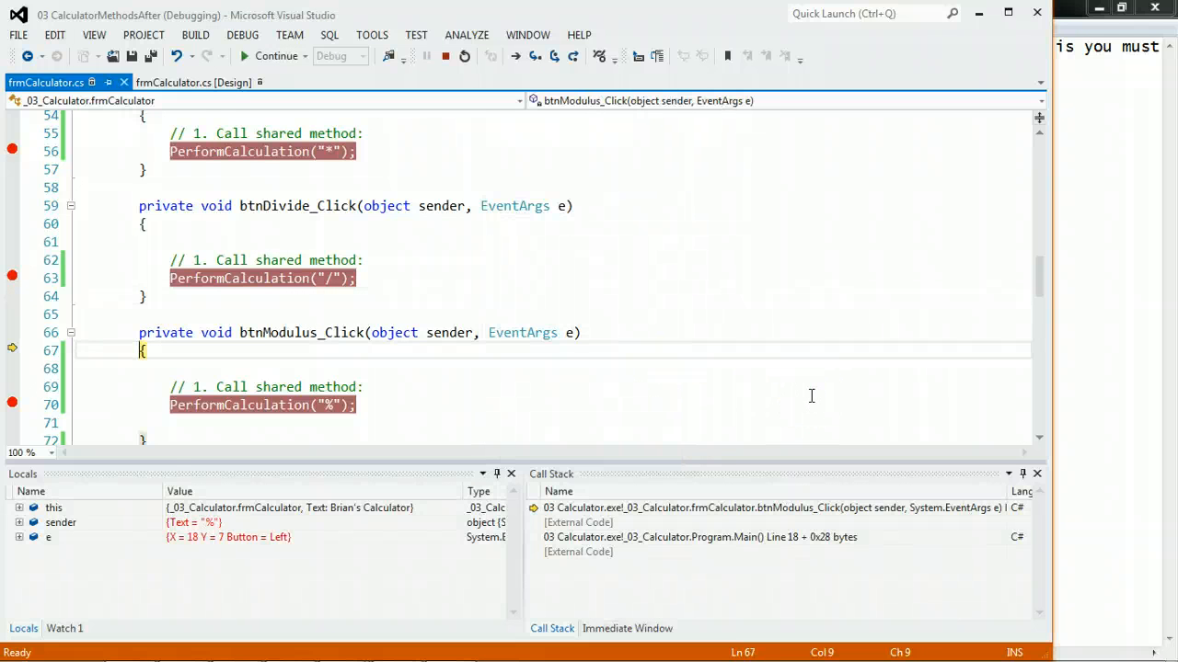
pyautogui.press('F11')
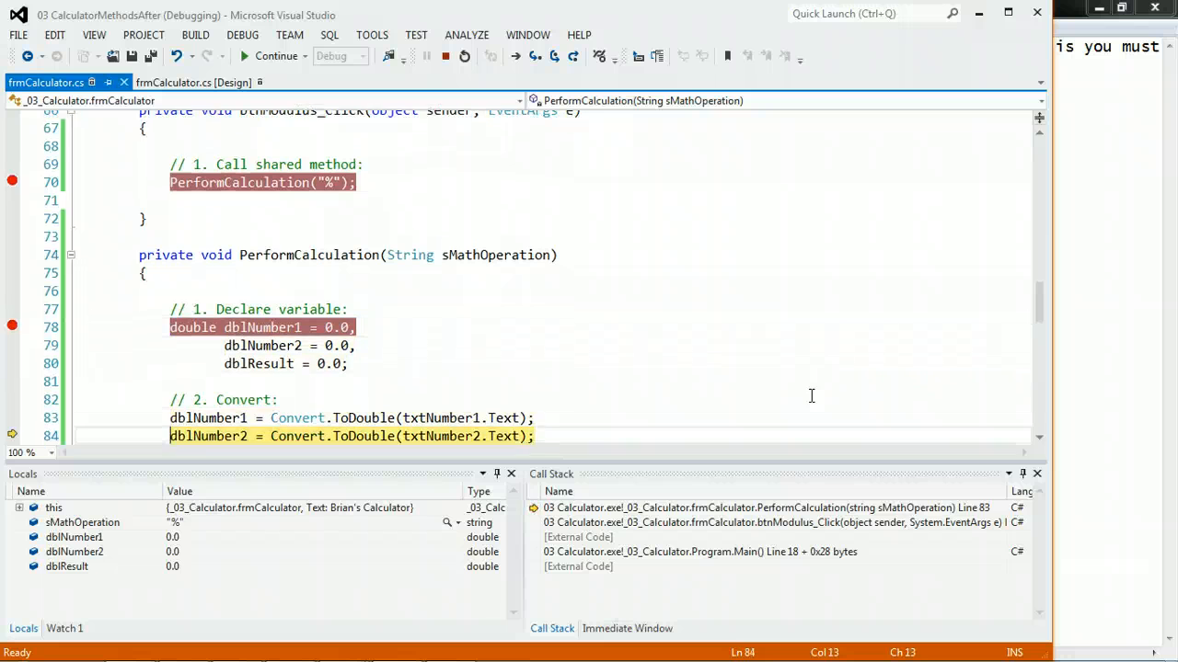
pyautogui.press('F10')
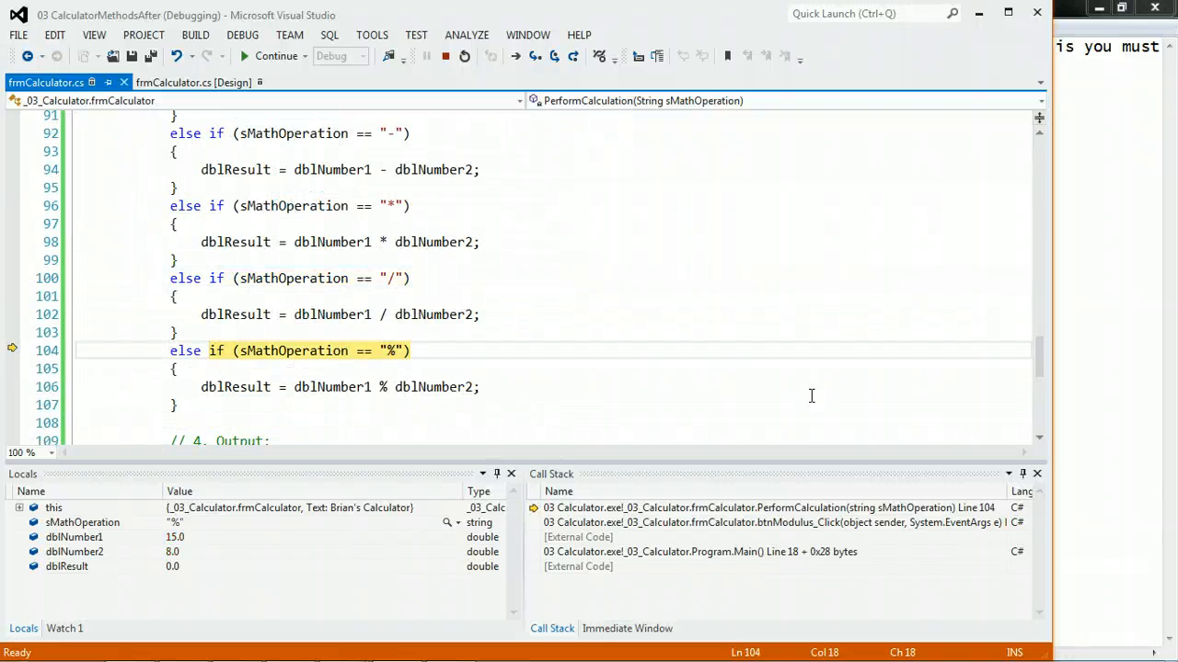
pyautogui.press('F10')
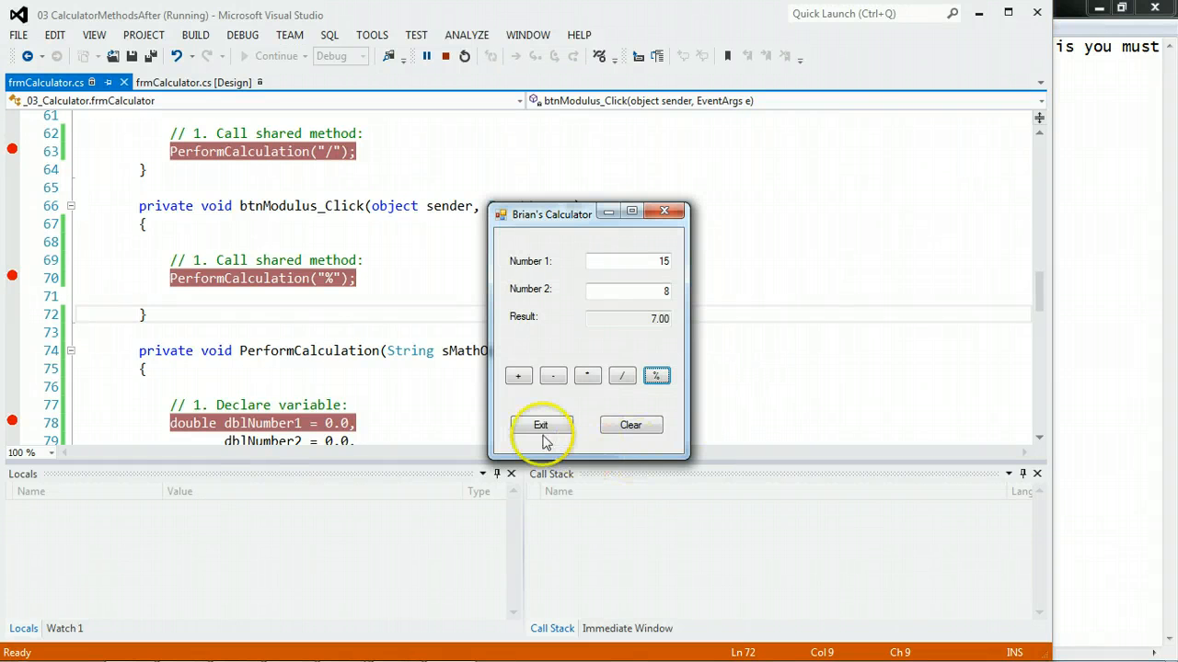
pyautogui.click(541, 424)
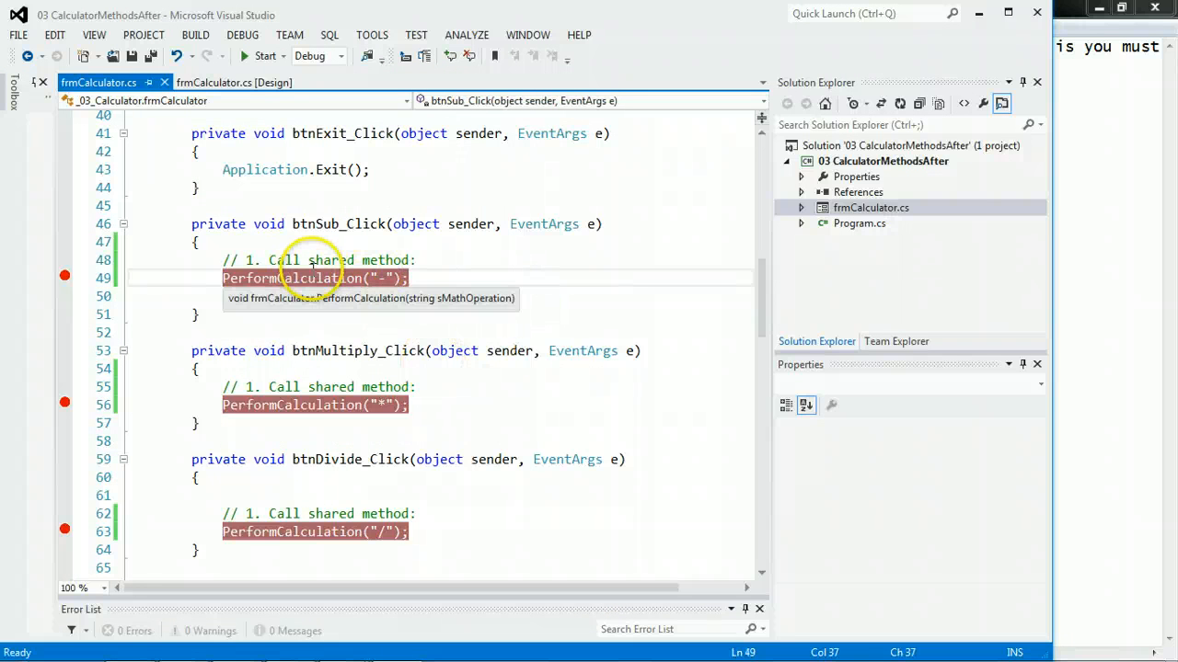
pyautogui.scroll(-3)
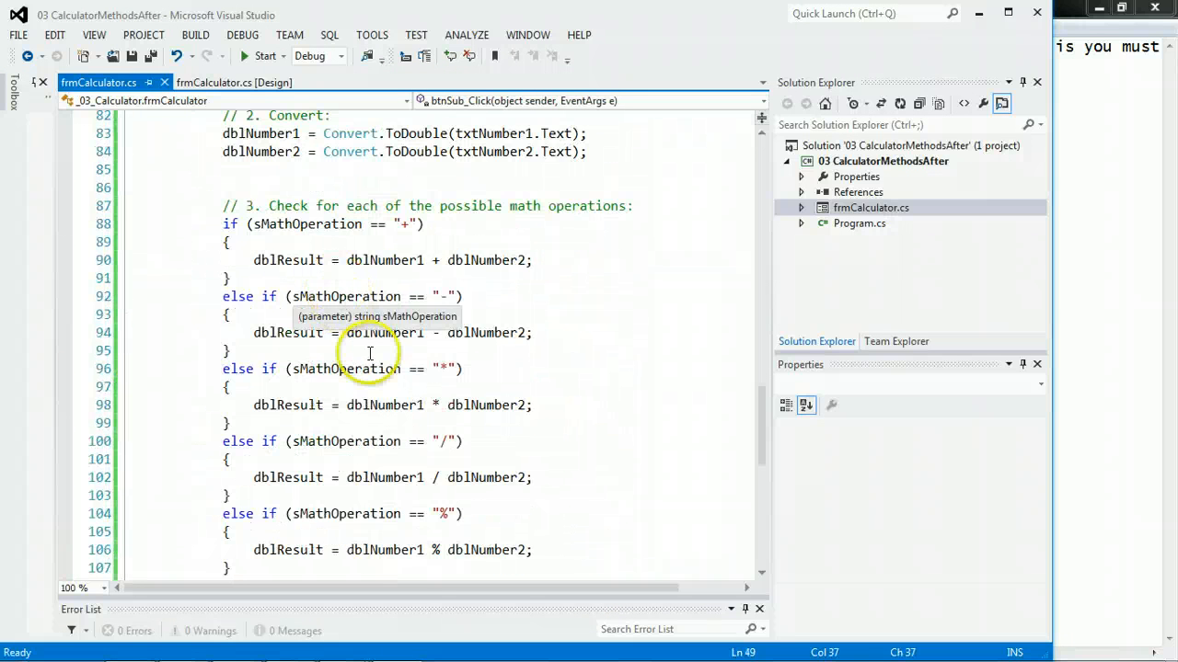
pyautogui.scroll(3)
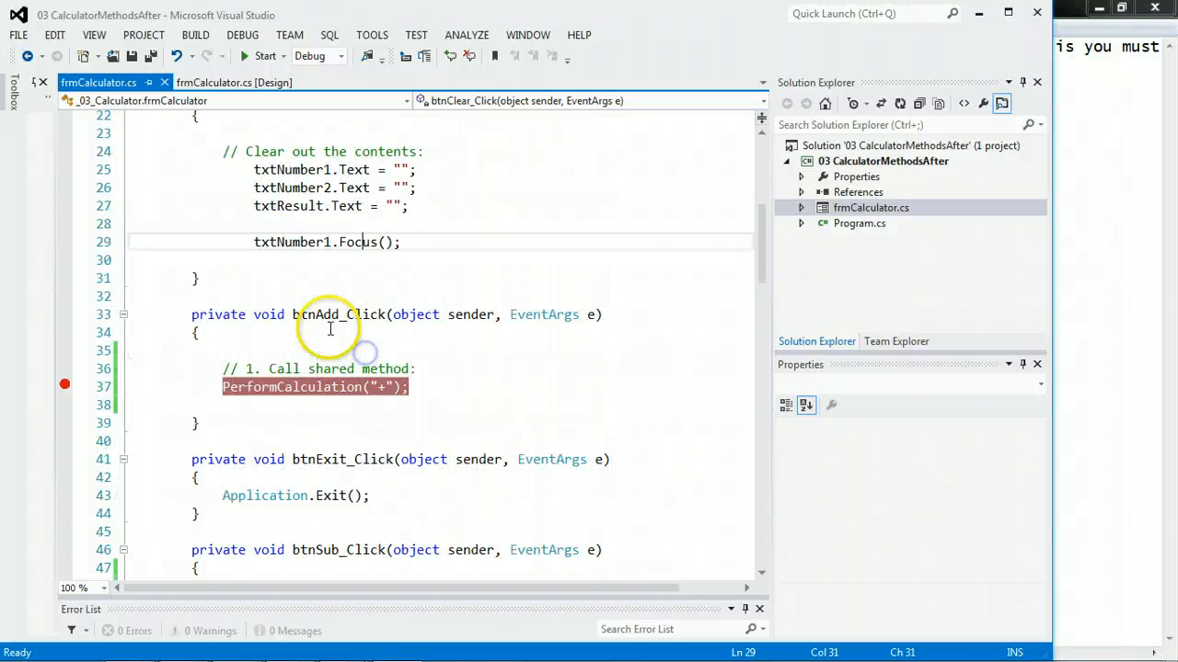
pyautogui.click(315, 386)
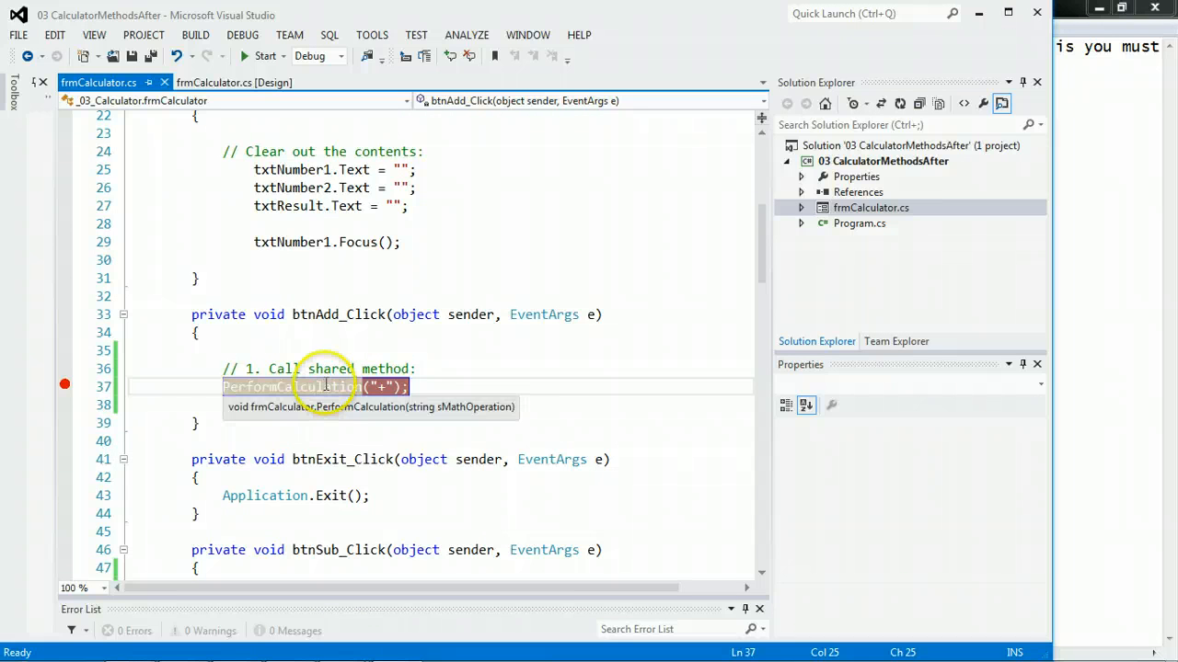
pyautogui.scroll(-3)
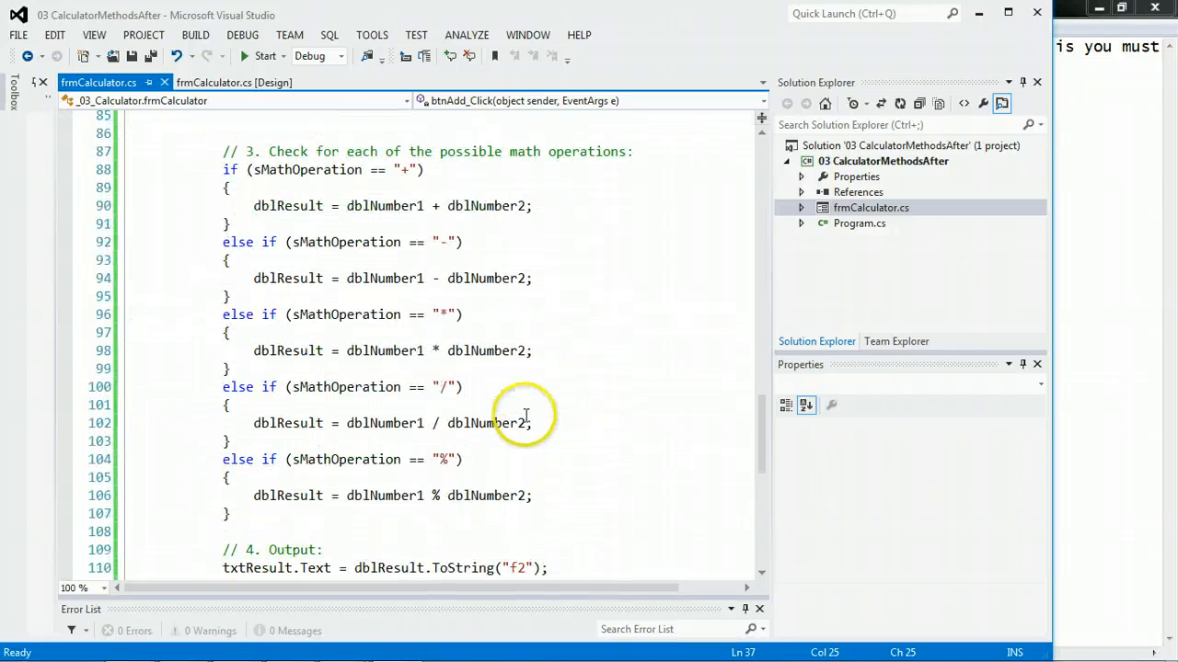
pyautogui.scroll(-3)
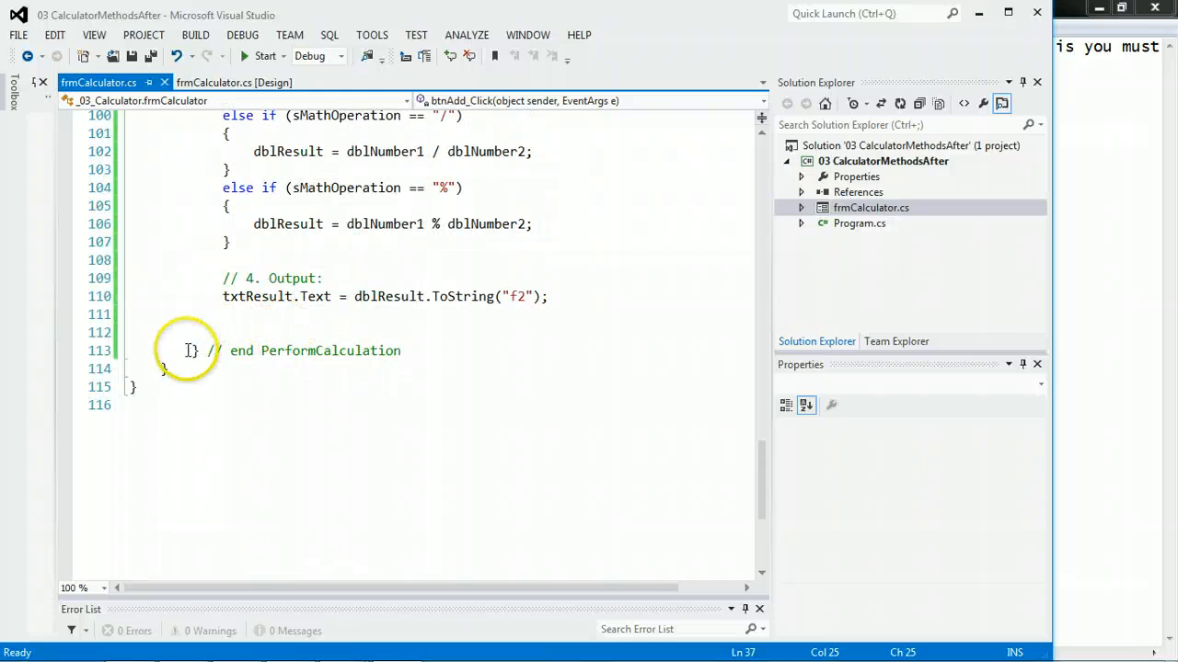
pyautogui.scroll(3)
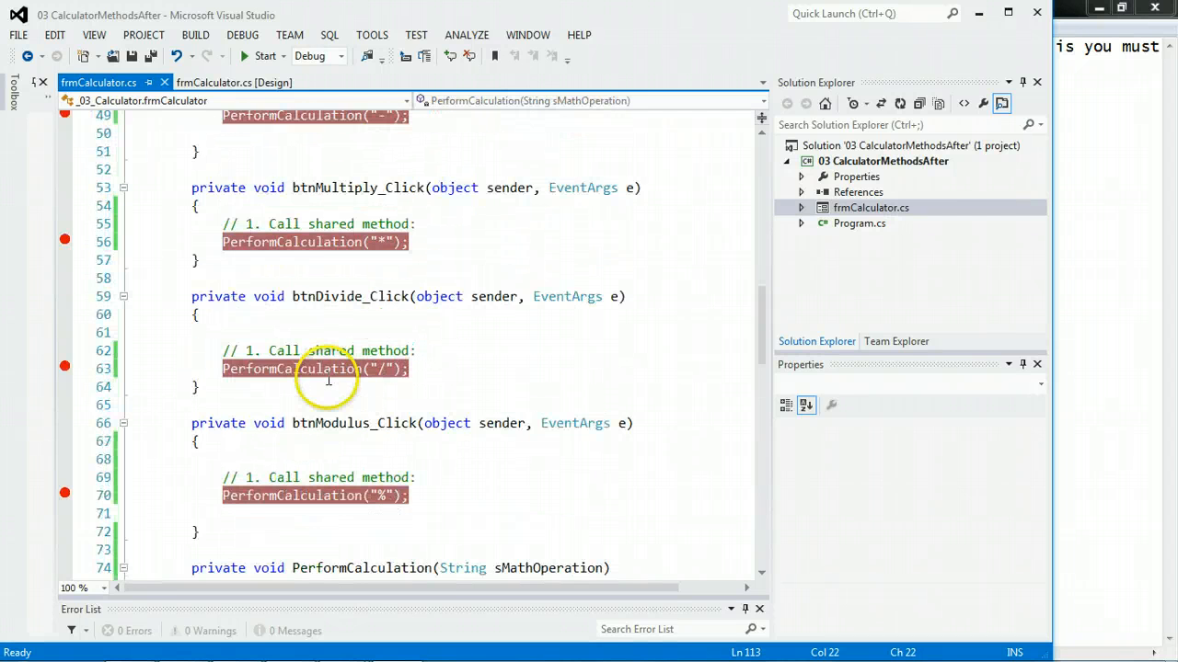
pyautogui.scroll(3)
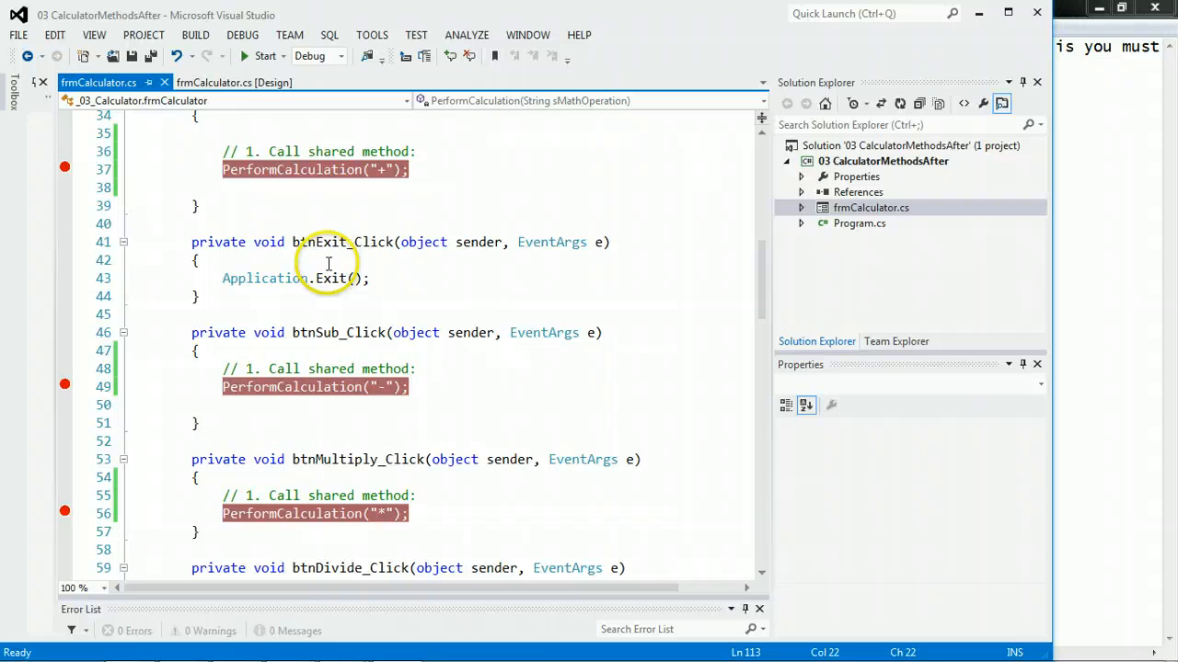